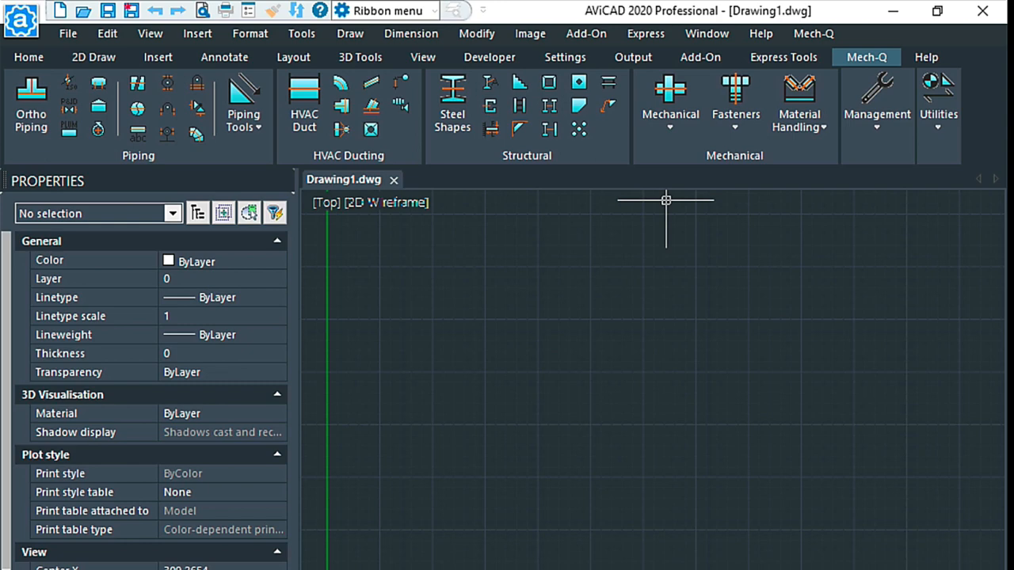
{"action": "mouse_move", "coordinate": [421, 241]}
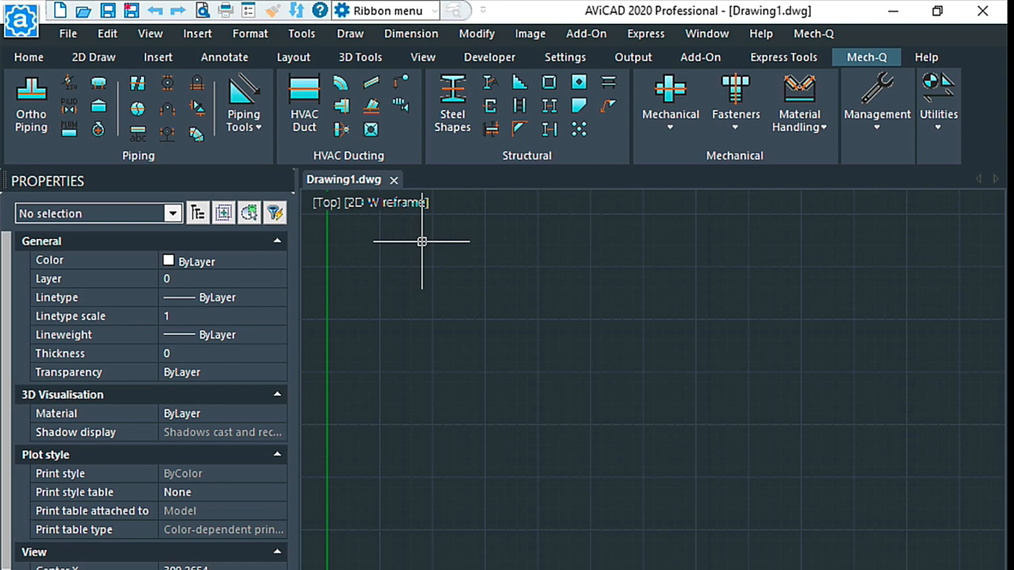
{"action": "mouse_move", "coordinate": [462, 361]}
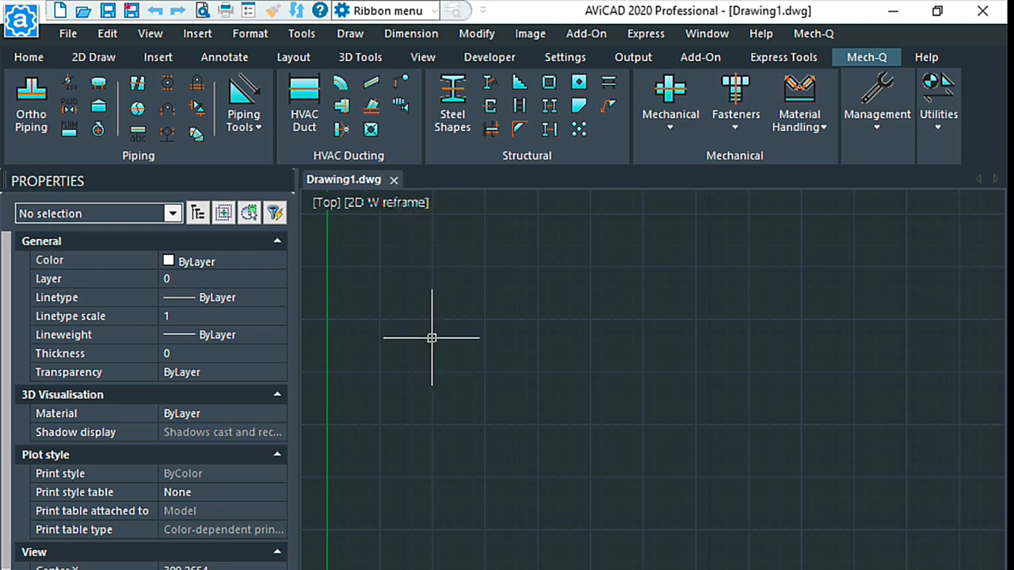
{"action": "mouse_move", "coordinate": [473, 360]}
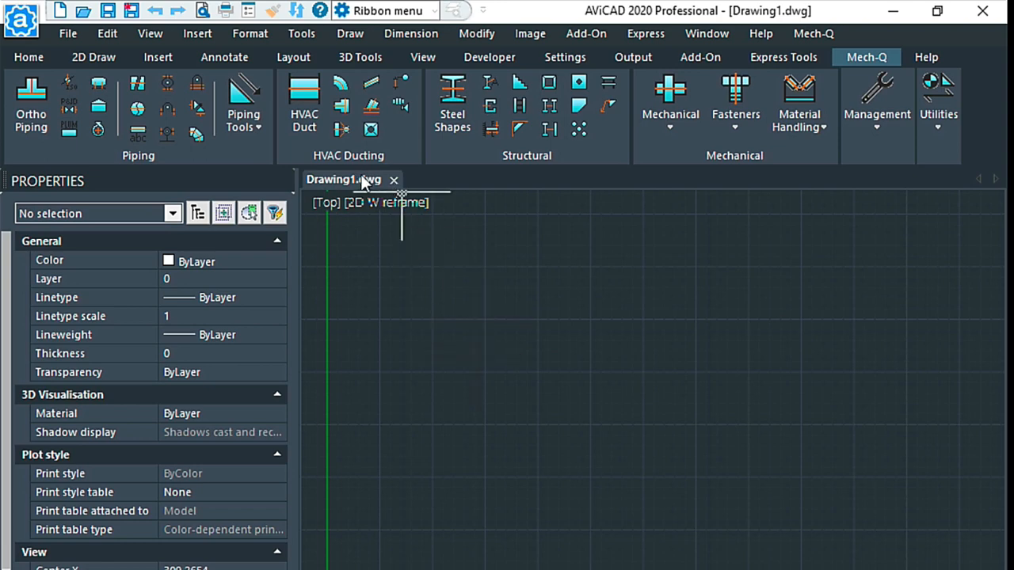
{"action": "mouse_move", "coordinate": [392, 180]}
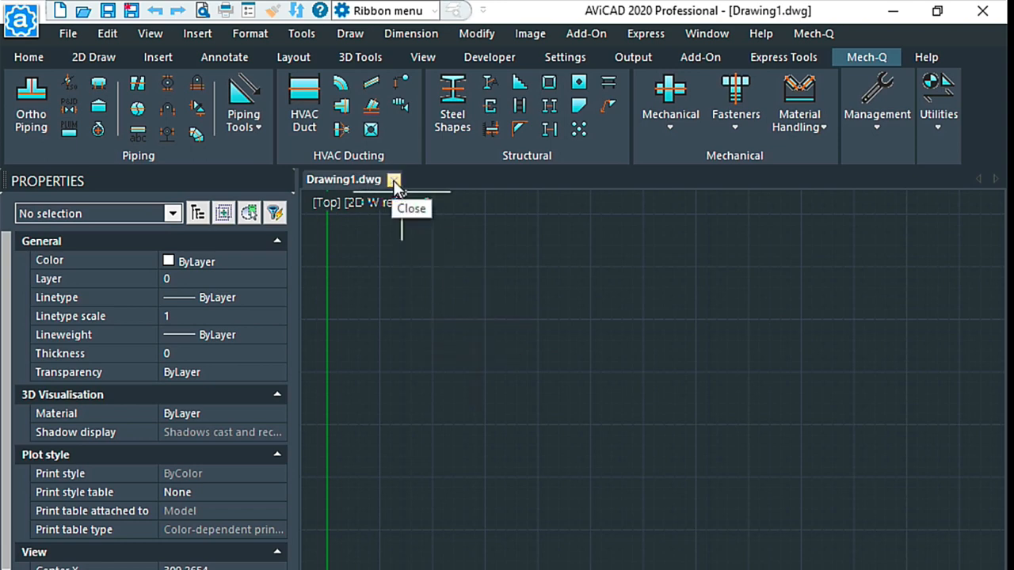
- Close Drawing1 and create Drawing2 from the pcad.dwt template
{"action": "left_click", "coordinate": [396, 179]}
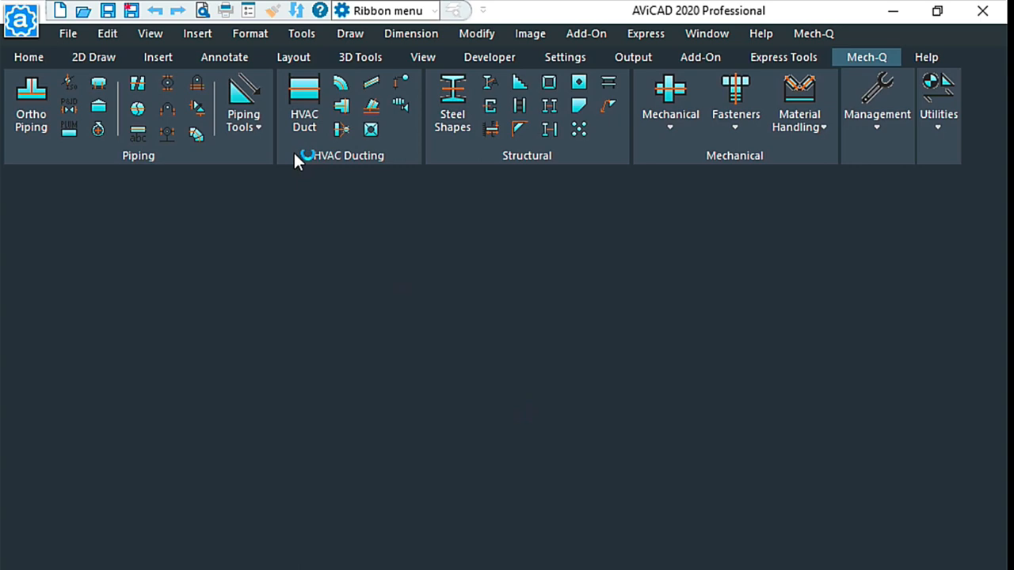
{"action": "mouse_move", "coordinate": [82, 12]}
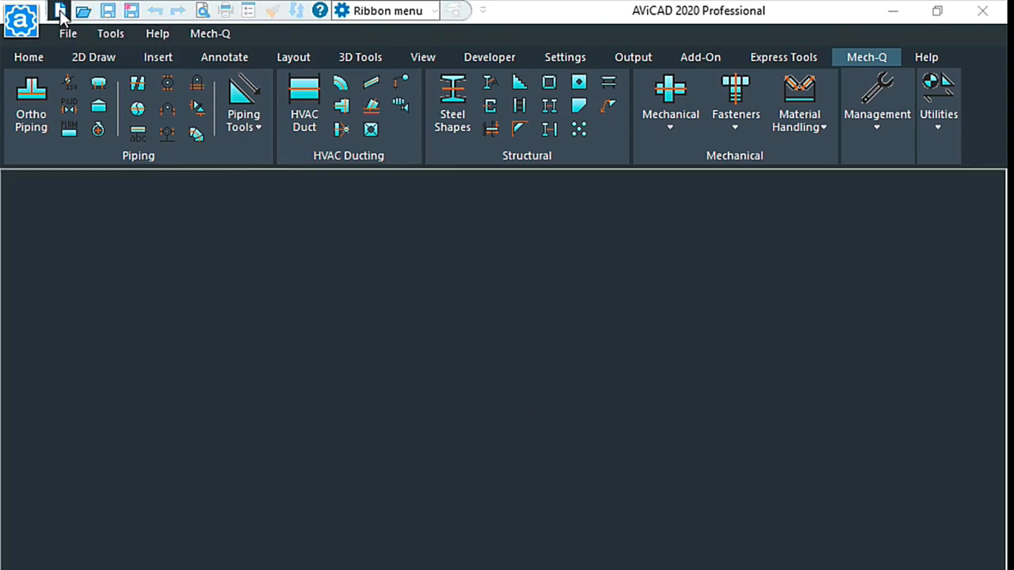
{"action": "left_click", "coordinate": [57, 13]}
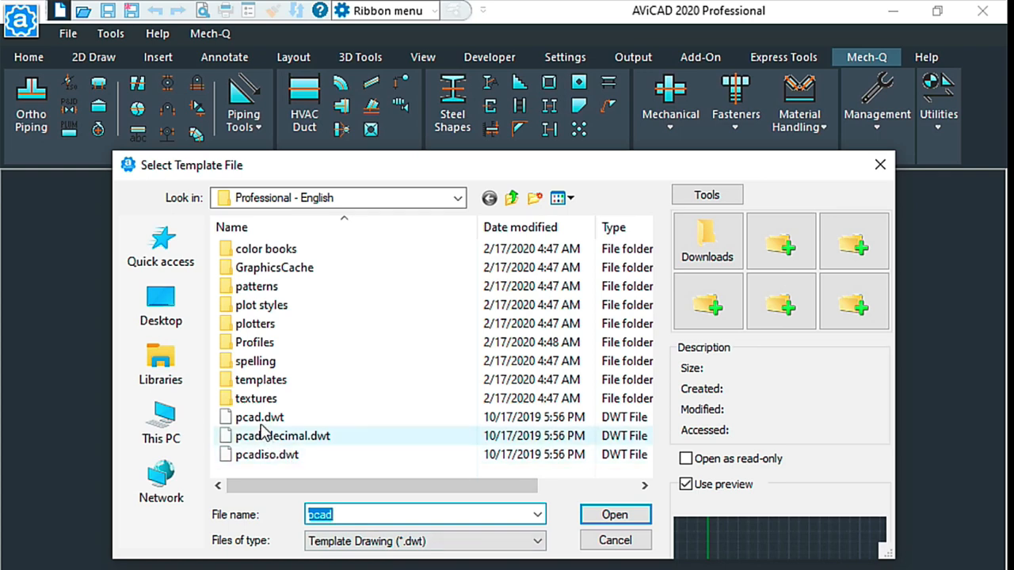
{"action": "mouse_move", "coordinate": [261, 418]}
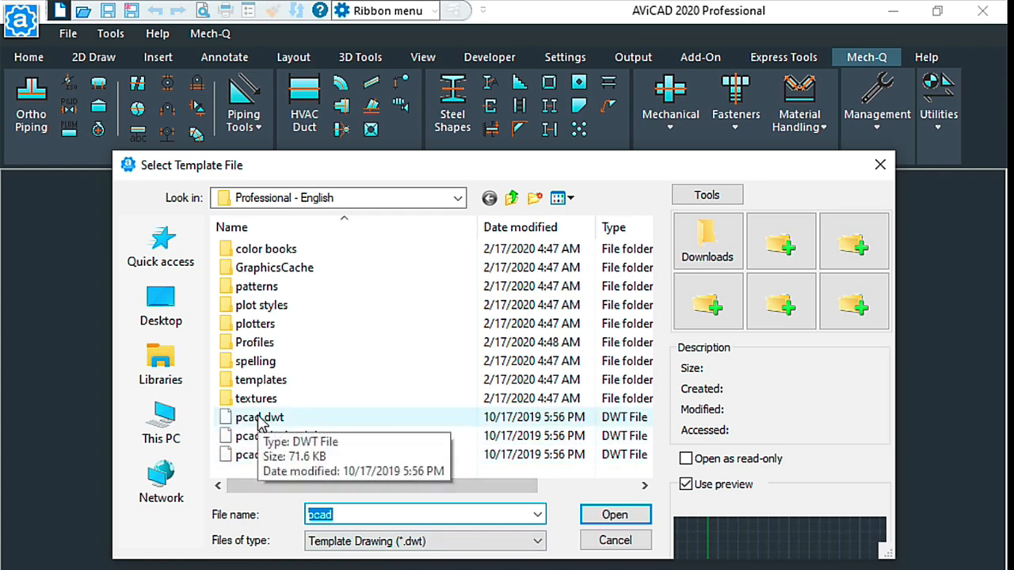
{"action": "left_click", "coordinate": [614, 514]}
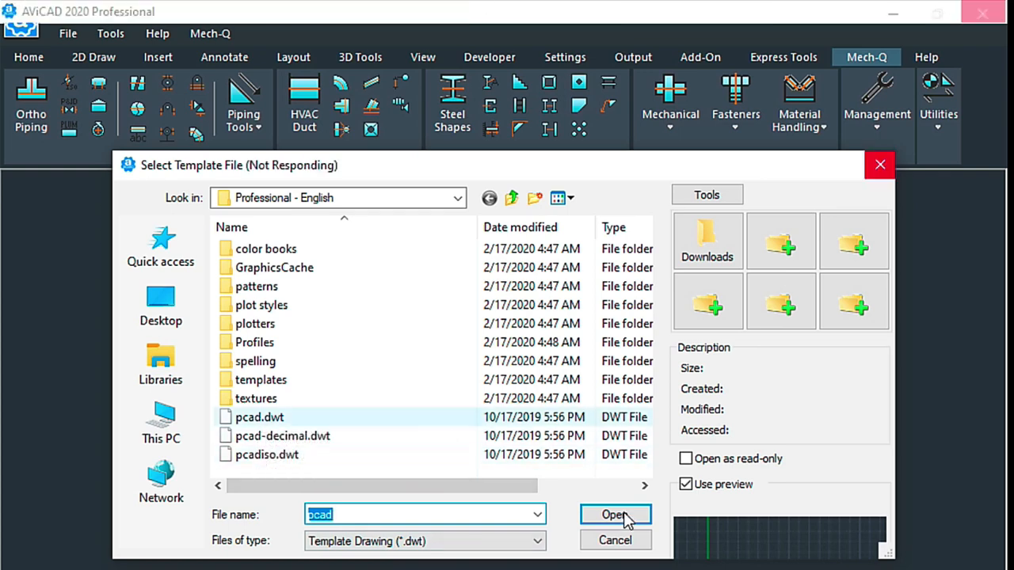
{"action": "left_click", "coordinate": [614, 515]}
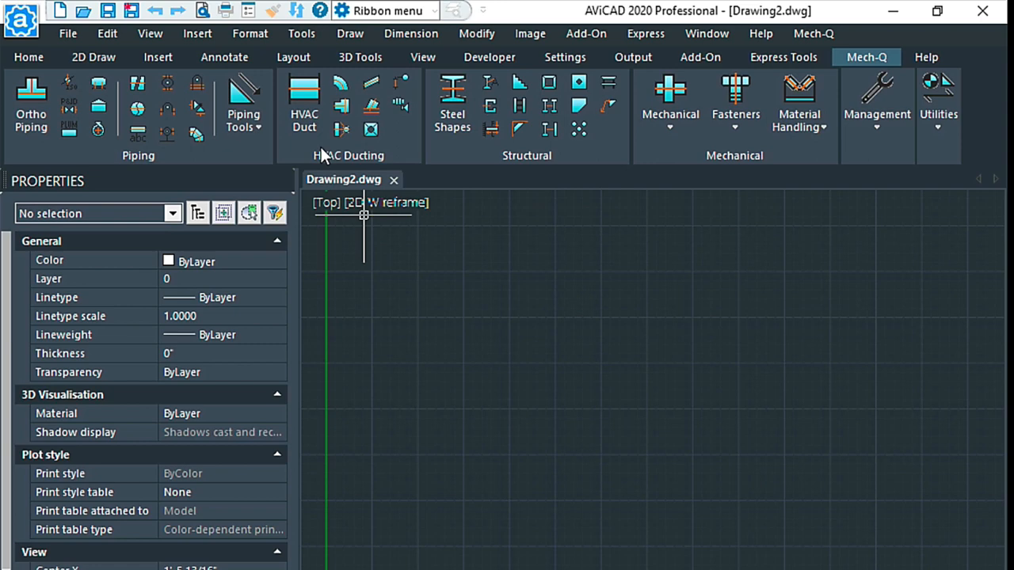
{"action": "mouse_move", "coordinate": [228, 36]}
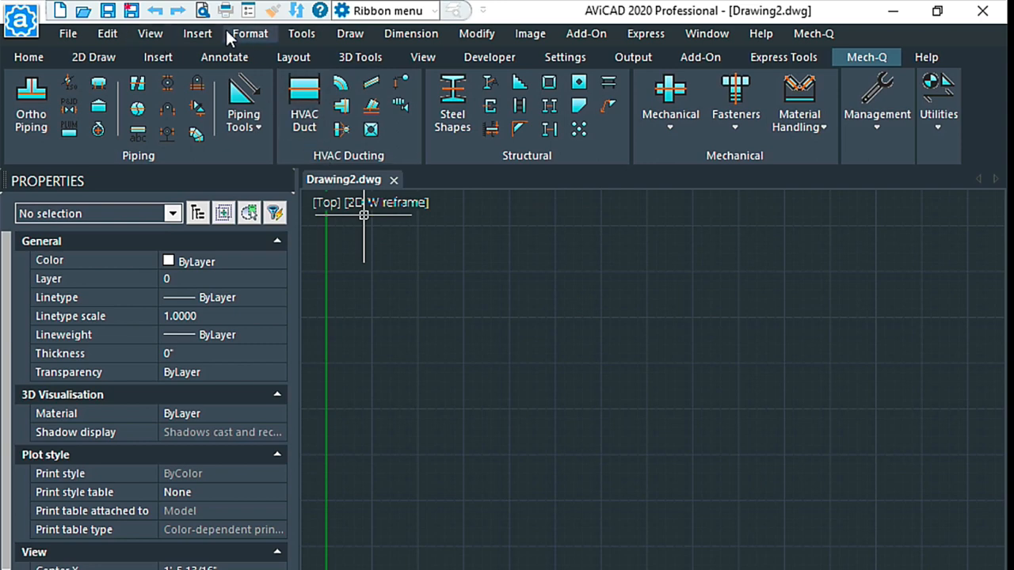
{"action": "mouse_move", "coordinate": [880, 38]}
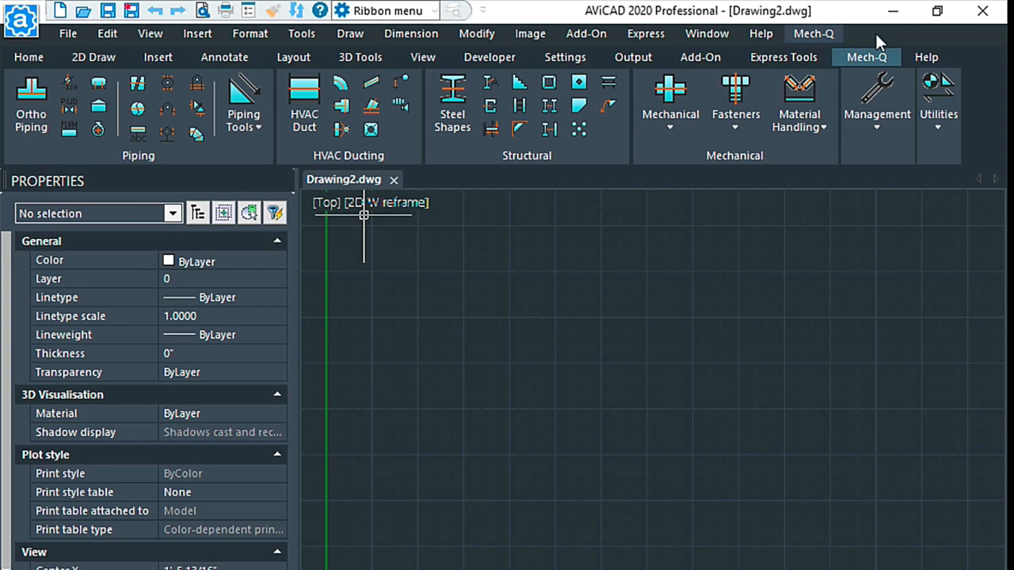
{"action": "mouse_move", "coordinate": [713, 37]}
{"action": "type", "text": "MENU"}
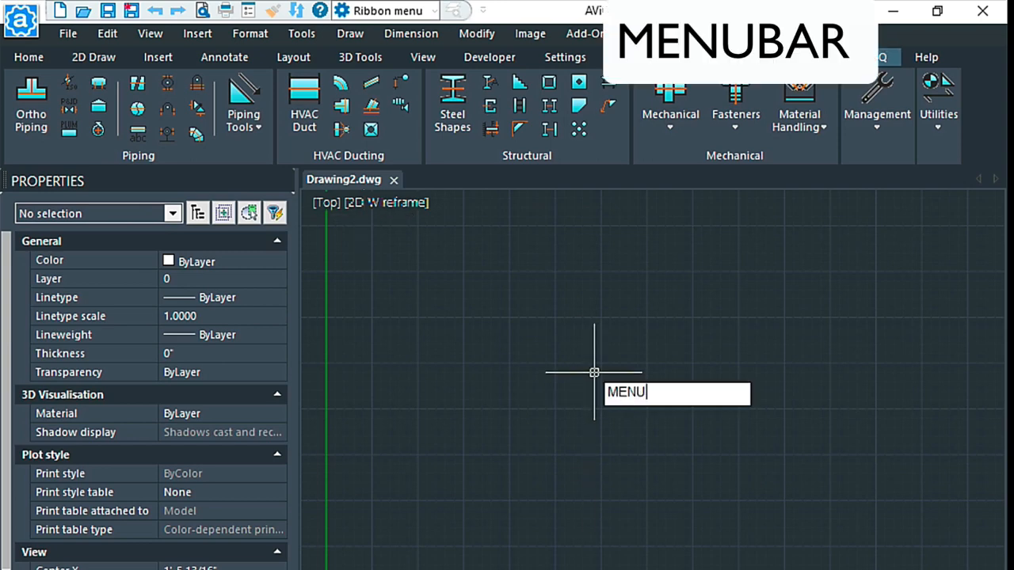
- Show the menu bar (MENUBAR = 1) and choose Insert > Attach Underlay > PDF Underlay
{"action": "key", "text": "Enter"}
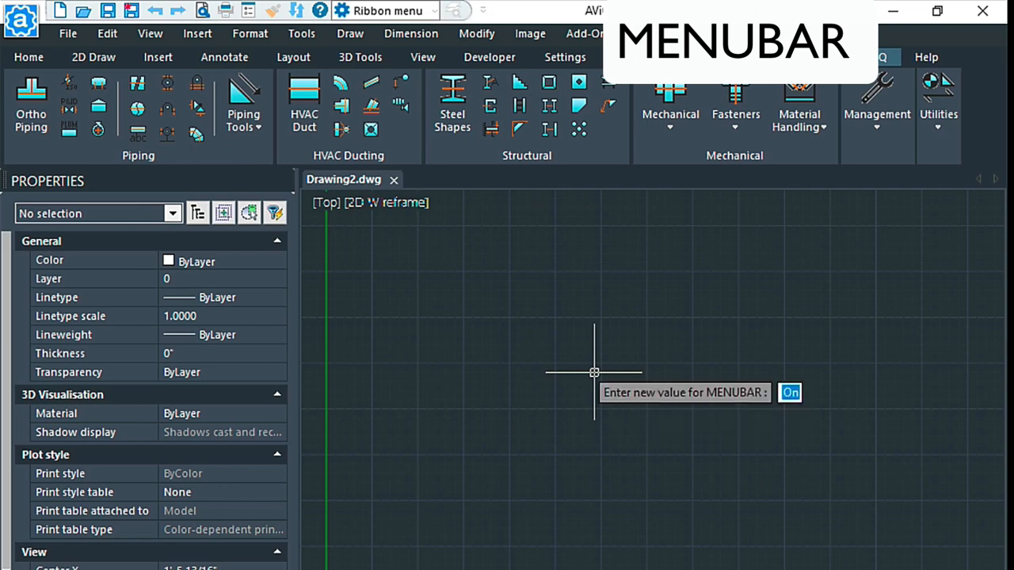
{"action": "type", "text": "1"}
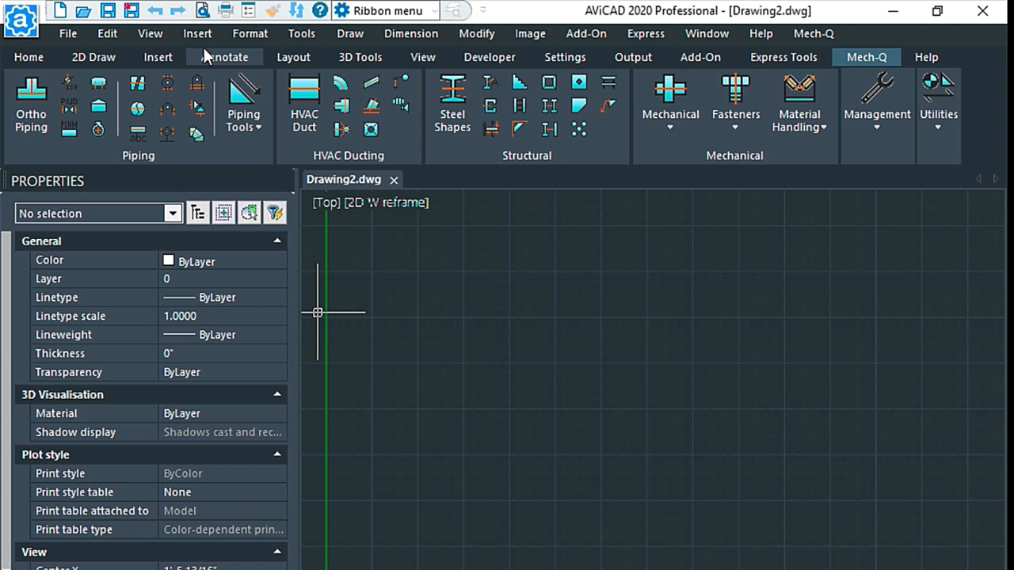
{"action": "left_click", "coordinate": [196, 33]}
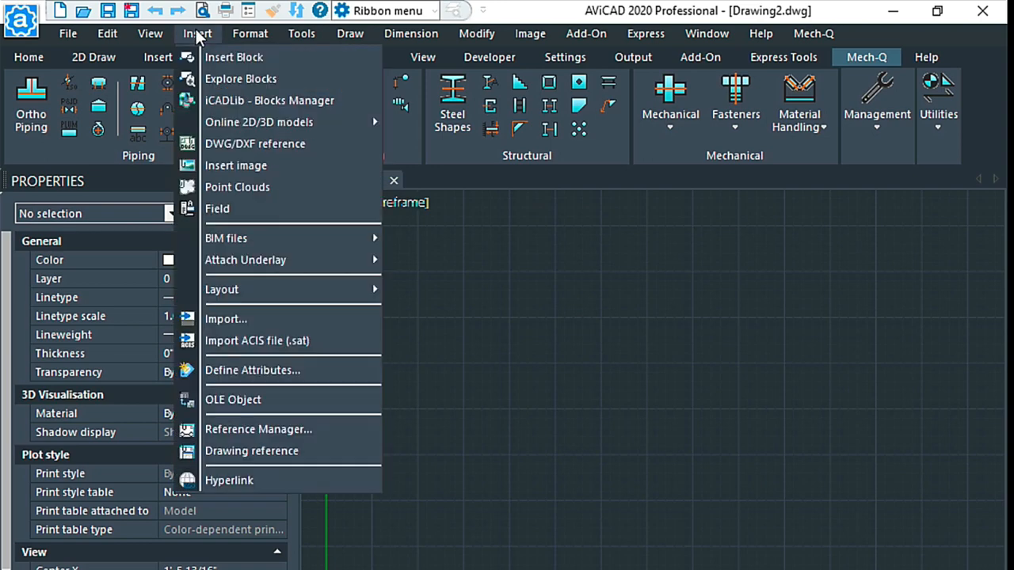
{"action": "mouse_move", "coordinate": [246, 259]}
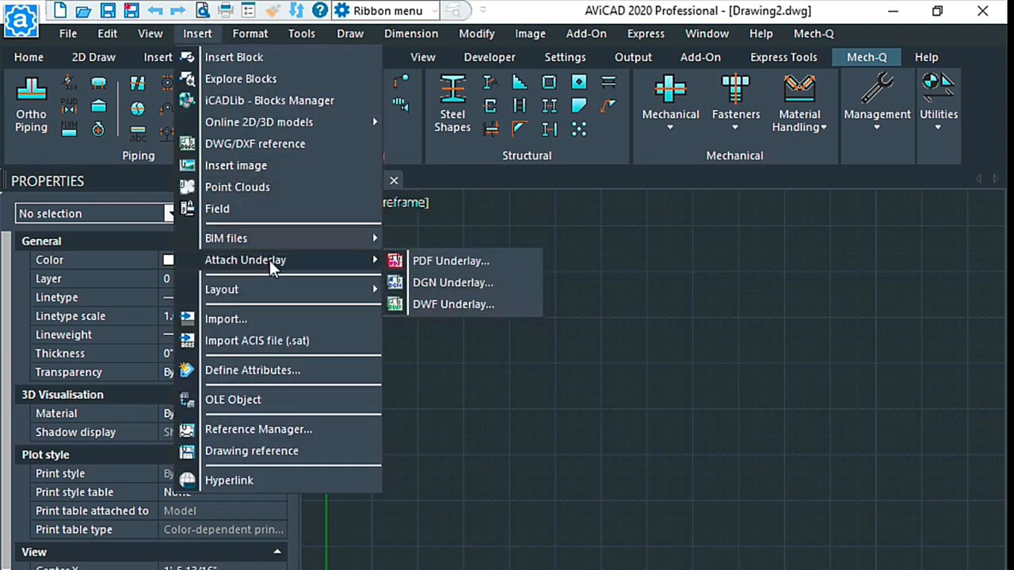
{"action": "left_click", "coordinate": [450, 260]}
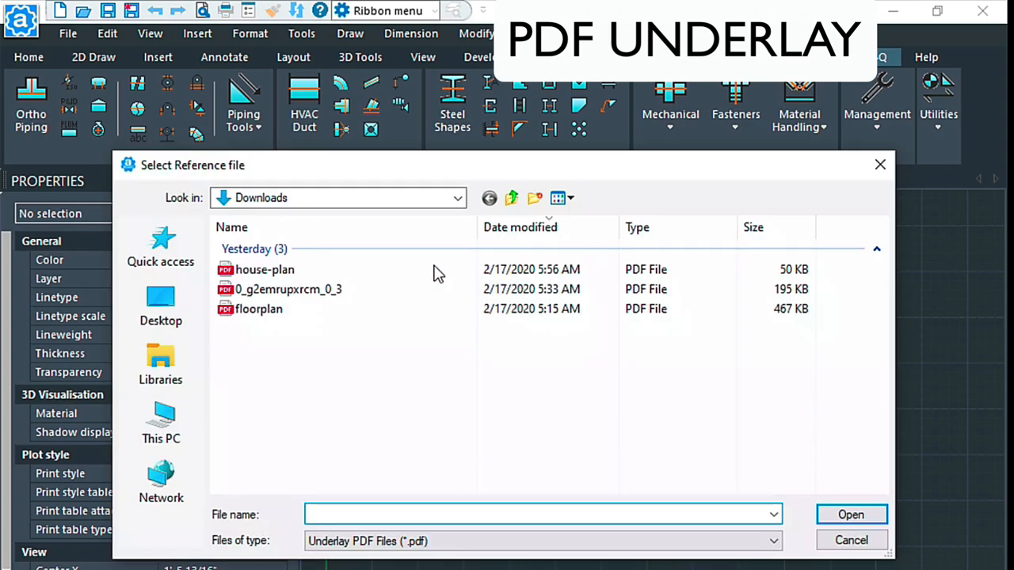
- Attach the PDF floor plan at insertion point 0,0,0 with scale 1
{"action": "left_click", "coordinate": [263, 270]}
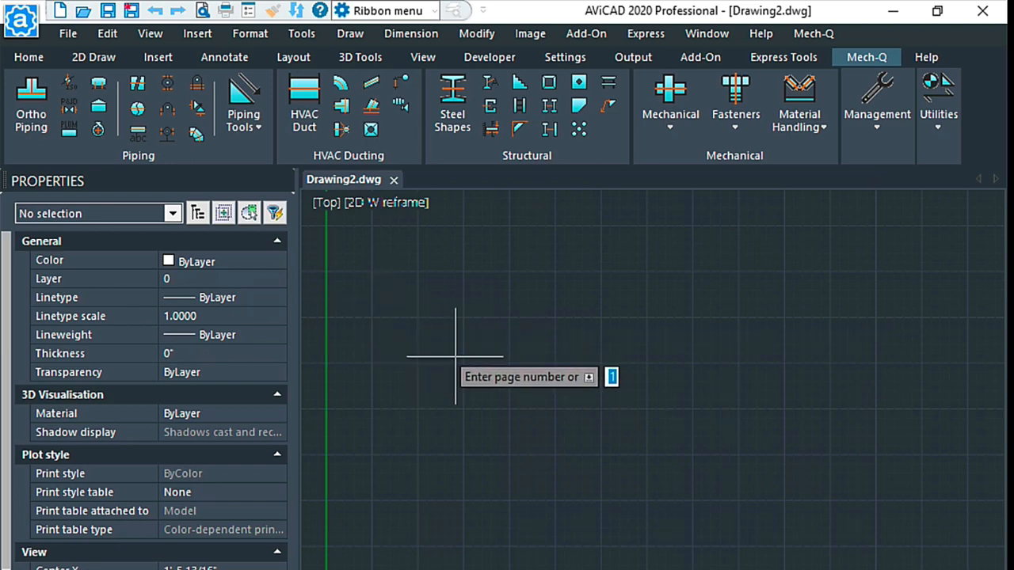
{"action": "mouse_move", "coordinate": [466, 371]}
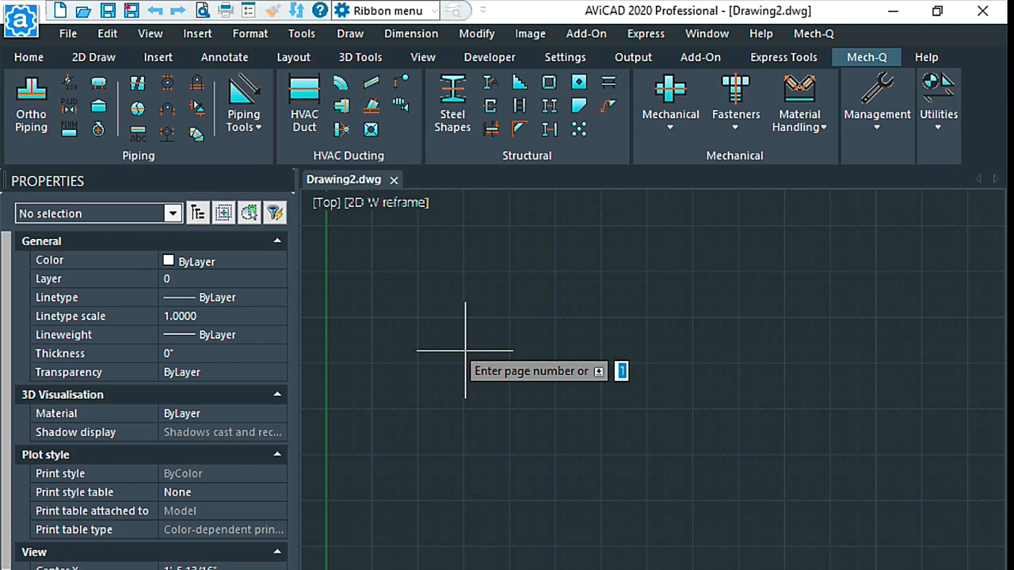
{"action": "mouse_move", "coordinate": [456, 345]}
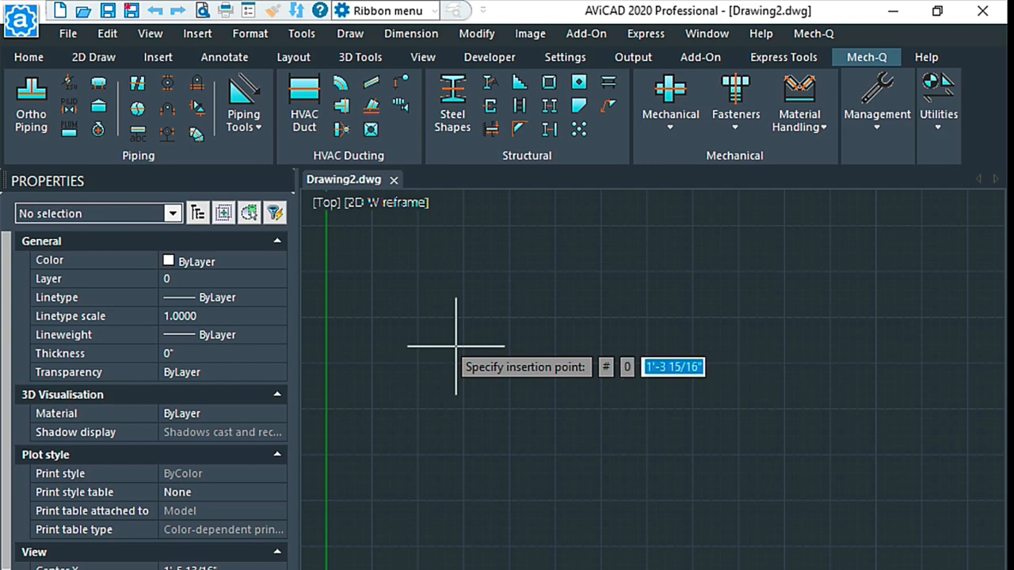
{"action": "type", "text": "0"}
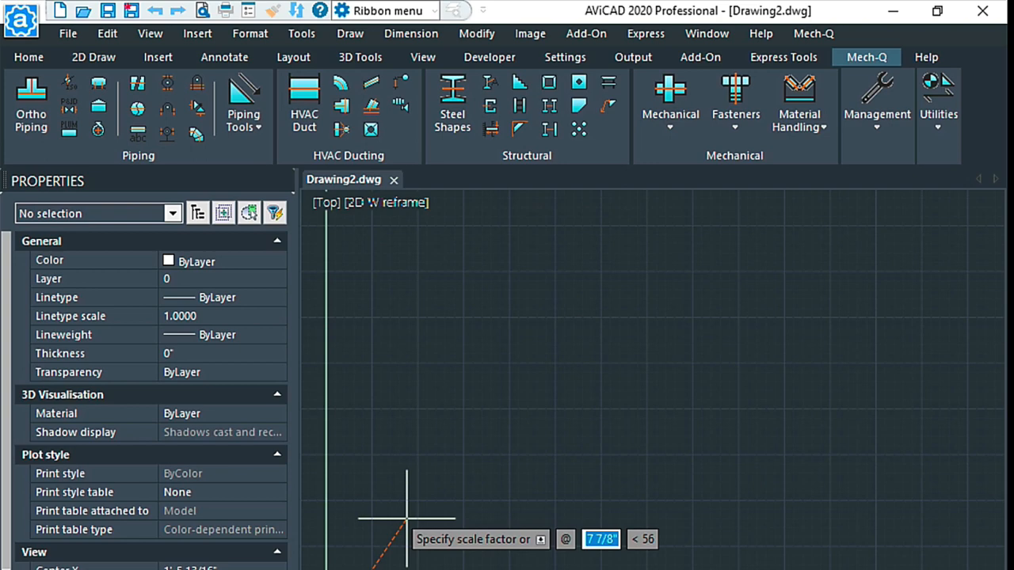
{"action": "type", "text": "1"}
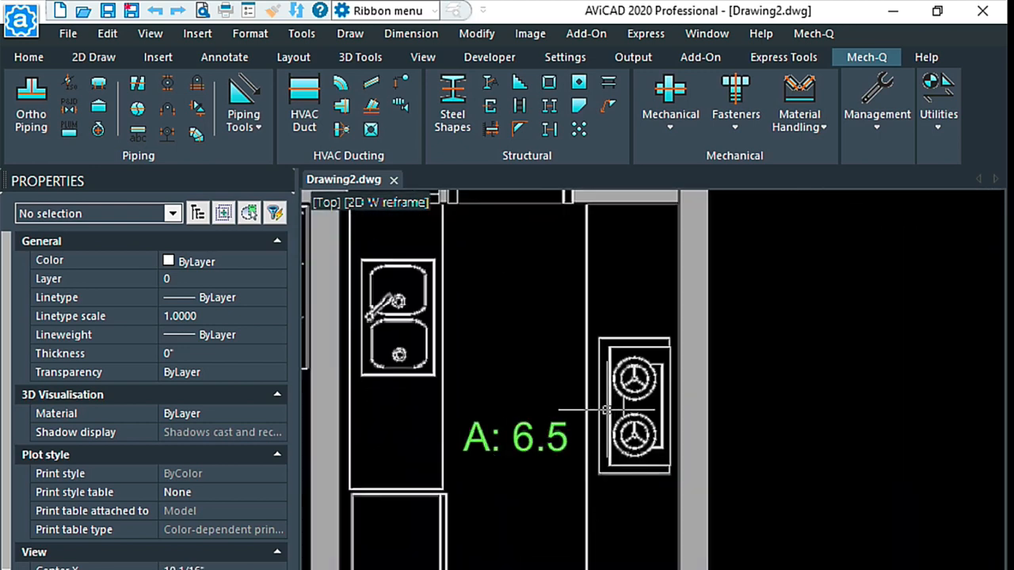
{"action": "mouse_move", "coordinate": [586, 291]}
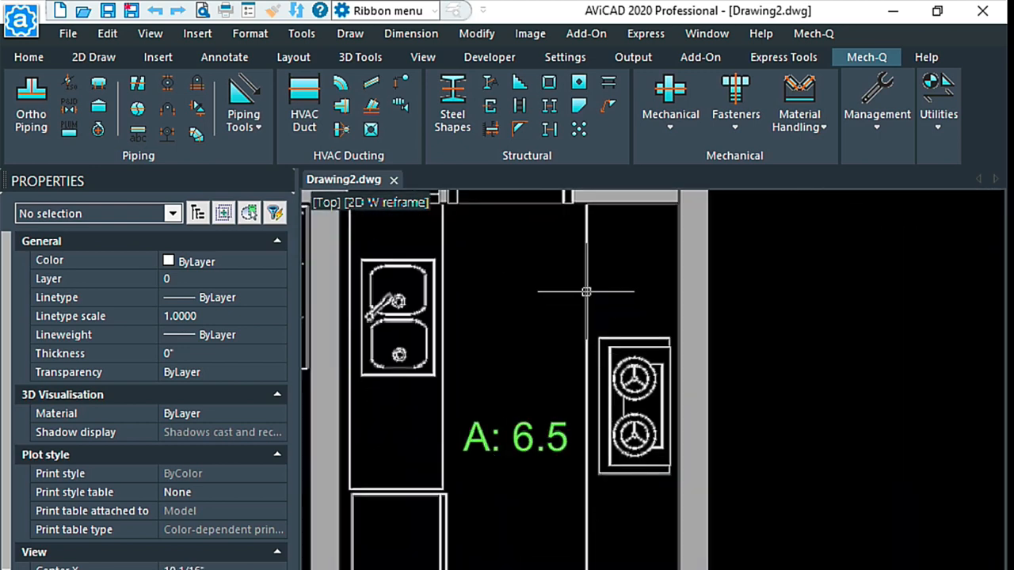
{"action": "mouse_move", "coordinate": [592, 219]}
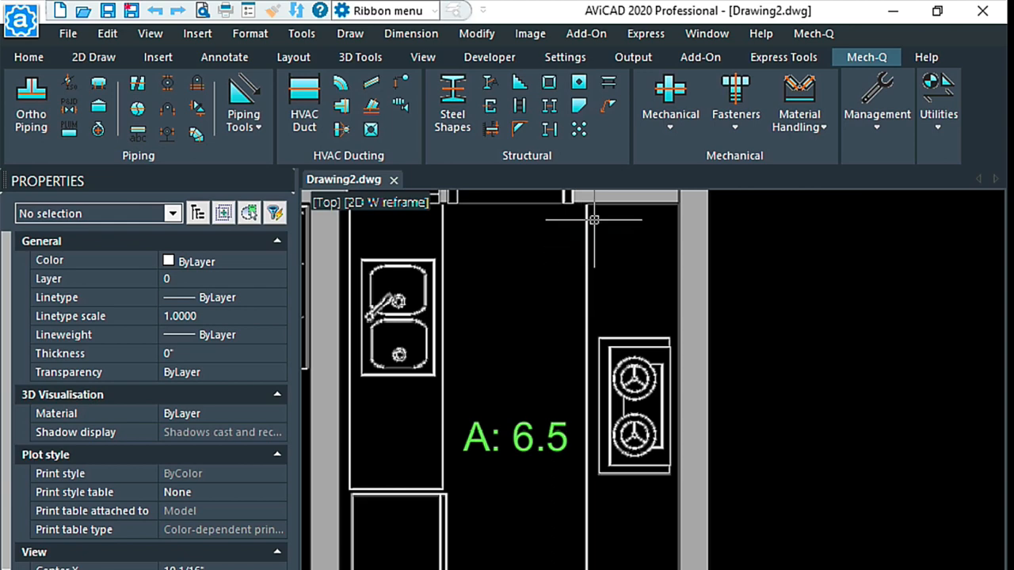
{"action": "mouse_move", "coordinate": [587, 228]}
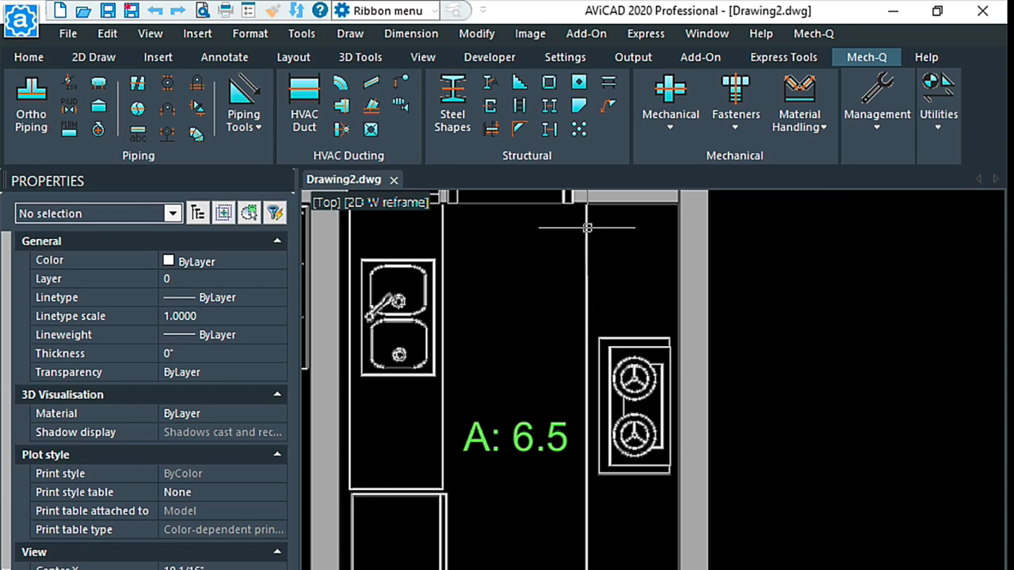
- Measure a kitchen distance on the underlay with DI, reading 1/2 inch
{"action": "type", "text": "D"}
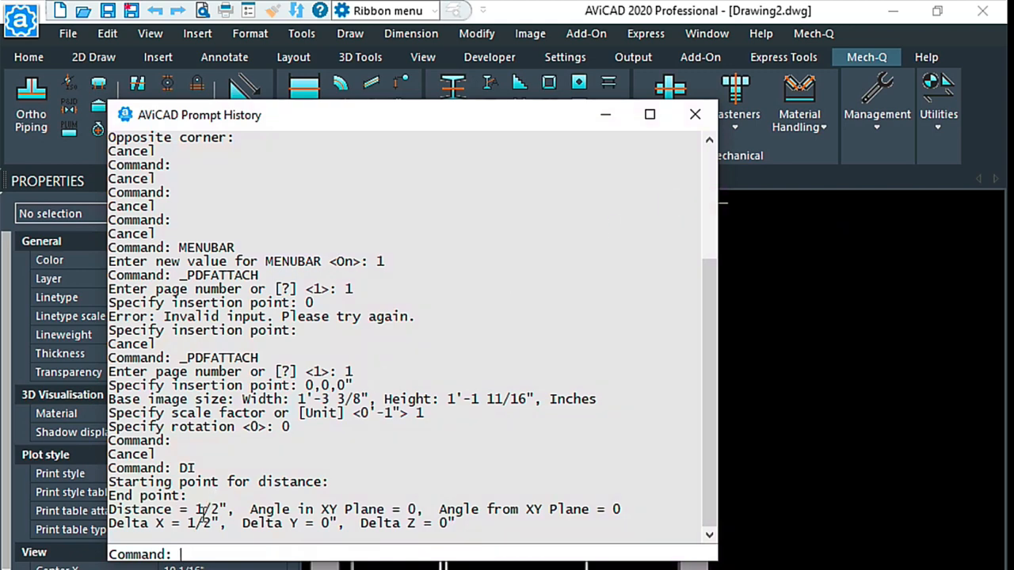
{"action": "mouse_move", "coordinate": [693, 114]}
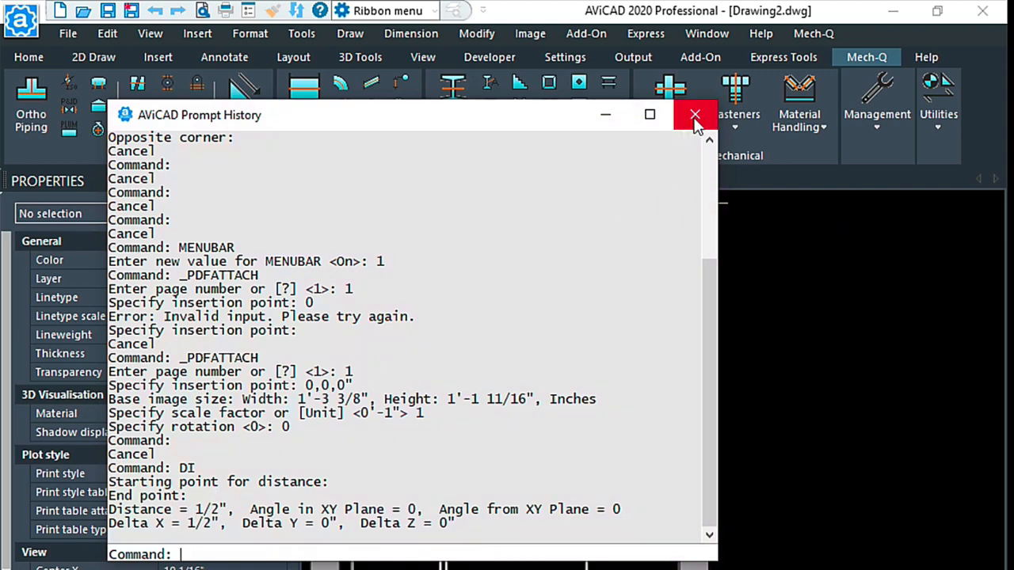
{"action": "mouse_move", "coordinate": [693, 114]}
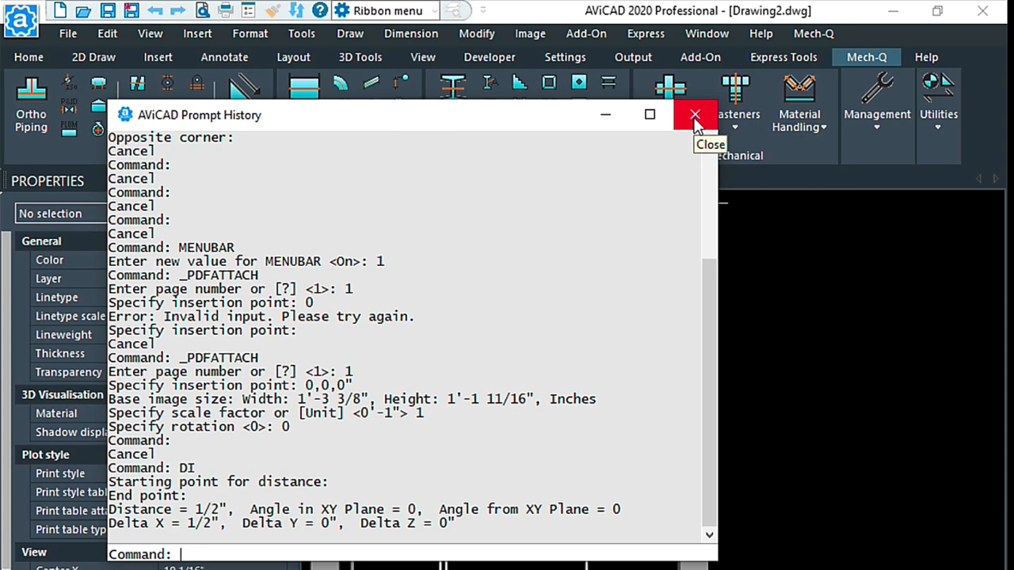
- Compute 24 ÷ 0.5 = 48 in Calculator as the scale factor, then close it
{"action": "left_click", "coordinate": [694, 114]}
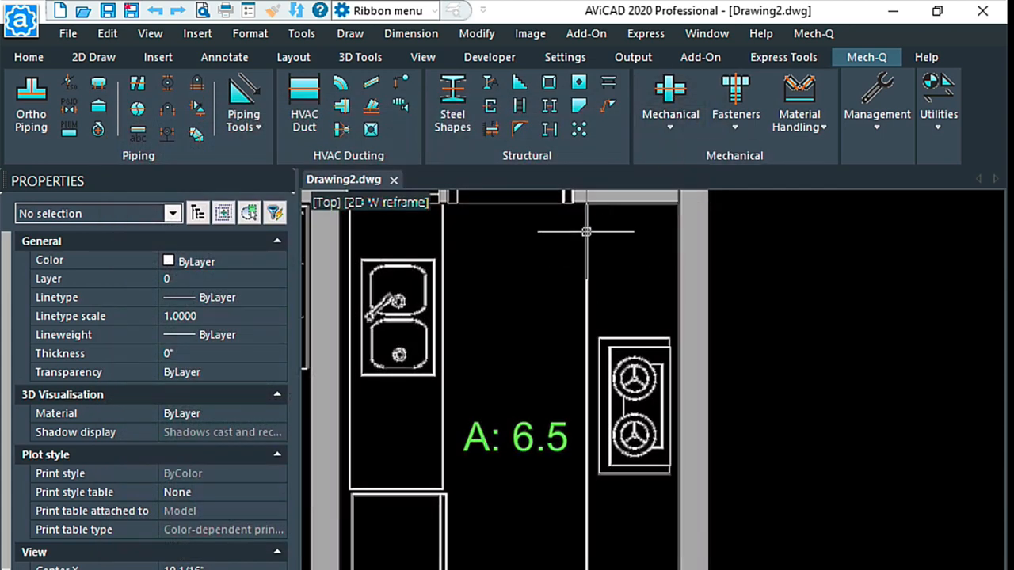
{"action": "mouse_move", "coordinate": [652, 209]}
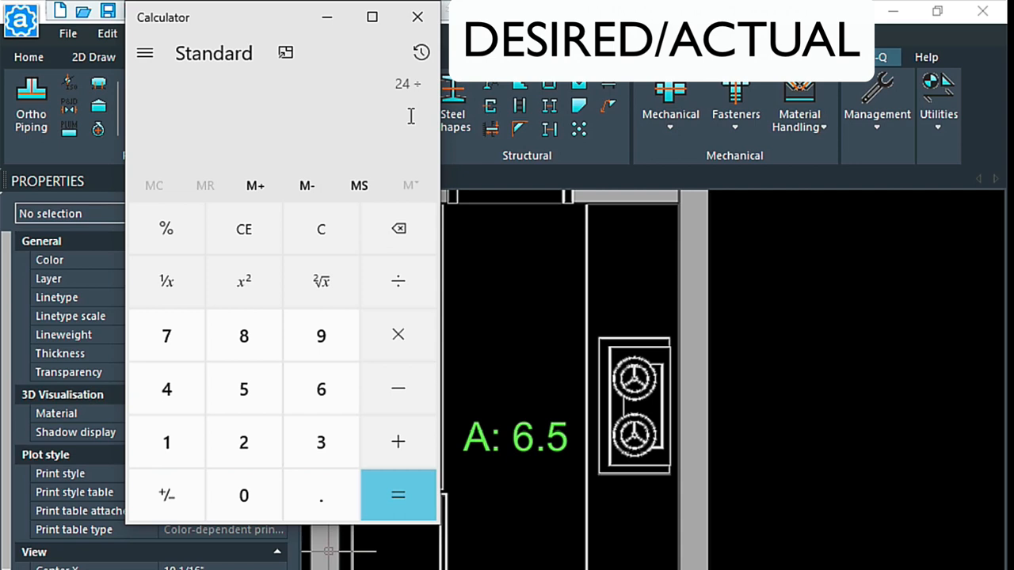
{"action": "left_click", "coordinate": [398, 496]}
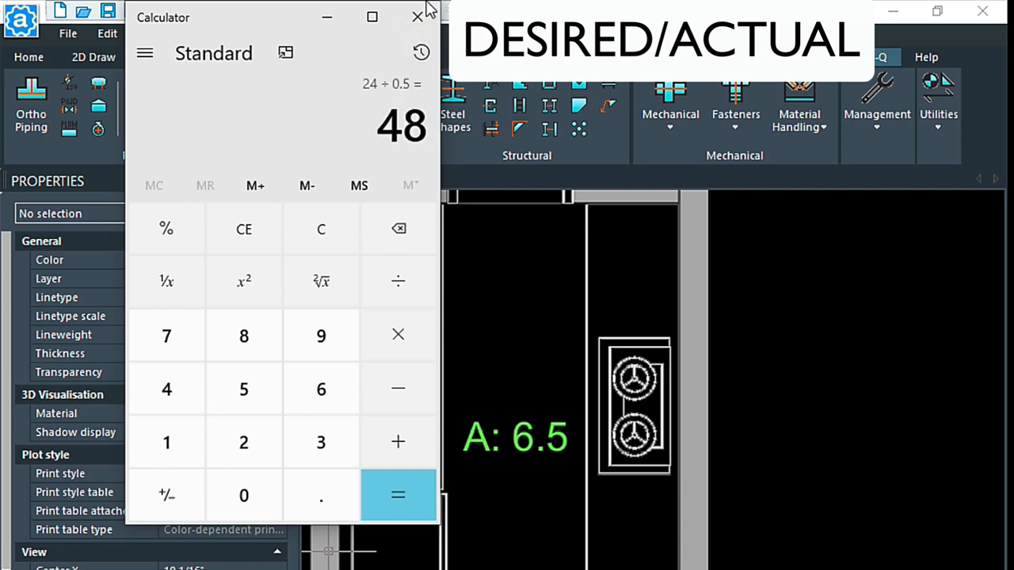
{"action": "left_click", "coordinate": [420, 16]}
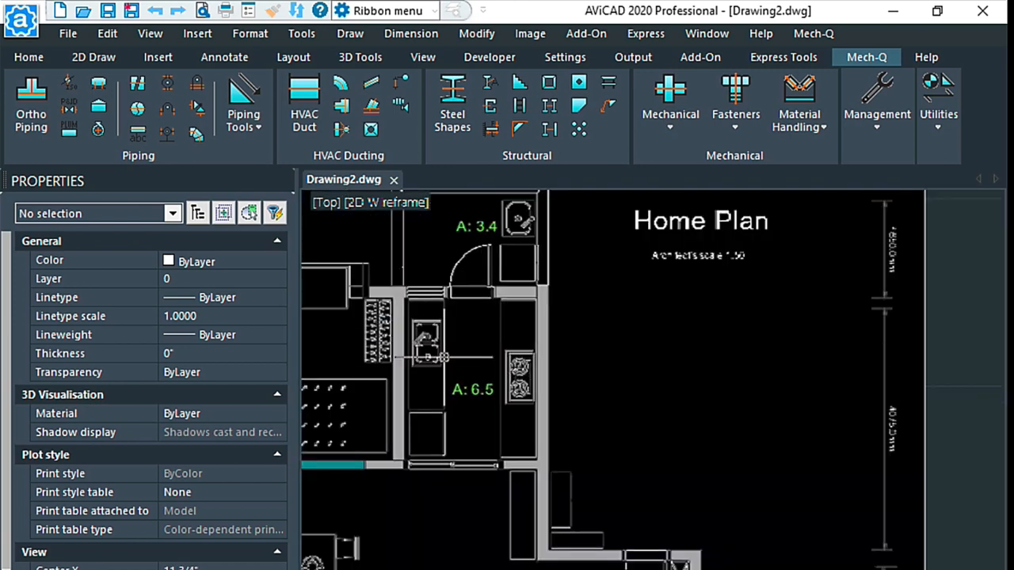
- Scale the PDF underlay by 48 and verify a distance of 1'-11 7/16"
{"action": "scroll", "scroll_direction": "down", "scroll_amount": 3}
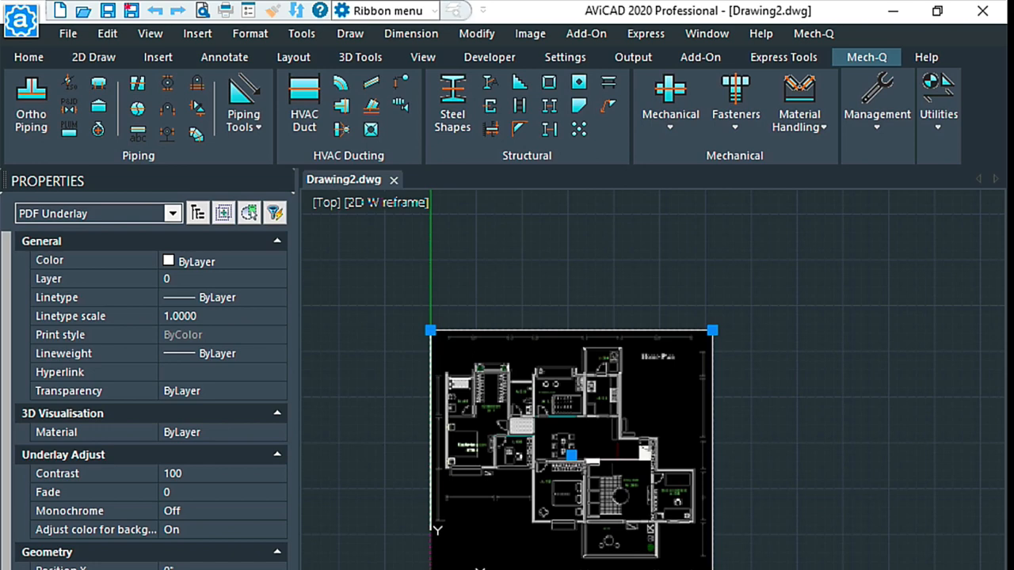
{"action": "key", "text": "space"}
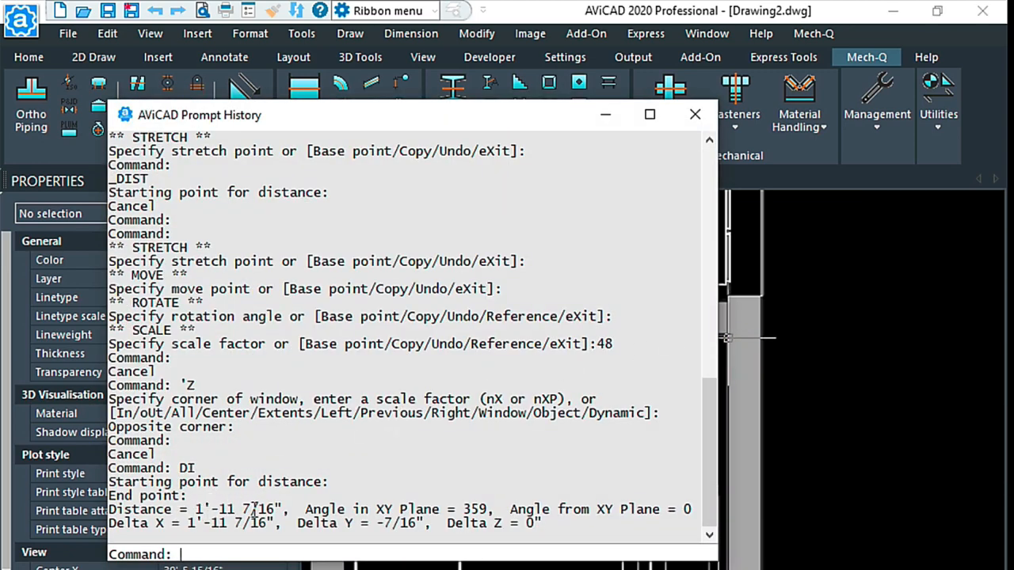
{"action": "mouse_move", "coordinate": [605, 141]}
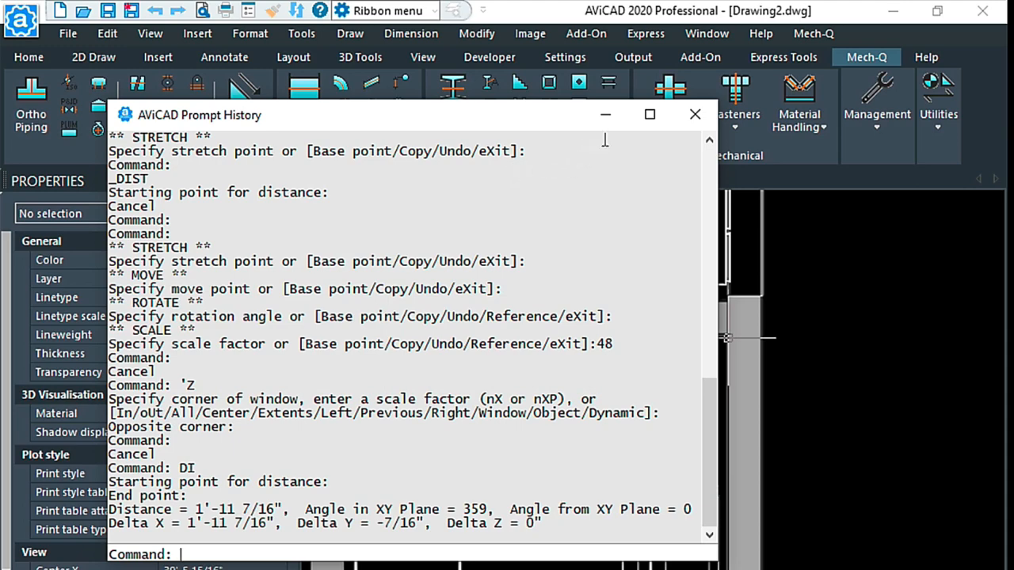
- Close the Prompt History window and select the underlay to show its Underlay Adjust properties
{"action": "left_click", "coordinate": [694, 114]}
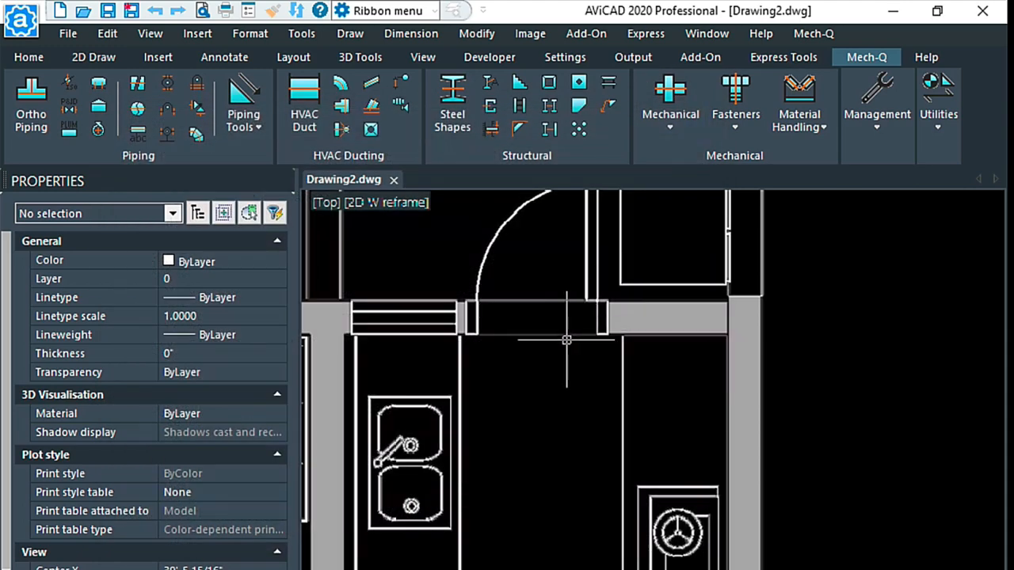
{"action": "mouse_move", "coordinate": [564, 342]}
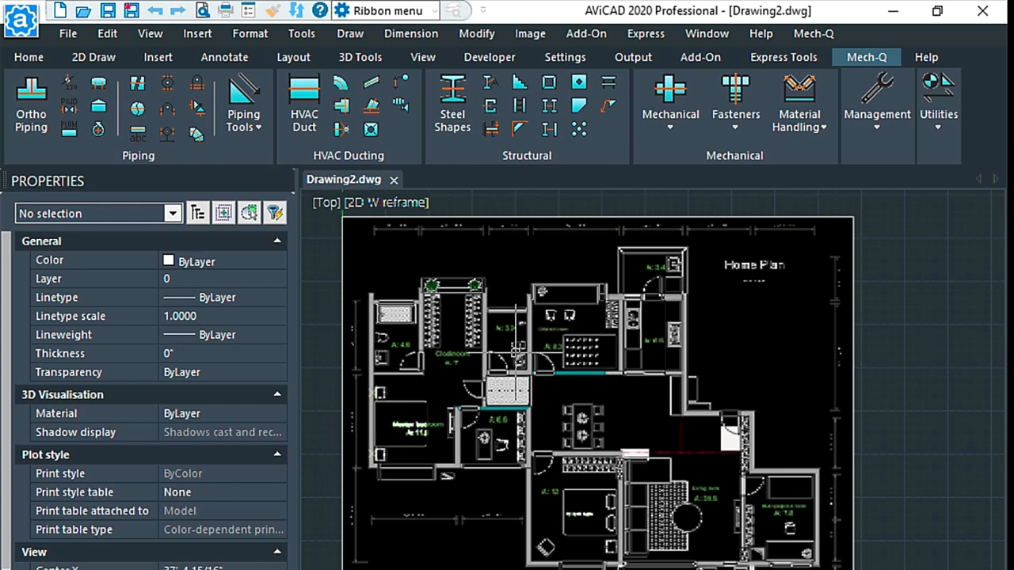
{"action": "mouse_move", "coordinate": [507, 355]}
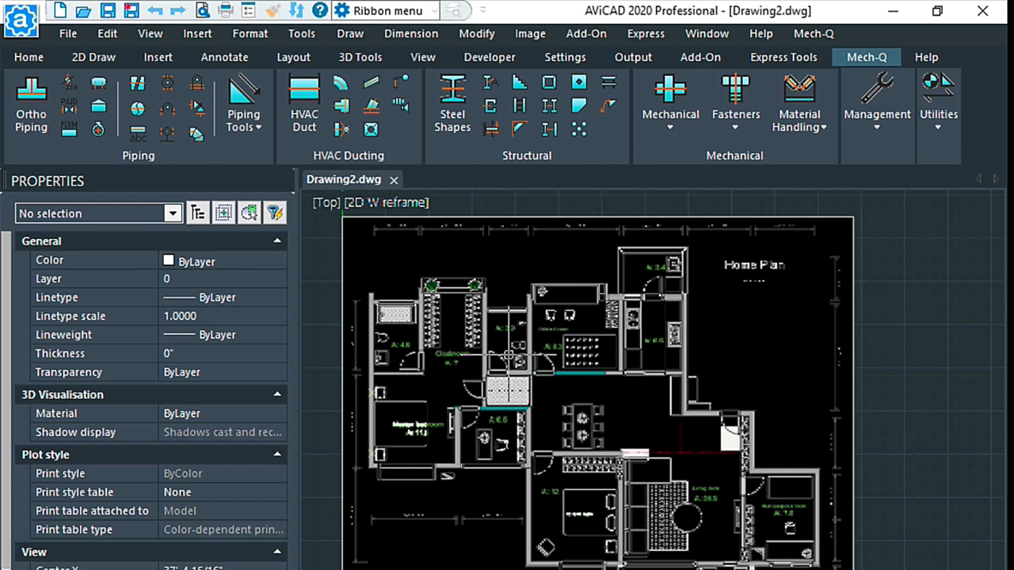
{"action": "mouse_move", "coordinate": [596, 238]}
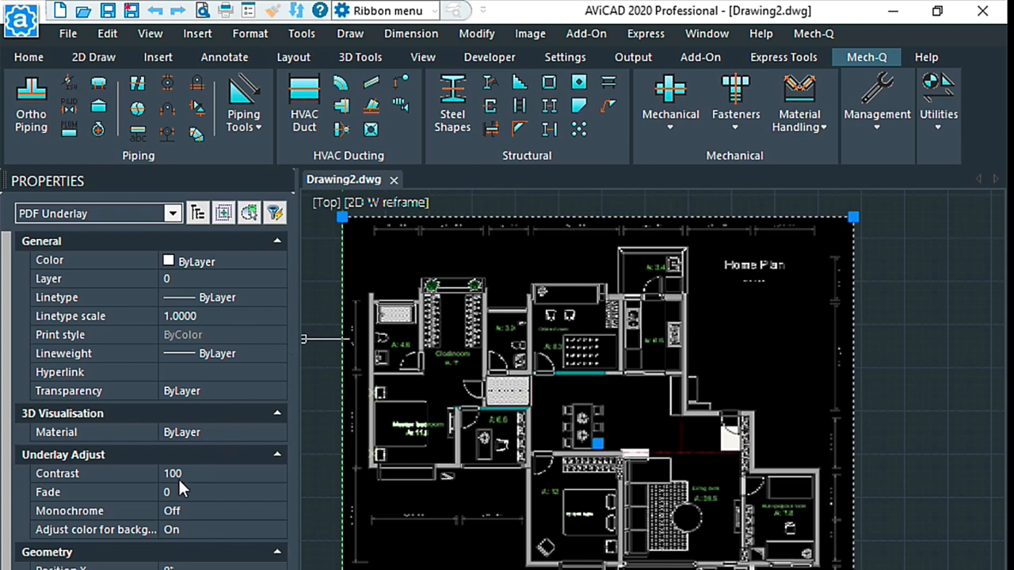
- Raise the underlay's Fade value to about 40 so the floor plan appears dimmed
{"action": "left_click", "coordinate": [222, 491]}
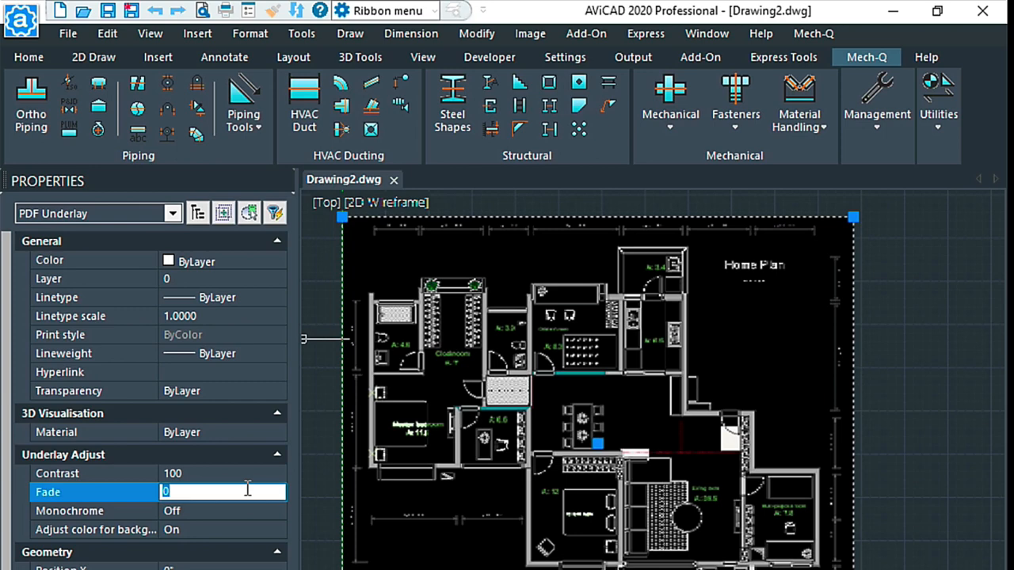
{"action": "type", "text": "40"}
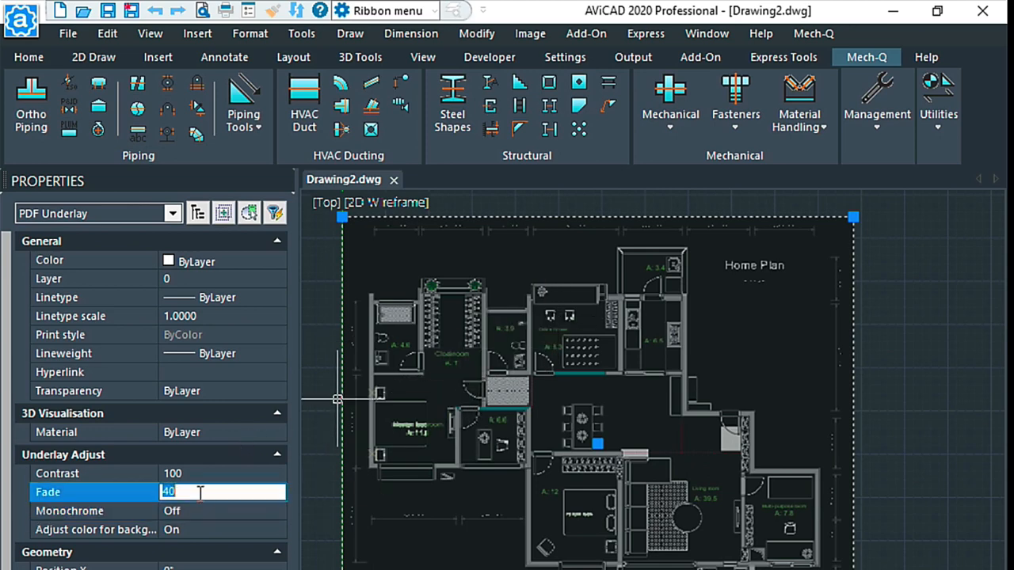
{"action": "type", "text": "6"}
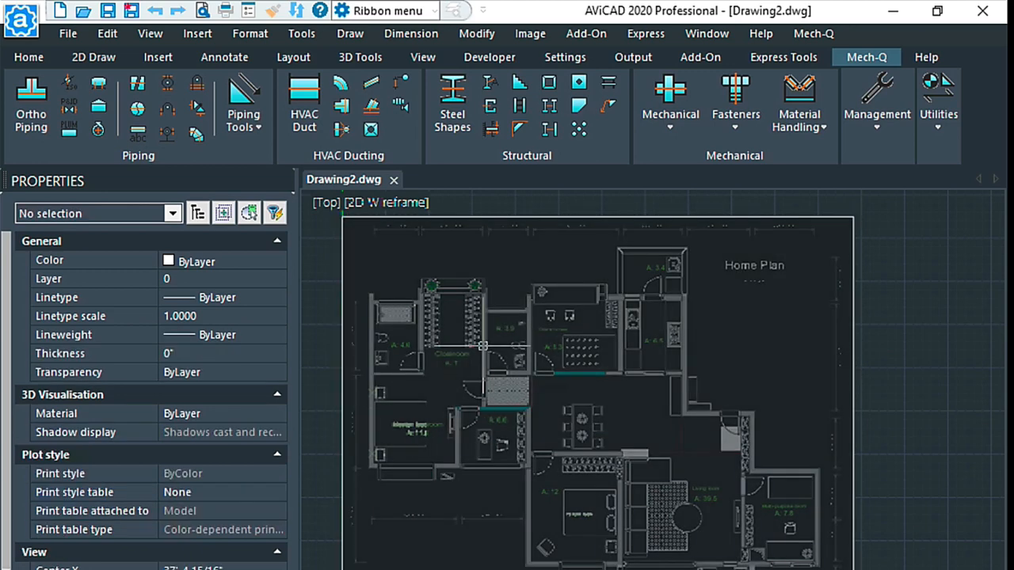
{"action": "mouse_move", "coordinate": [543, 357]}
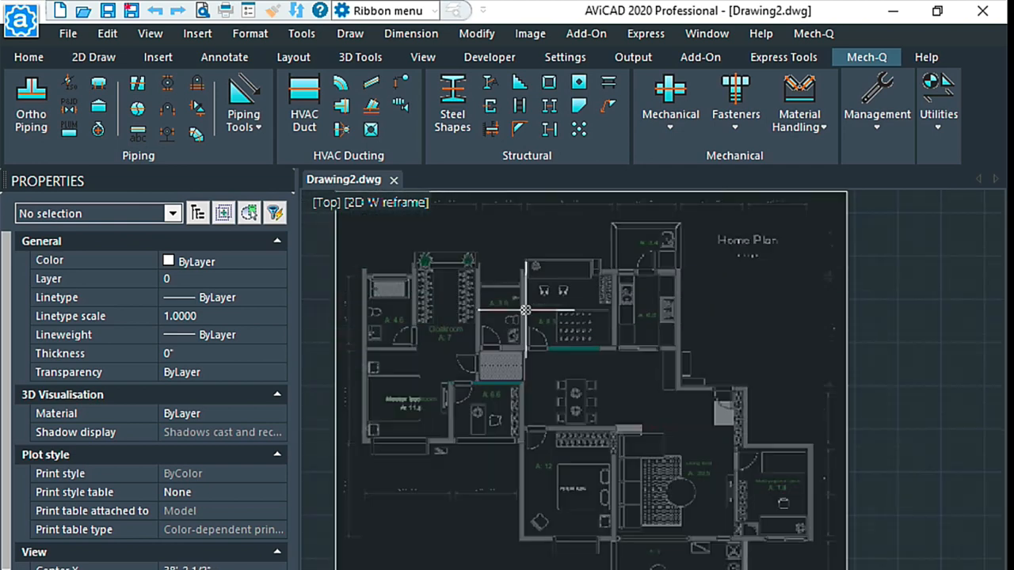
{"action": "mouse_move", "coordinate": [443, 274]}
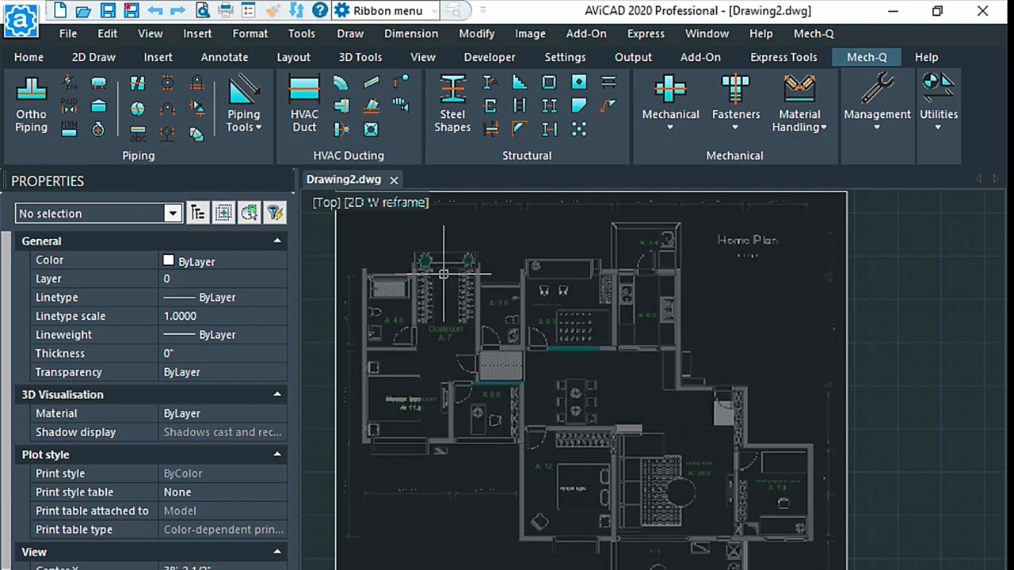
{"action": "mouse_move", "coordinate": [510, 316]}
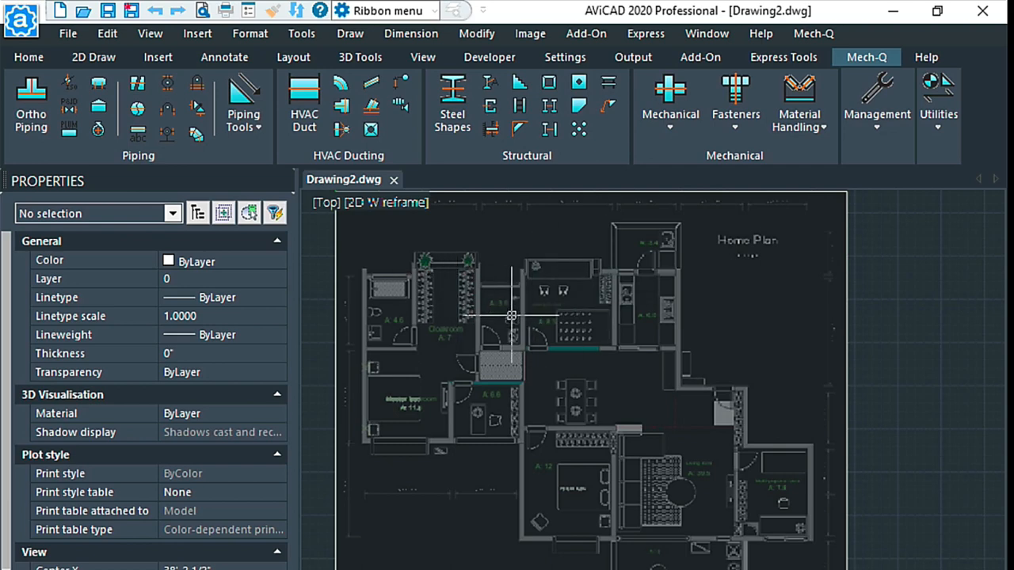
{"action": "mouse_move", "coordinate": [467, 350]}
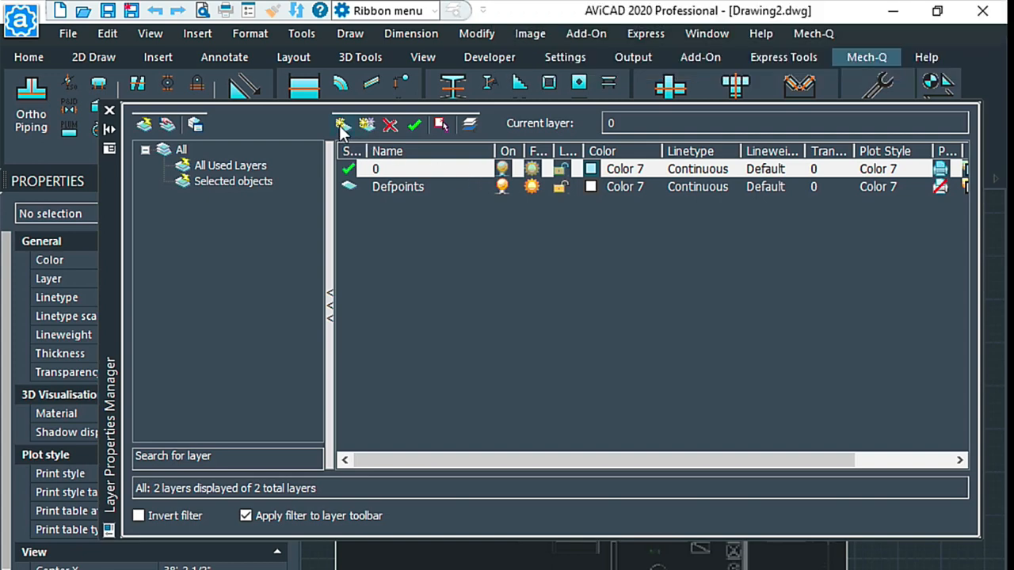
- Create a new layer with the default name Layer1
{"action": "left_click", "coordinate": [343, 125]}
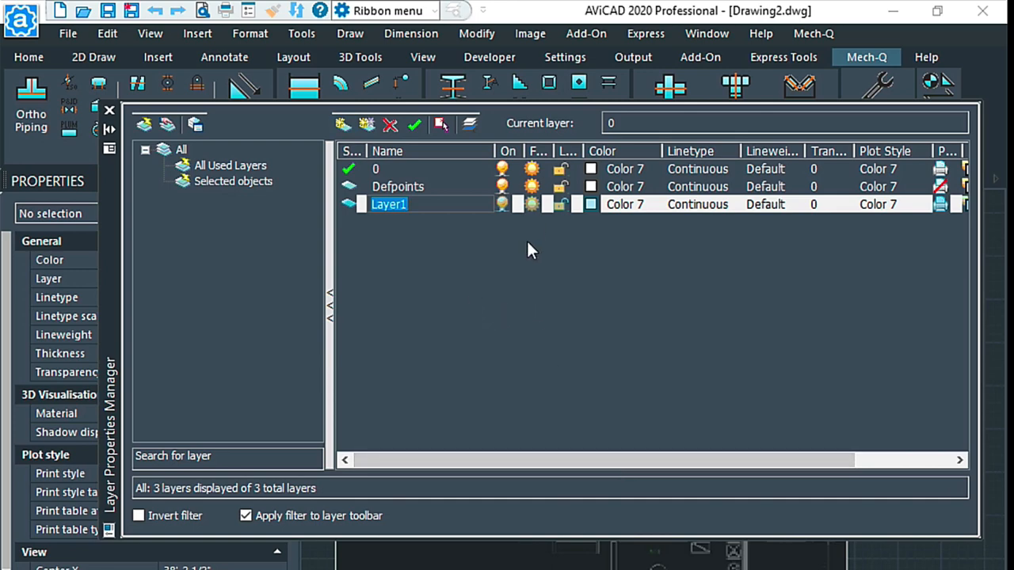
{"action": "left_click", "coordinate": [499, 254]}
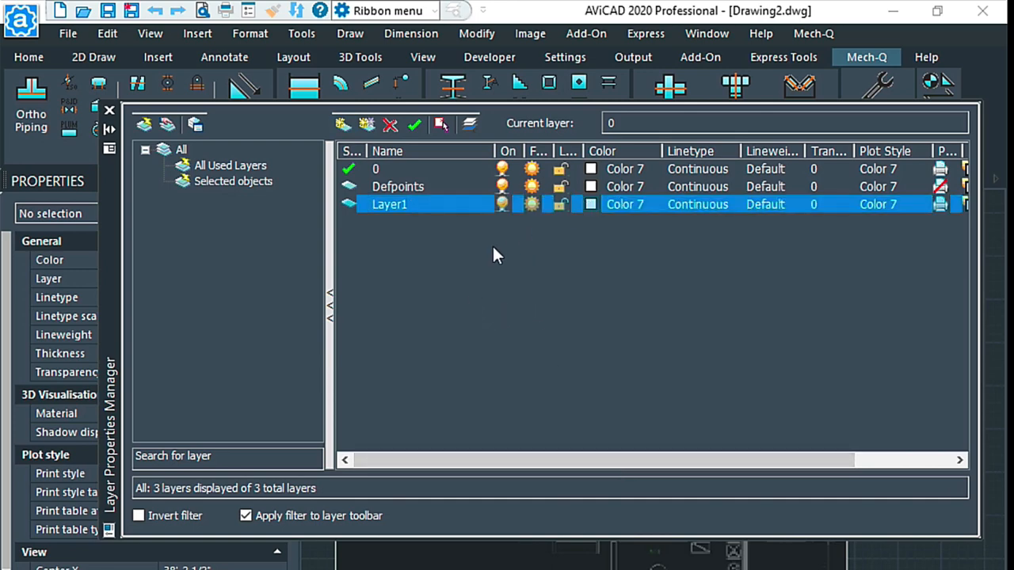
{"action": "mouse_move", "coordinate": [136, 126]}
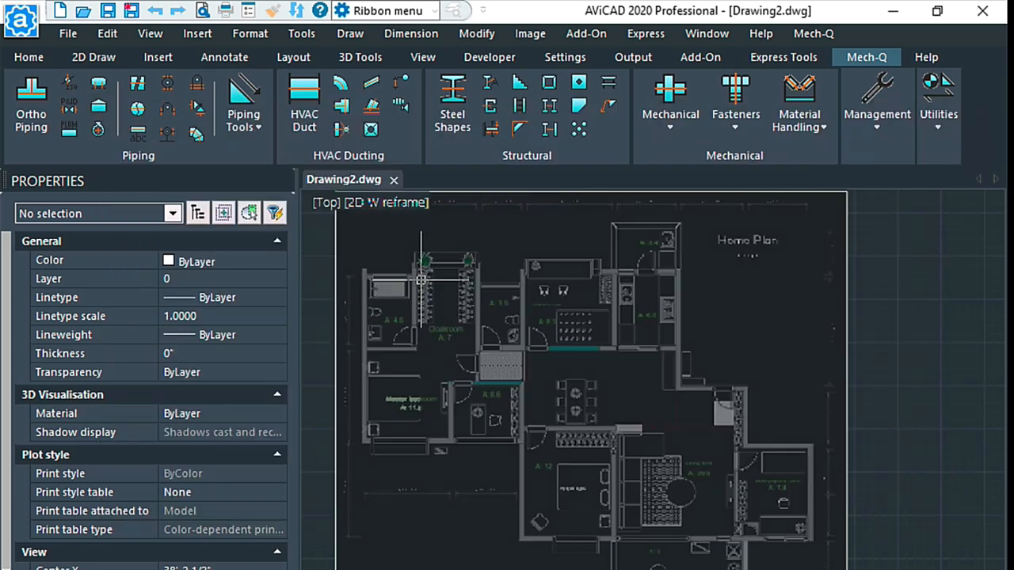
- Make Layer1 the current layer from the Properties panel
{"action": "left_click", "coordinate": [222, 279]}
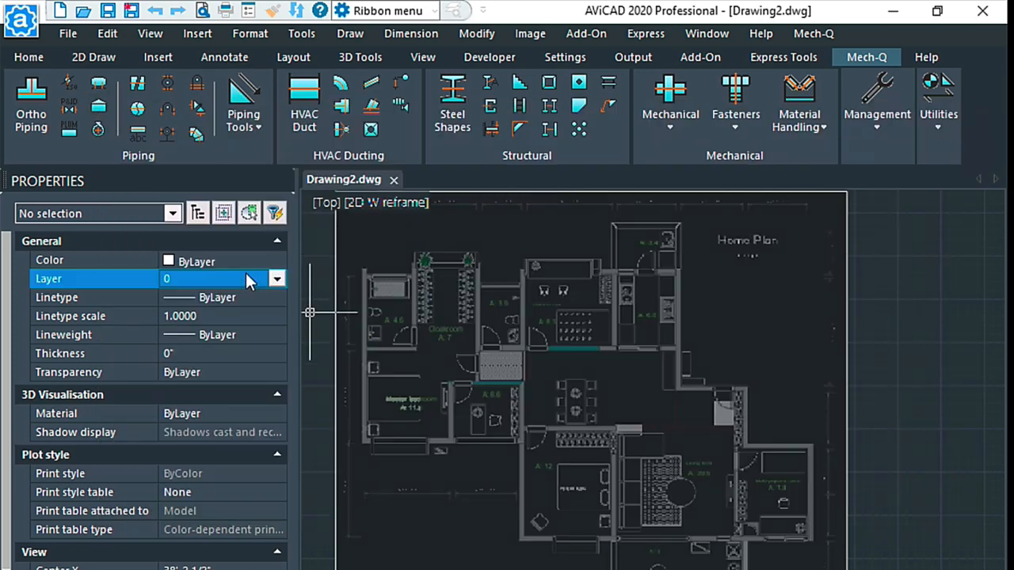
{"action": "left_click", "coordinate": [275, 279]}
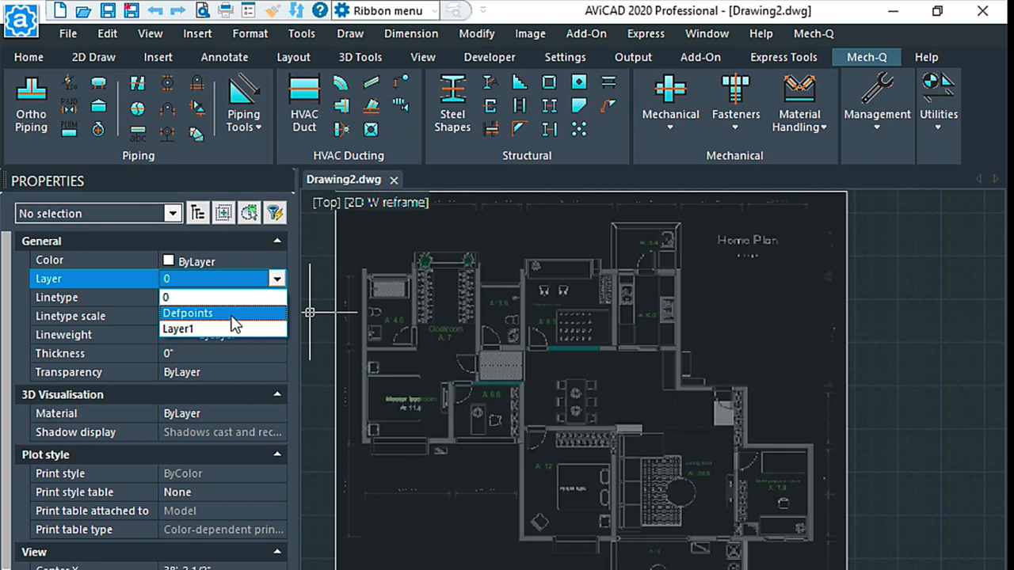
{"action": "left_click", "coordinate": [178, 331]}
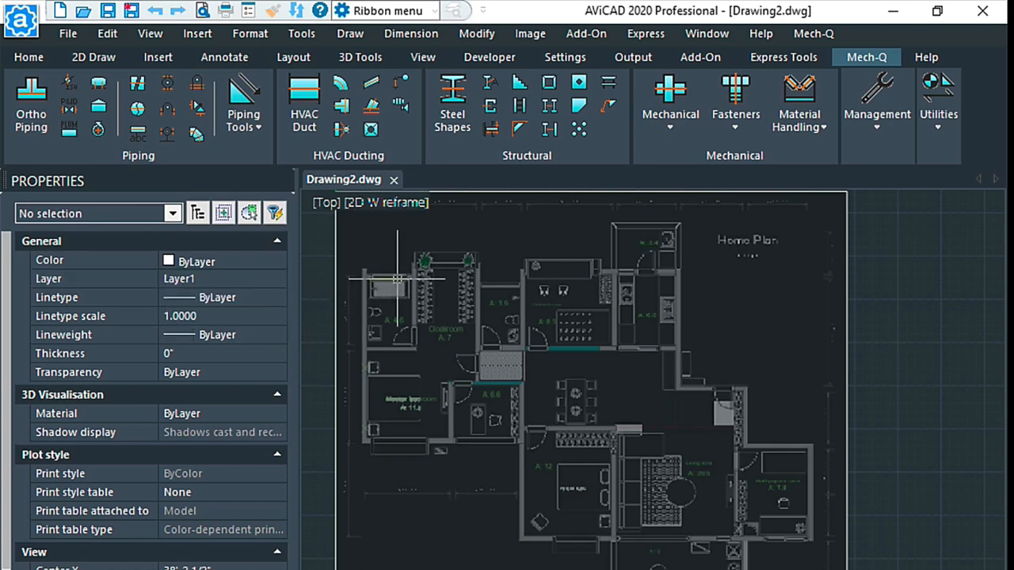
{"action": "mouse_move", "coordinate": [405, 357]}
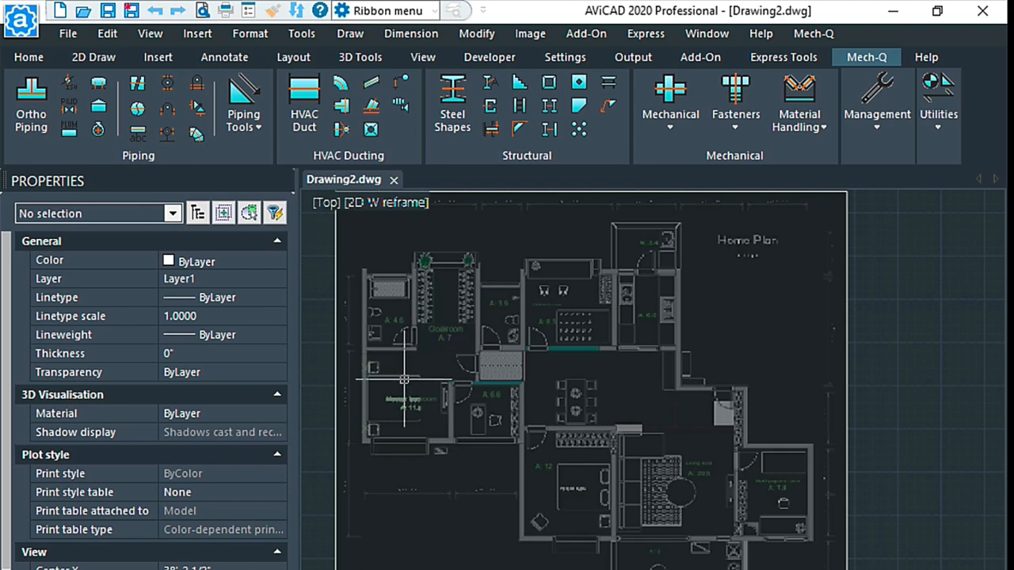
{"action": "mouse_move", "coordinate": [453, 345]}
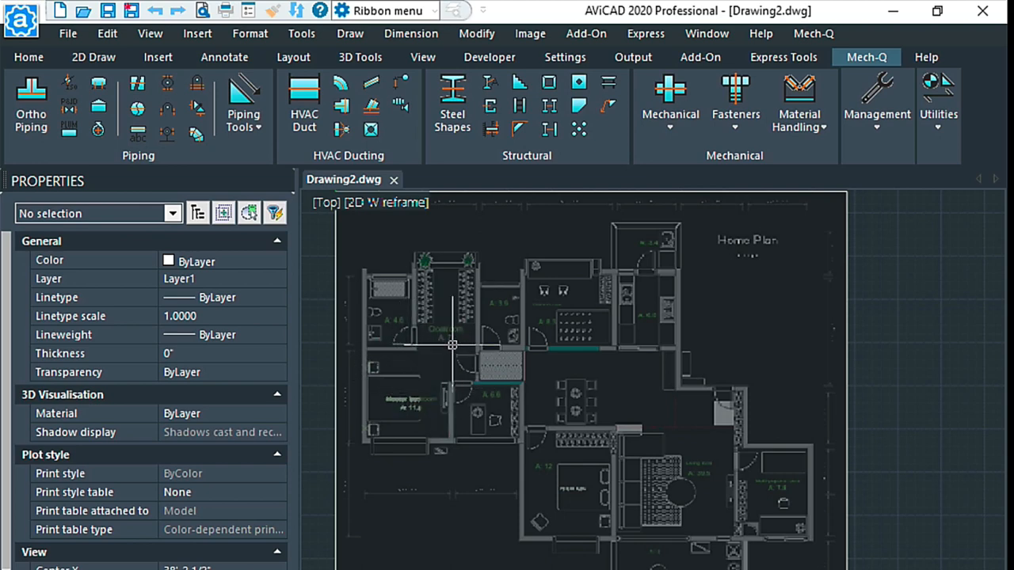
- Draw a small 4 x 2 rectangle on Layer1 left of the hatched area using RECTANGLE
{"action": "type", "text": "RE"}
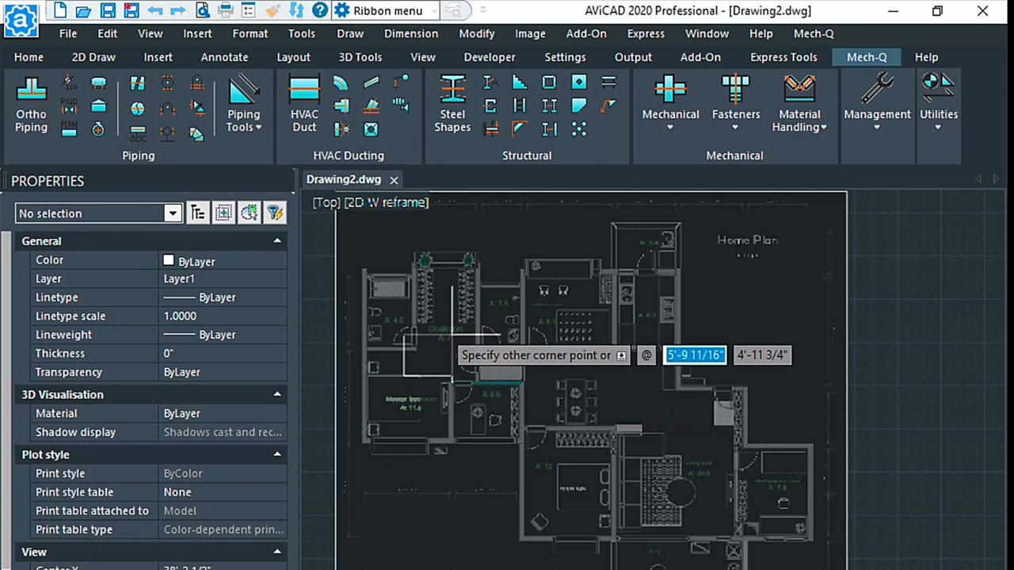
{"action": "type", "text": "4'"}
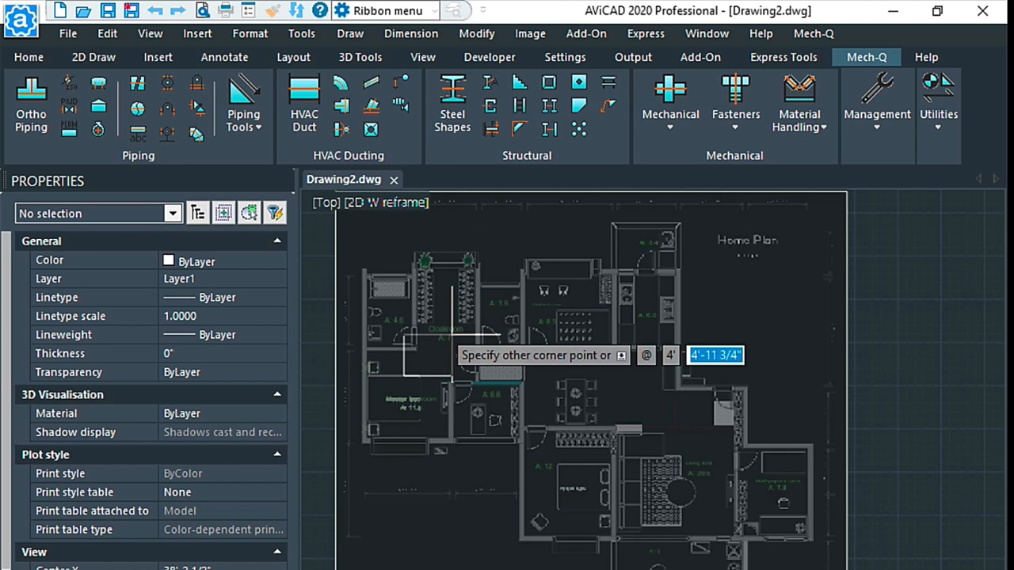
{"action": "type", "text": "2"}
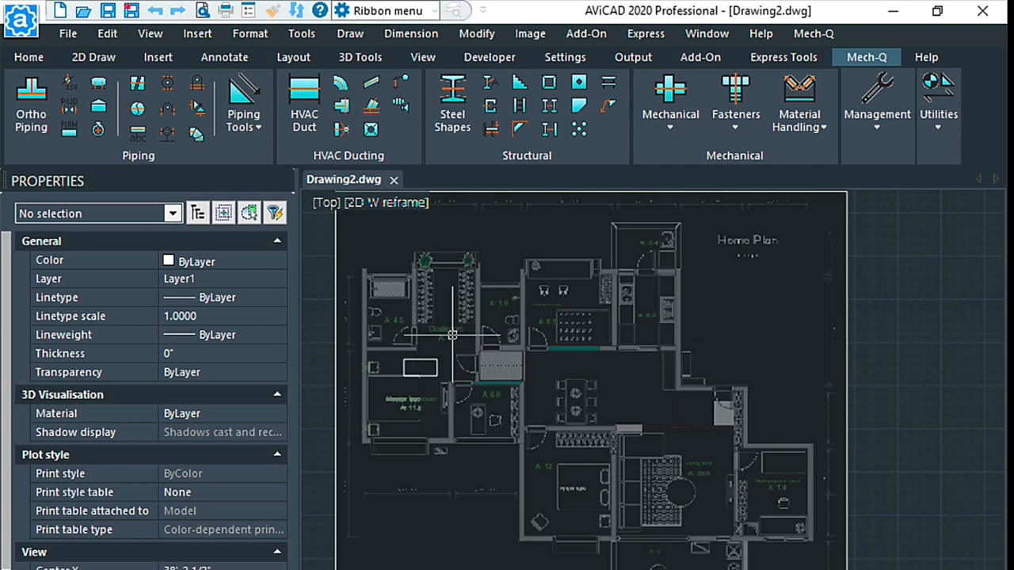
{"action": "mouse_move", "coordinate": [421, 360]}
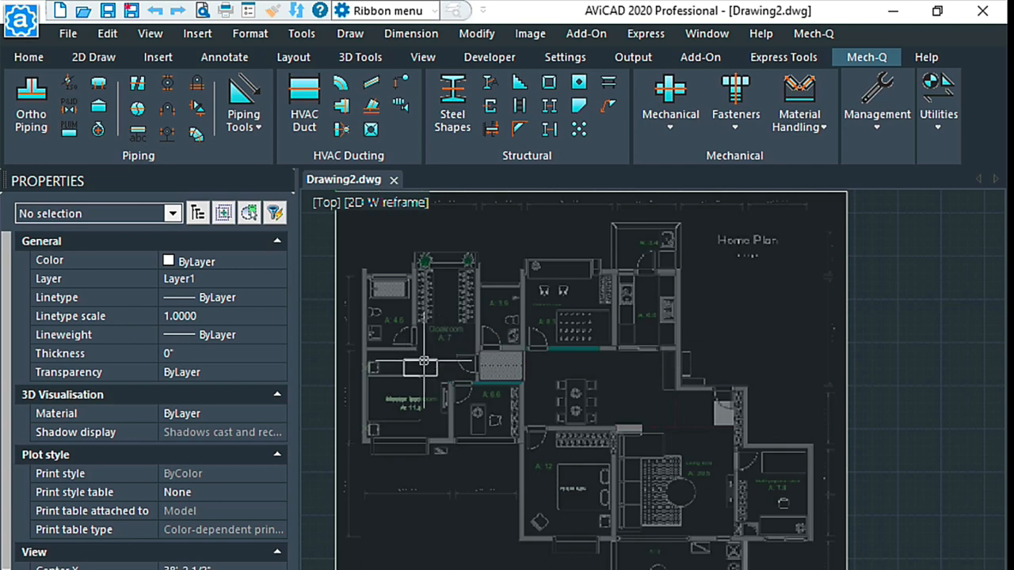
{"action": "left_click", "coordinate": [422, 362]}
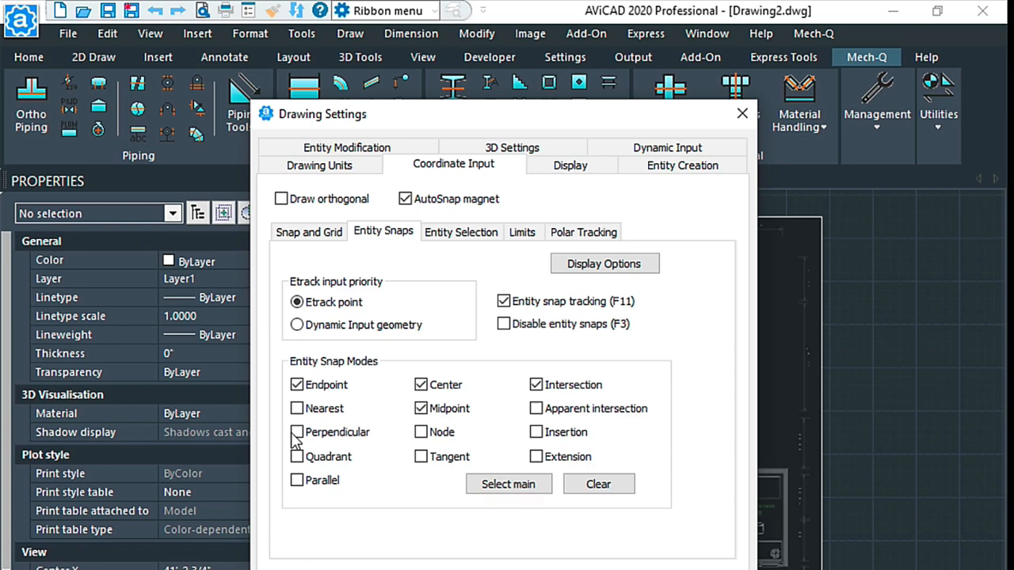
- Toggle the active entity snap modes in Drawing Settings before starting a line
{"action": "left_click", "coordinate": [296, 431]}
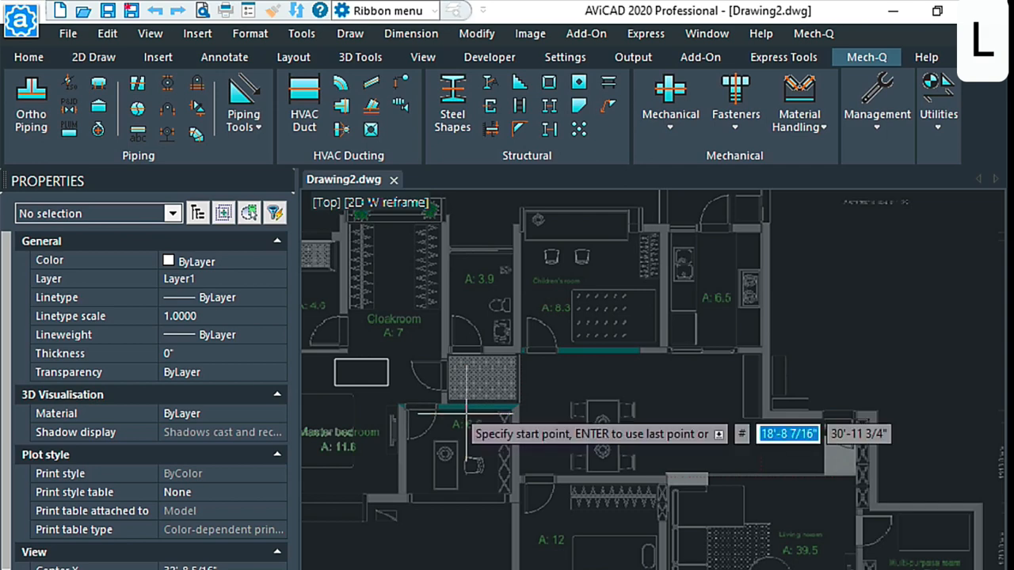
- Start a horizontal construction line from the small rectangle's edge with ortho toggled via F8
{"action": "left_click", "coordinate": [386, 372]}
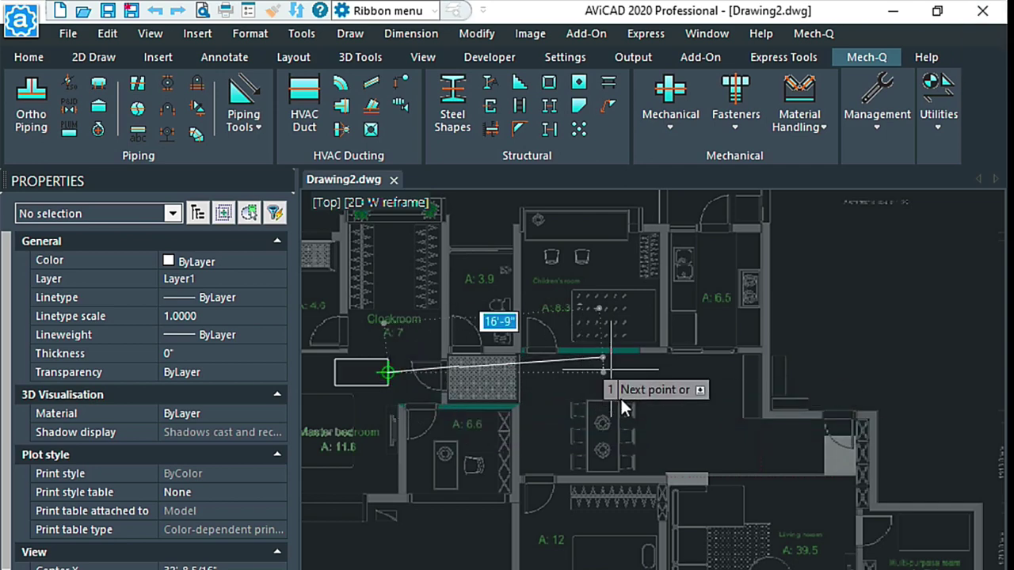
{"action": "mouse_move", "coordinate": [684, 333]}
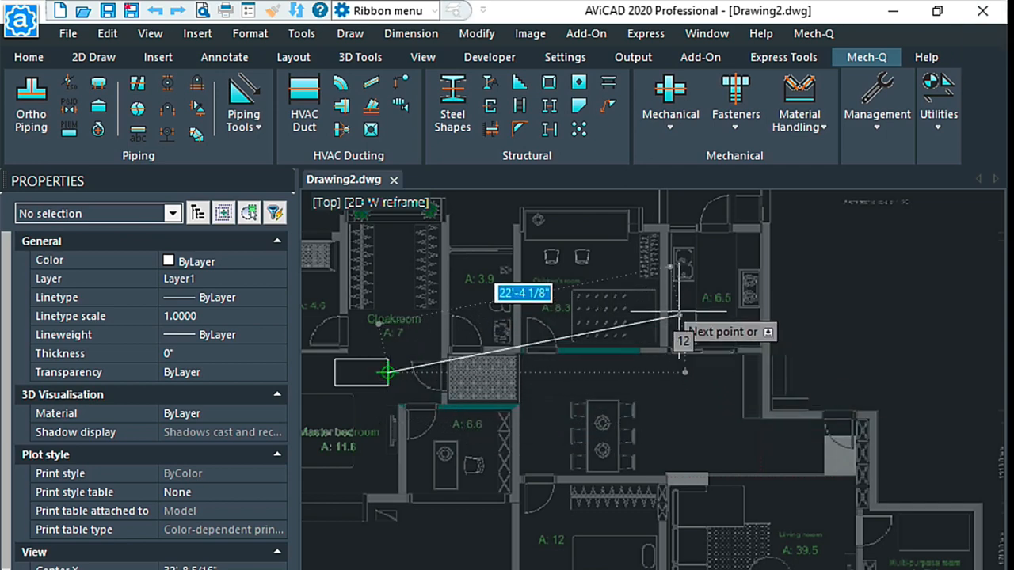
{"action": "key", "text": "f8"}
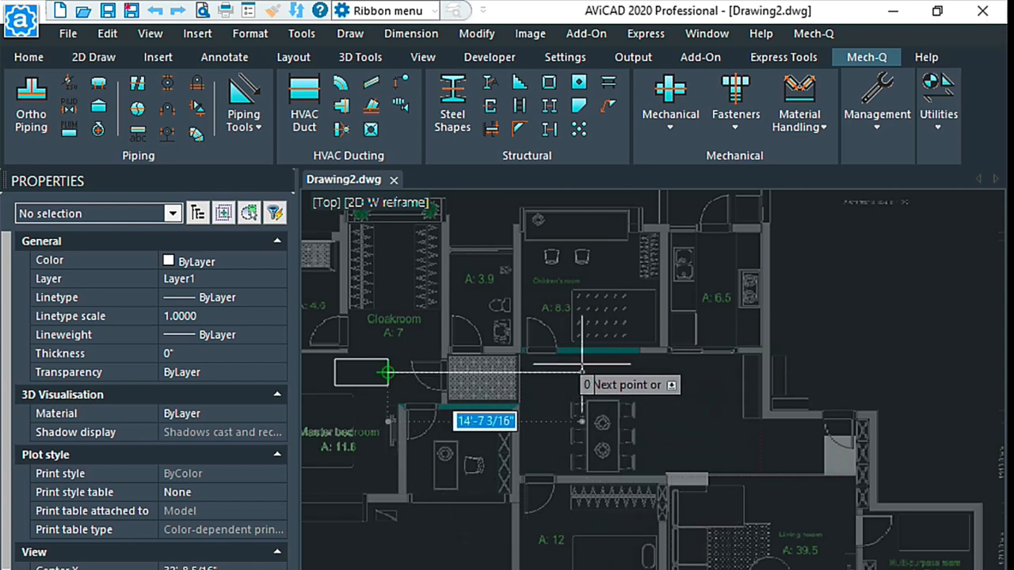
{"action": "mouse_move", "coordinate": [711, 386]}
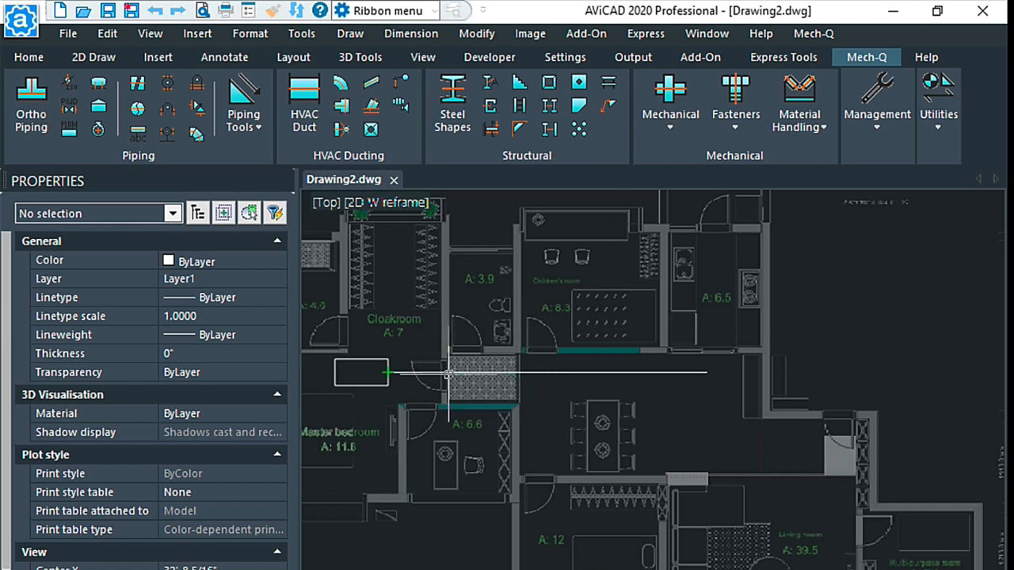
{"action": "mouse_move", "coordinate": [589, 373]}
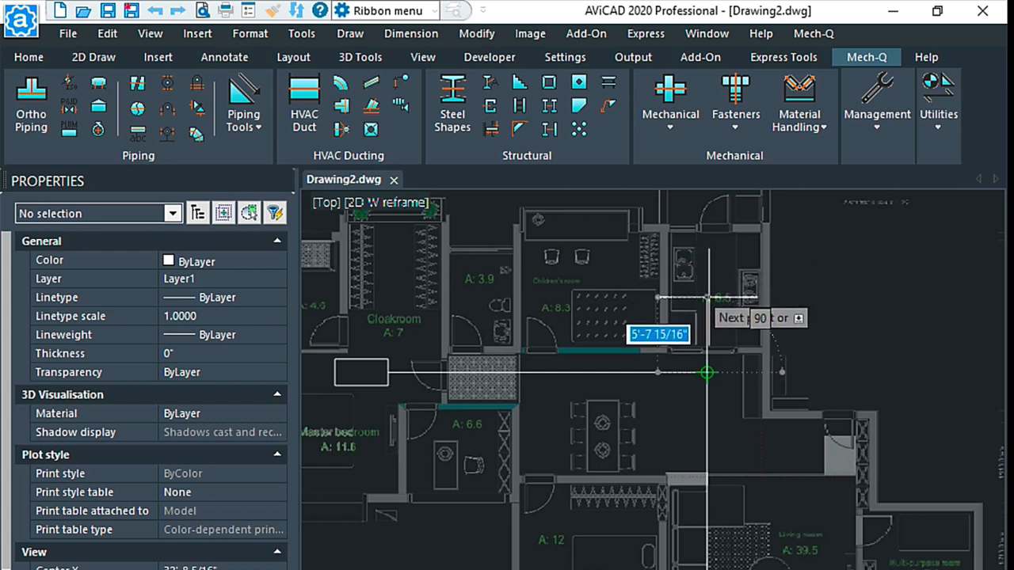
- Enter the next line length value of 6 in dynamic input and adjust the view
{"action": "type", "text": "6"}
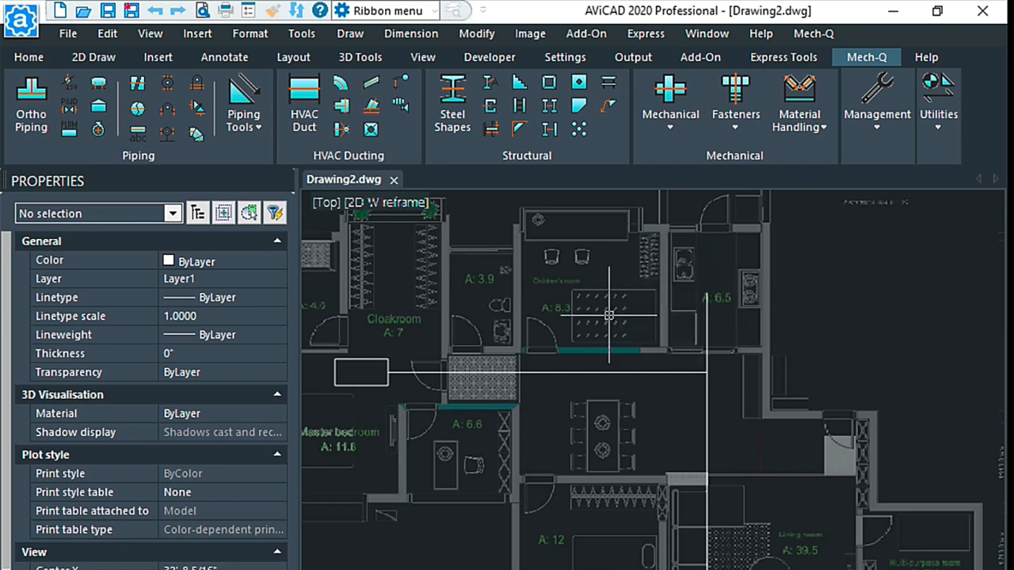
{"action": "scroll", "scroll_direction": "down", "scroll_amount": 3}
{"action": "type", "text": "16'"}
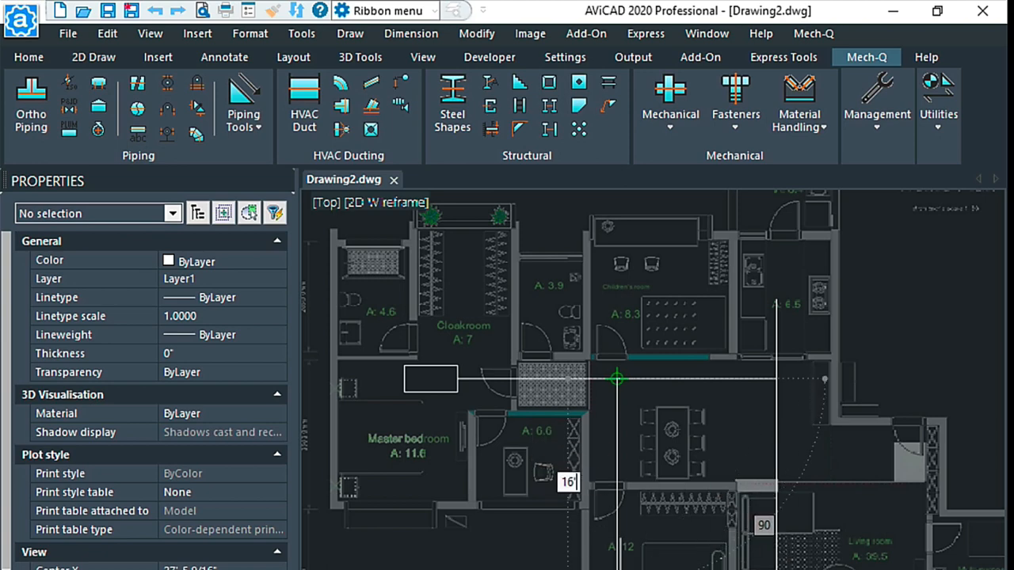
{"action": "mouse_move", "coordinate": [472, 363]}
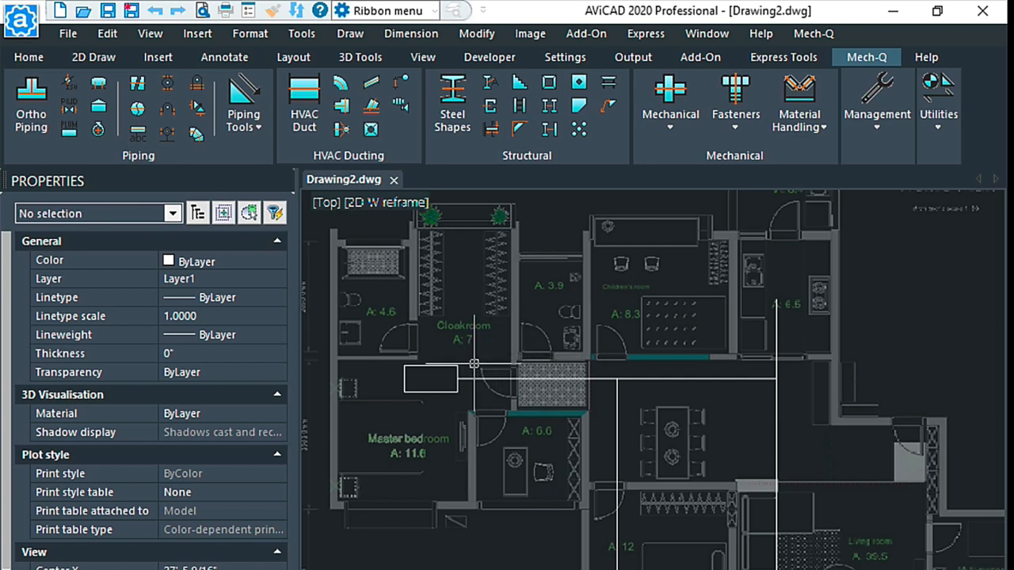
{"action": "mouse_move", "coordinate": [383, 272]}
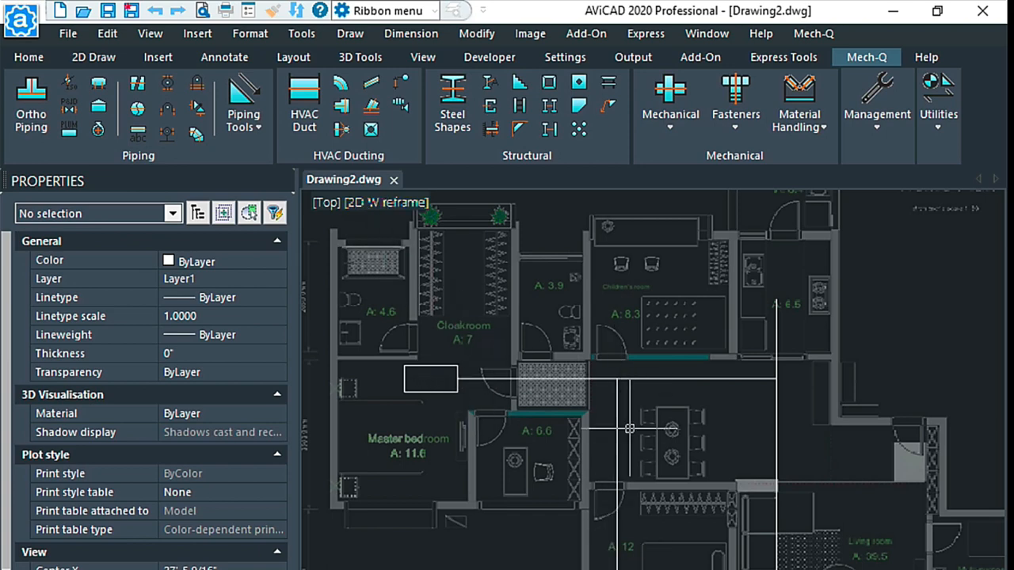
{"action": "mouse_move", "coordinate": [409, 139]}
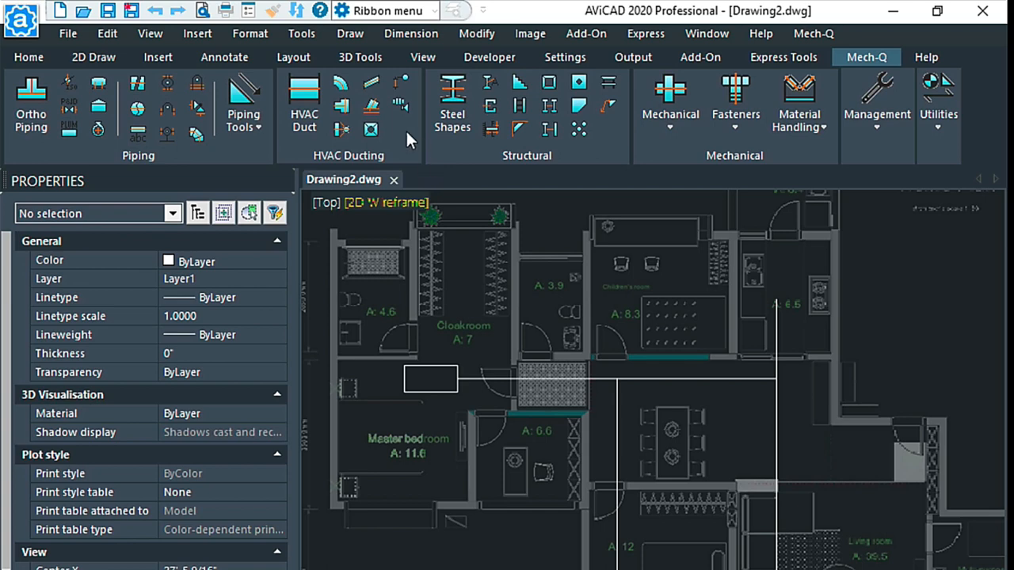
{"action": "mouse_move", "coordinate": [301, 89]}
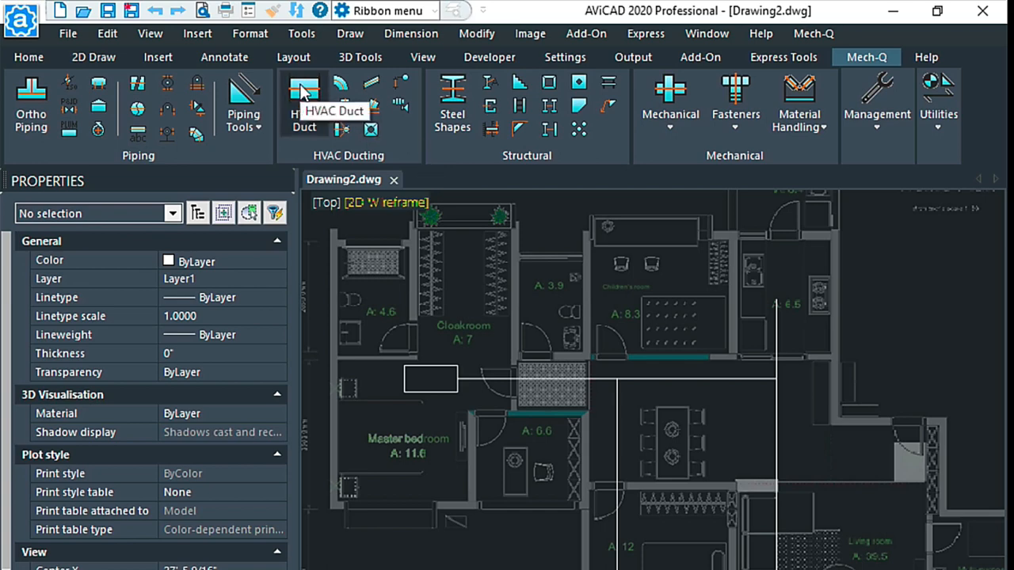
- Cycle the Duct Draw Utility view through plan, section and stop-end to Duct Riser/Drop, End 1 left as none
{"action": "left_click", "coordinate": [304, 88]}
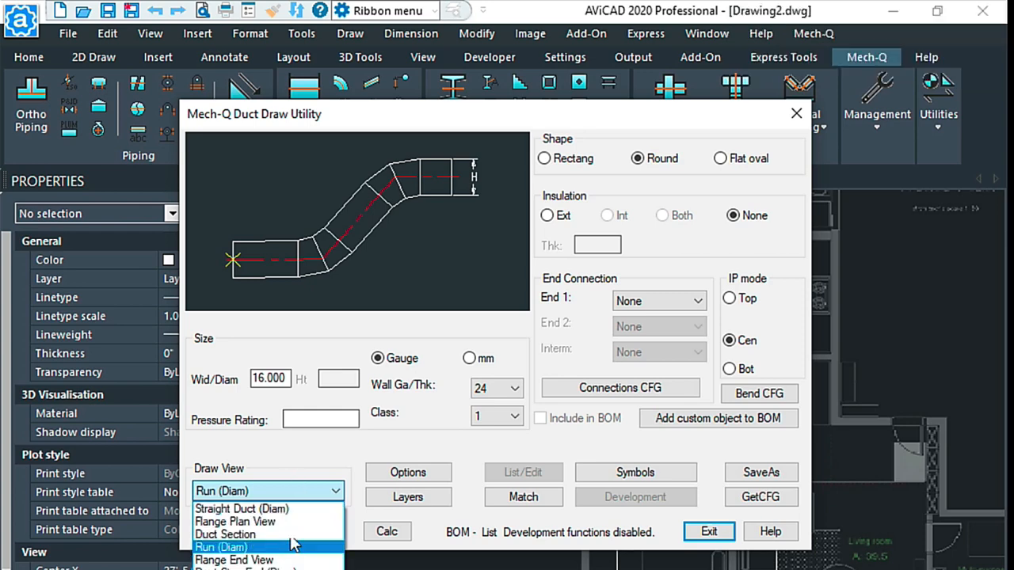
{"action": "left_click", "coordinate": [241, 508]}
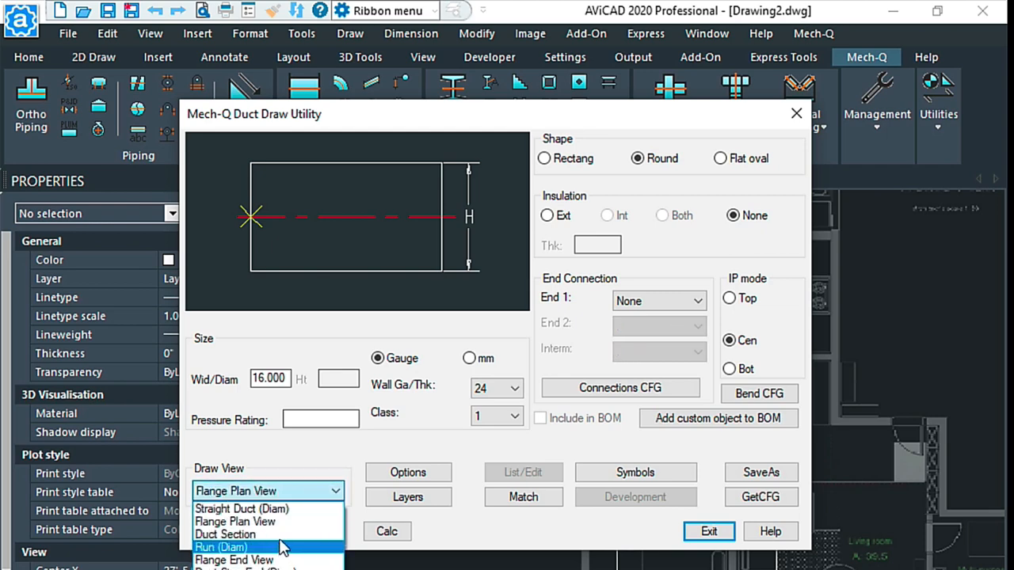
{"action": "left_click", "coordinate": [225, 534]}
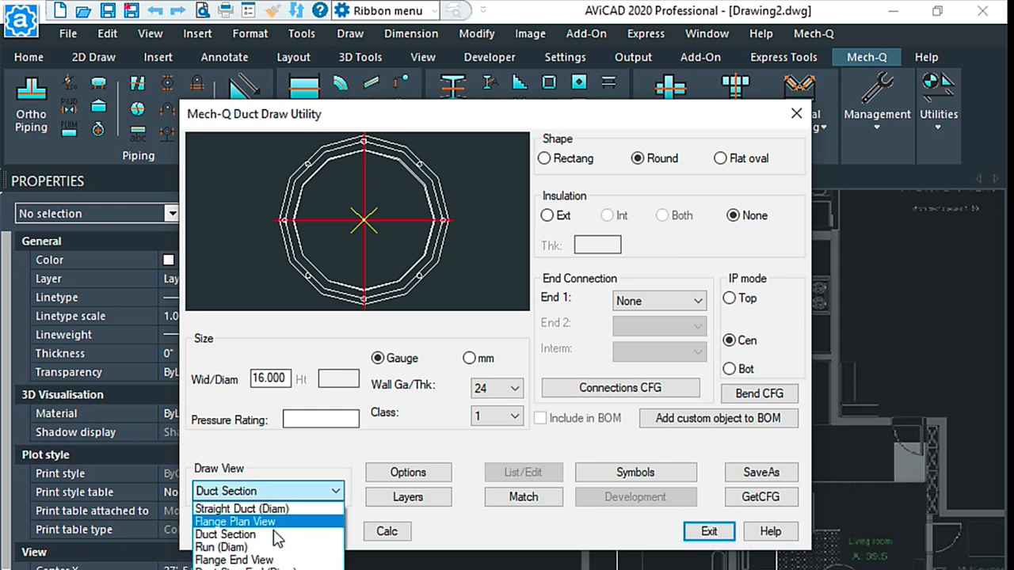
{"action": "left_click", "coordinate": [222, 559]}
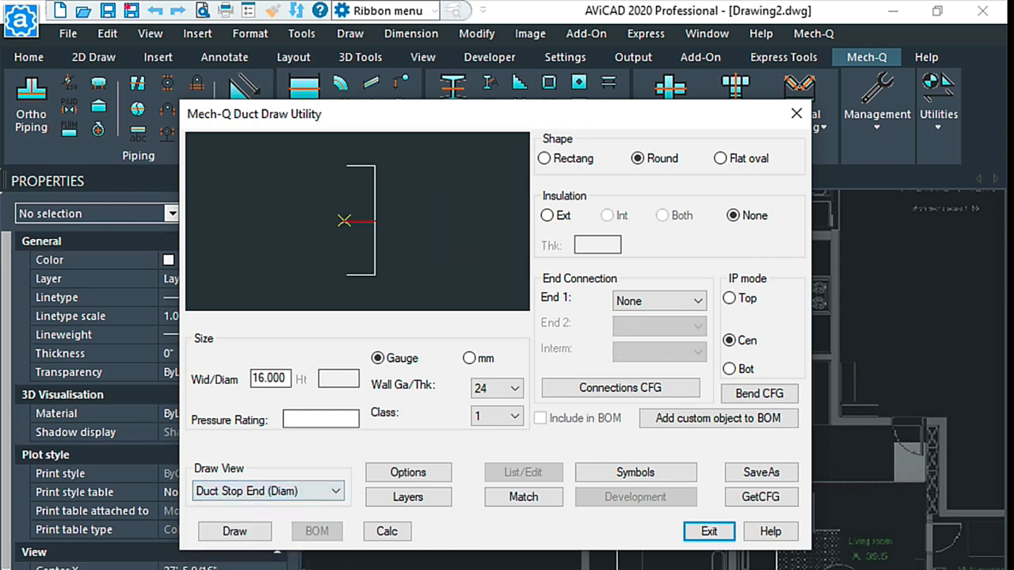
{"action": "left_click", "coordinate": [336, 489]}
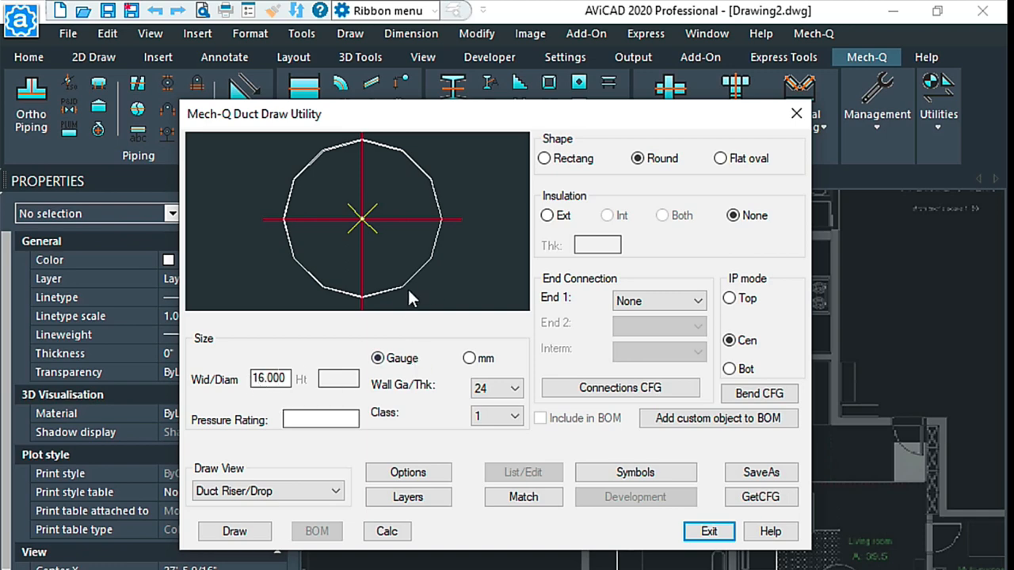
{"action": "mouse_move", "coordinate": [580, 162]}
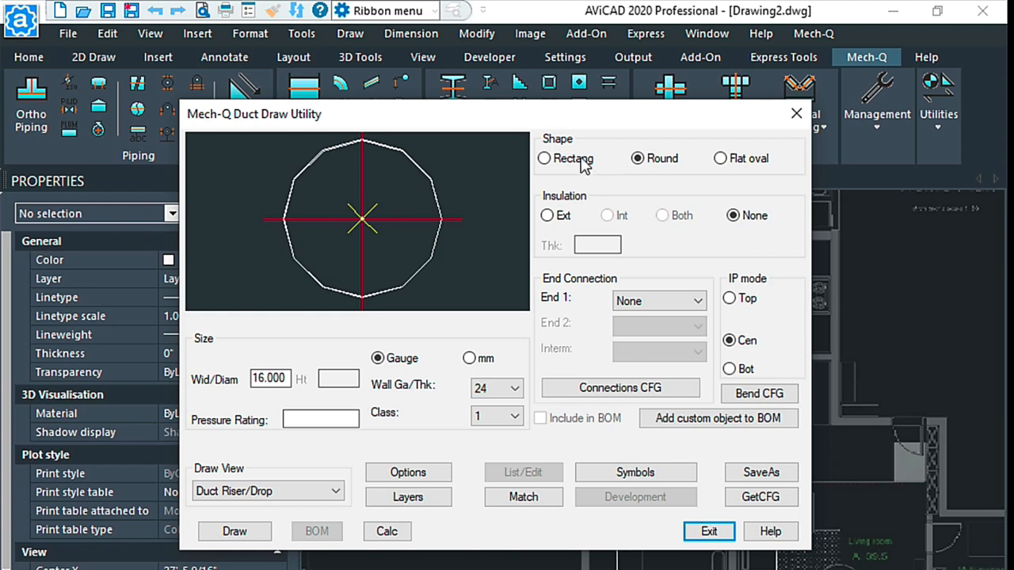
{"action": "mouse_move", "coordinate": [763, 158]}
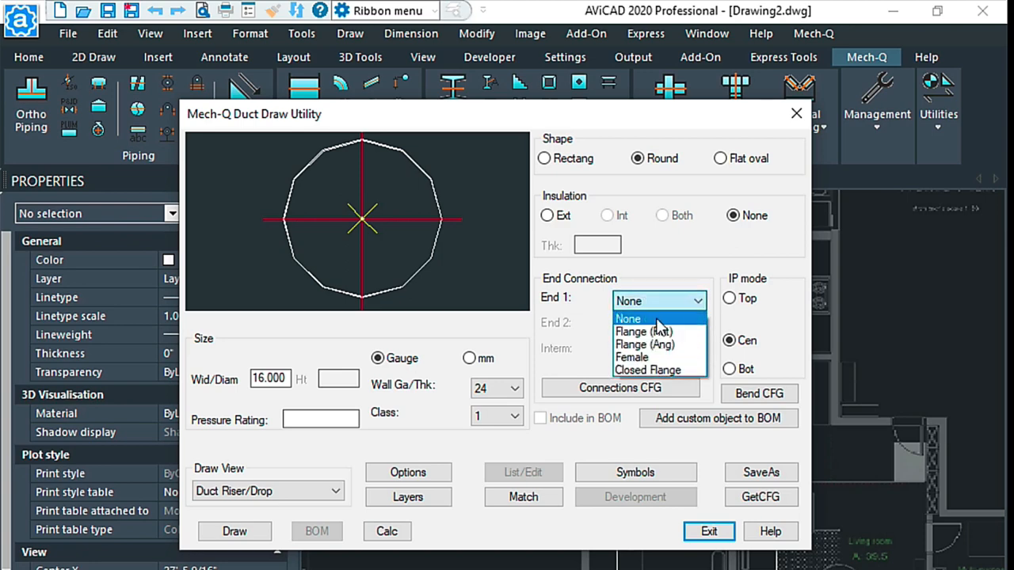
{"action": "left_click", "coordinate": [631, 318]}
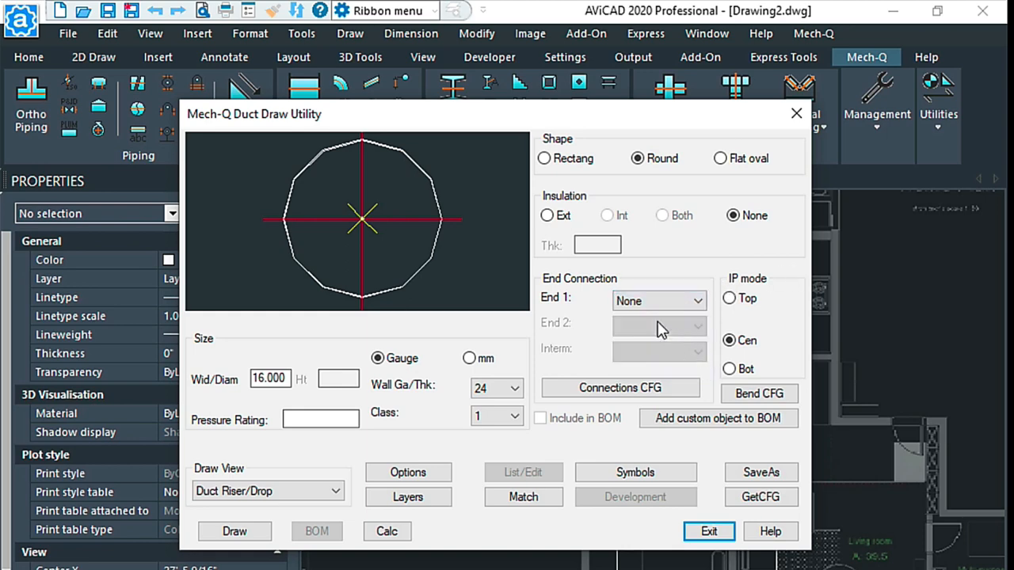
{"action": "mouse_move", "coordinate": [646, 372]}
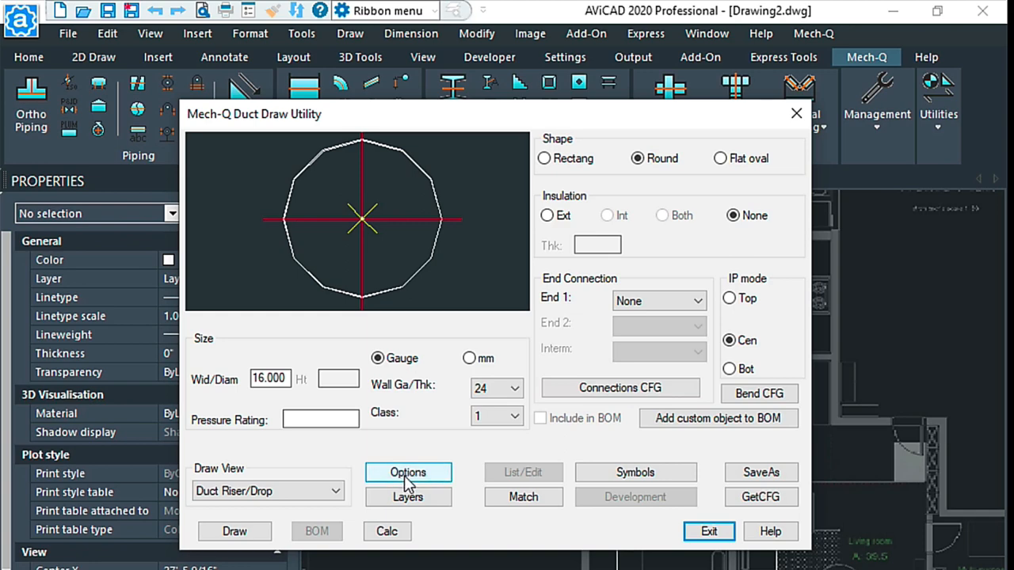
{"action": "left_click", "coordinate": [409, 472]}
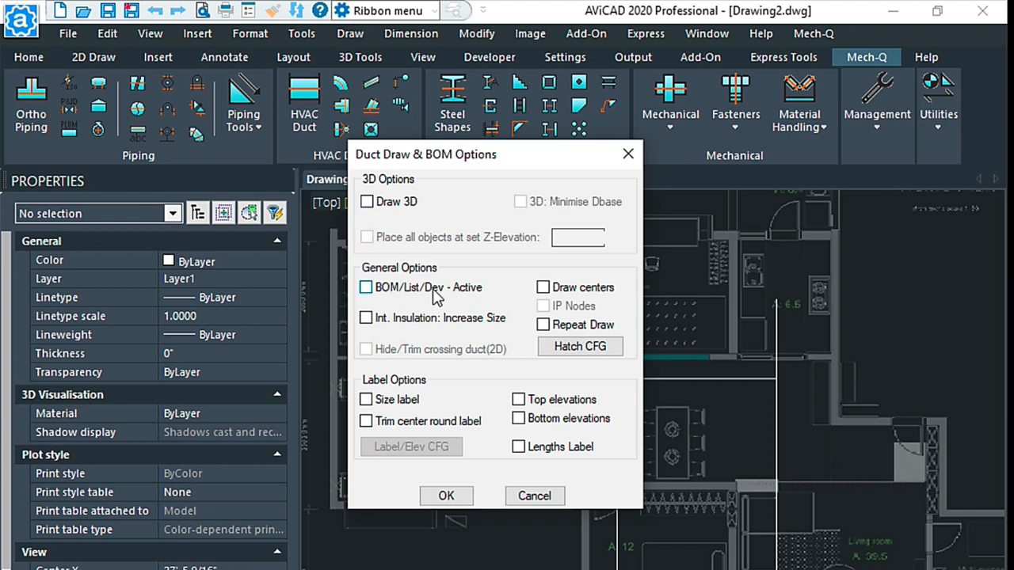
{"action": "mouse_move", "coordinate": [526, 298]}
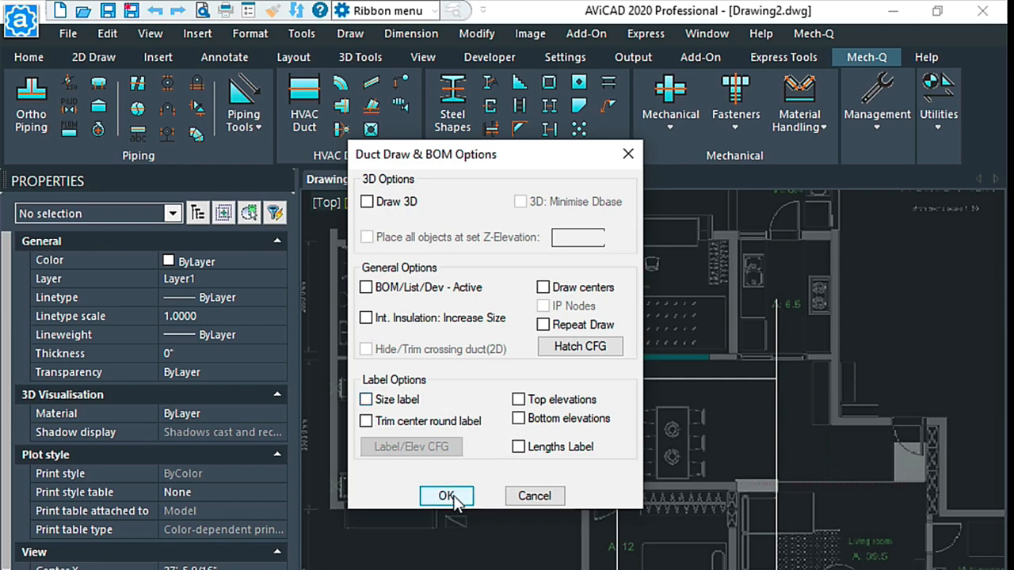
{"action": "left_click", "coordinate": [446, 496]}
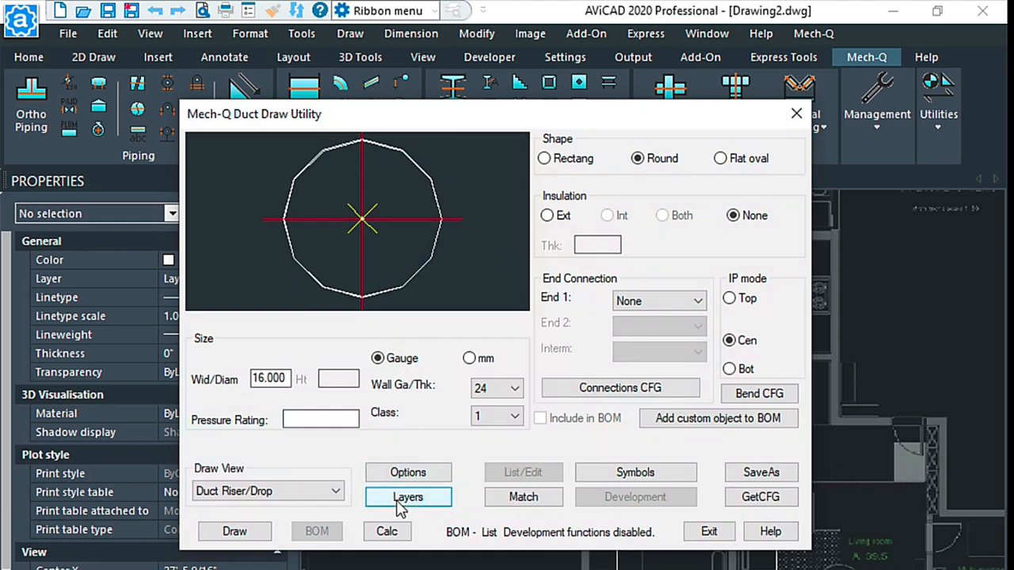
- Bring up Mech-Q Ducting Layers listing duct, flange, insulation, text and centre layers
{"action": "left_click", "coordinate": [407, 498]}
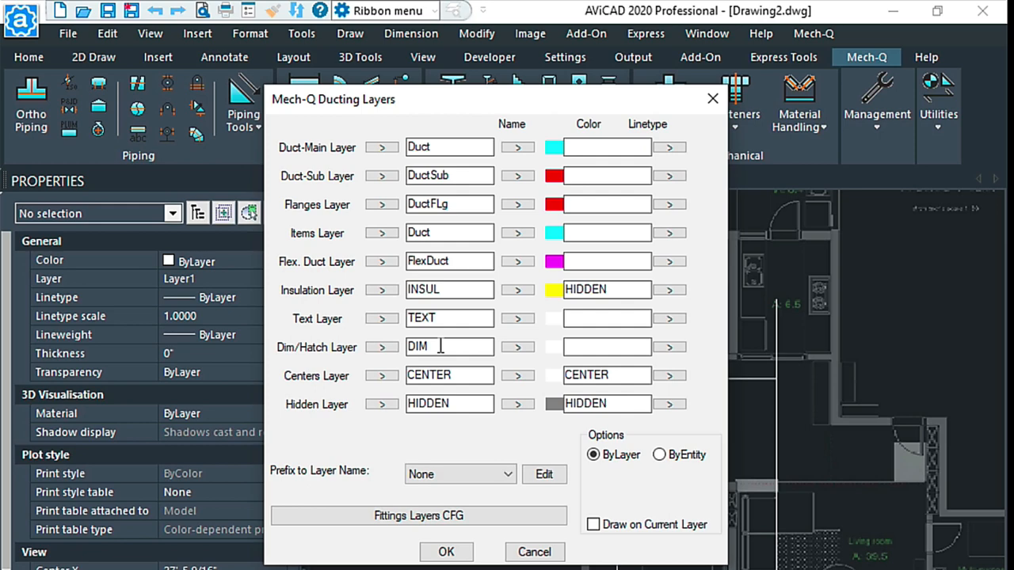
{"action": "mouse_move", "coordinate": [546, 194]}
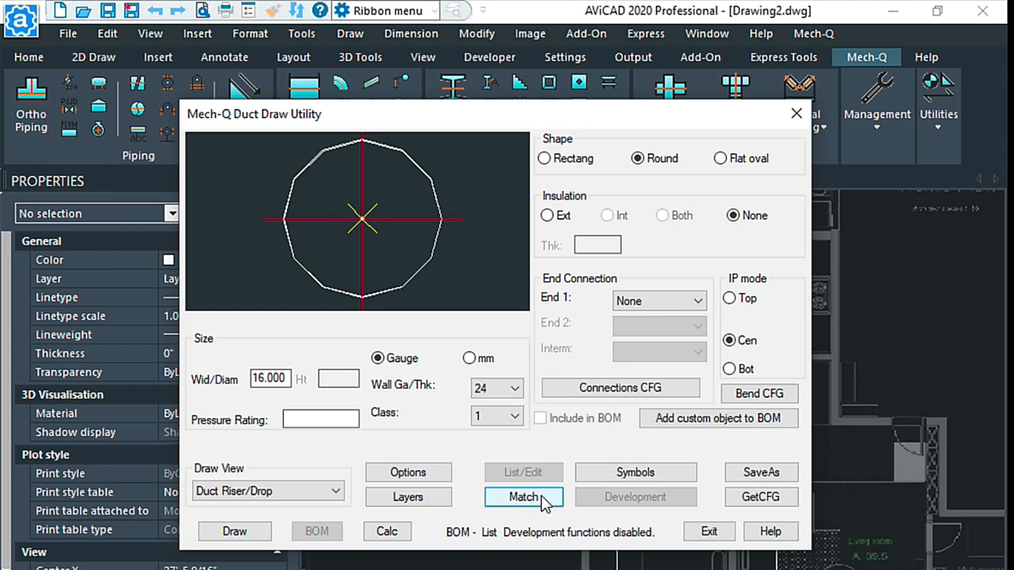
{"action": "mouse_move", "coordinate": [389, 477]}
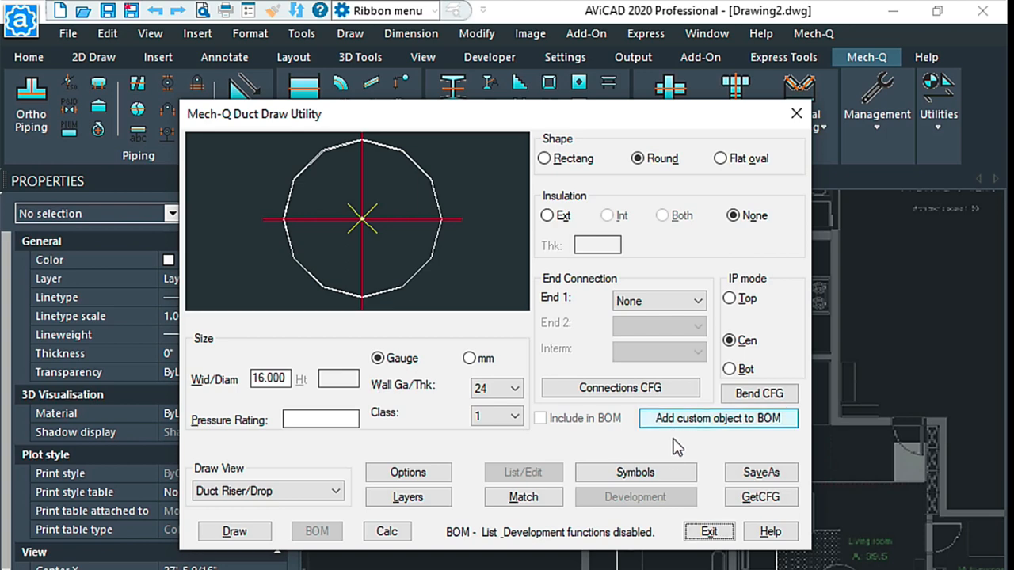
{"action": "mouse_move", "coordinate": [703, 427]}
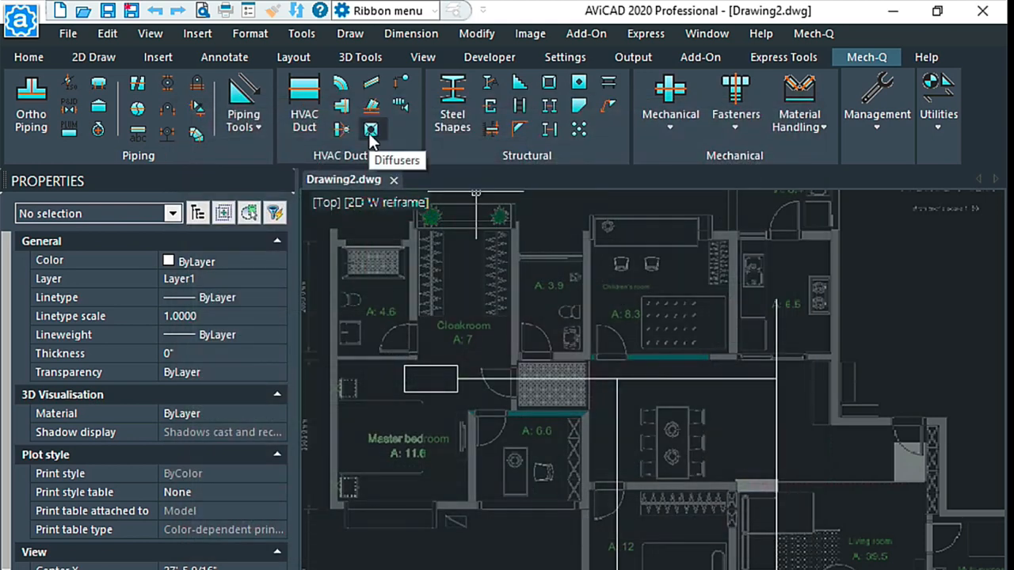
{"action": "mouse_move", "coordinate": [403, 85]}
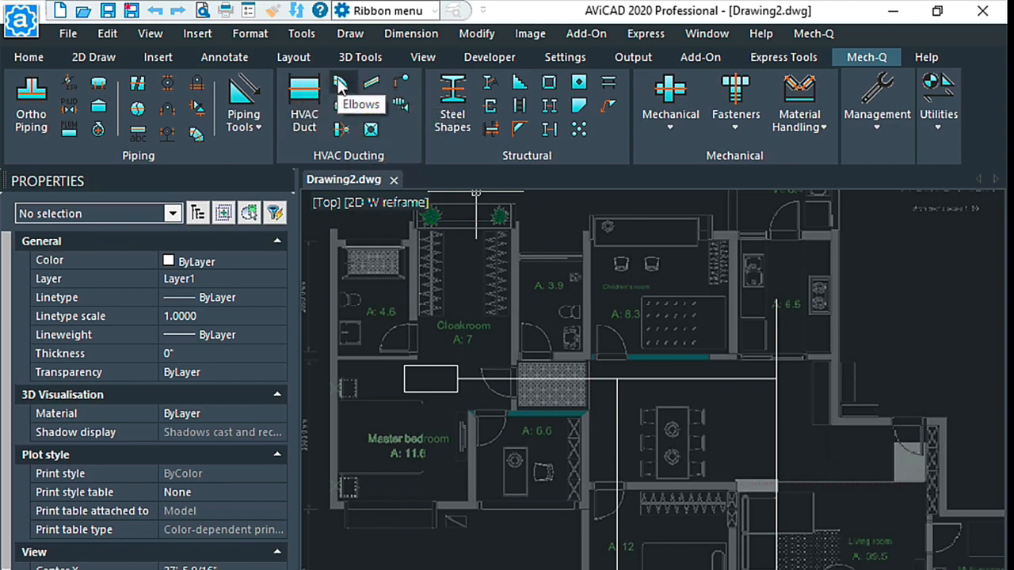
- Show the Bends & Elbows utility with a round 16-inch 90deg Bend (Diam) radius bend
{"action": "left_click", "coordinate": [339, 82]}
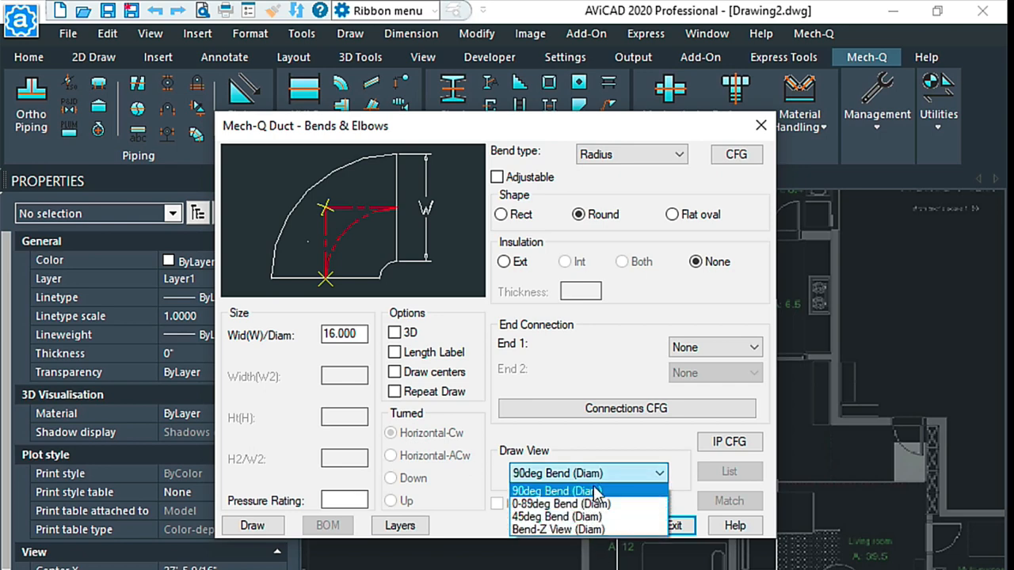
{"action": "mouse_move", "coordinate": [650, 445]}
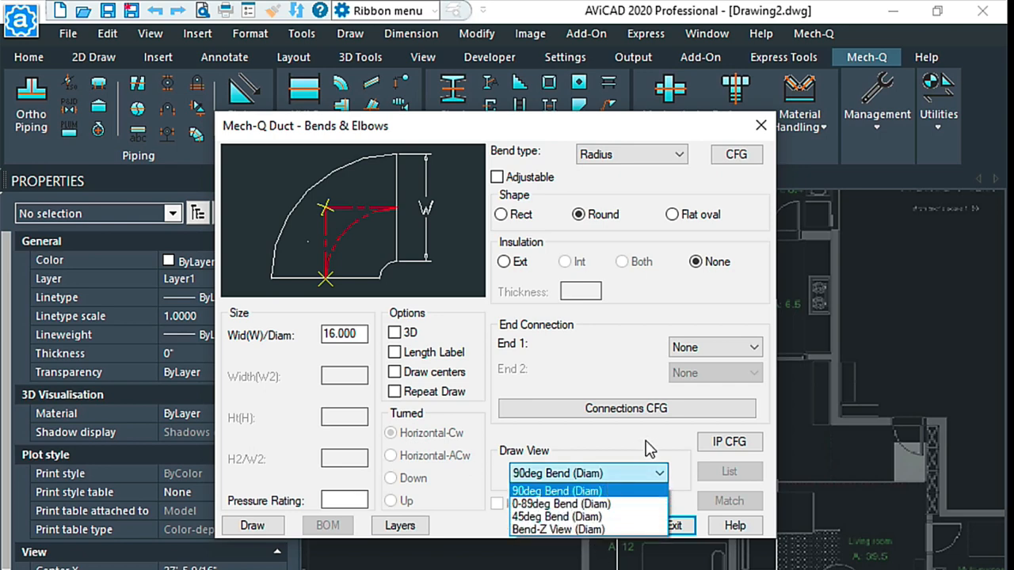
{"action": "left_click", "coordinate": [555, 489]}
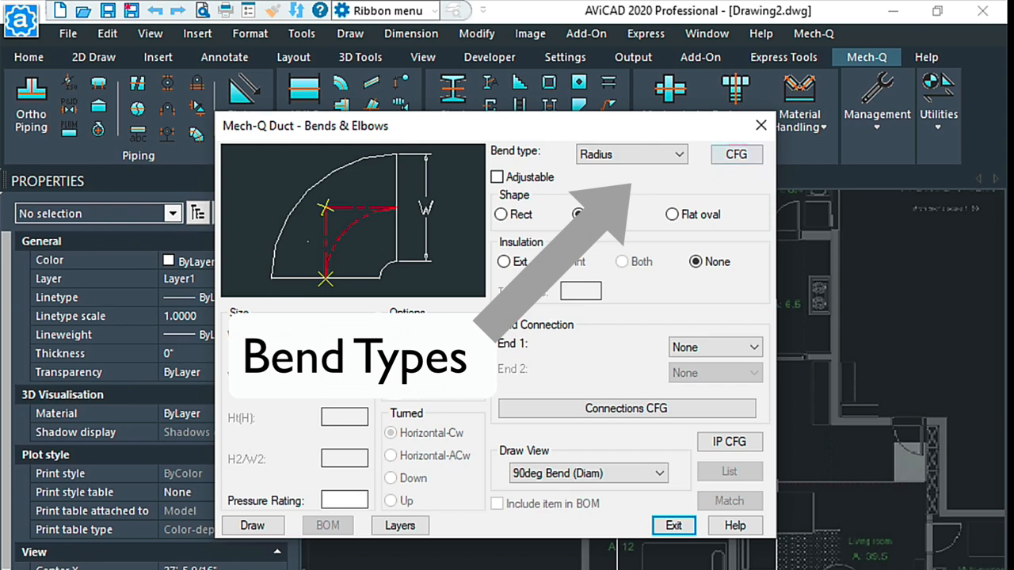
{"action": "left_click", "coordinate": [577, 213]}
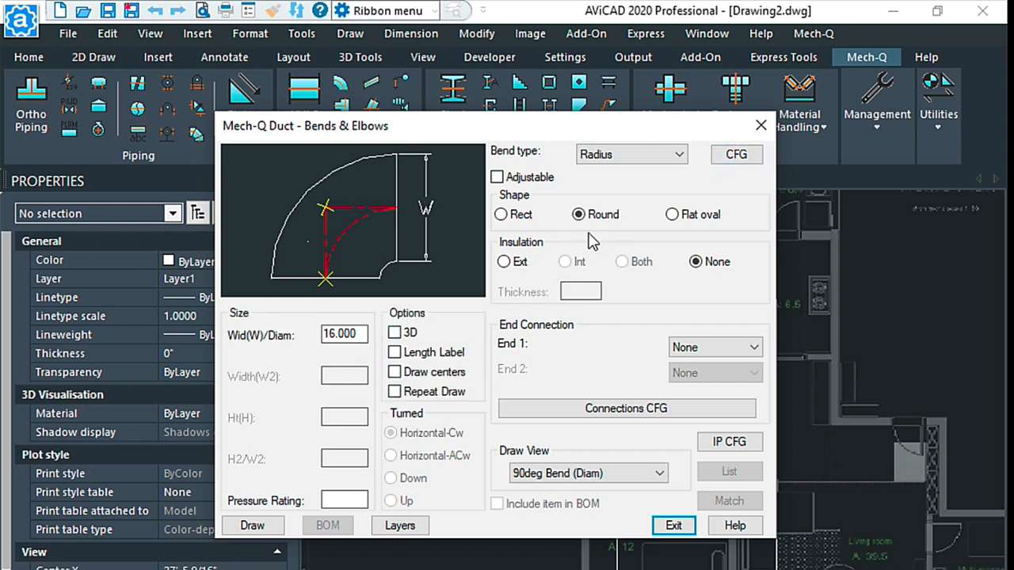
{"action": "mouse_move", "coordinate": [760, 125]}
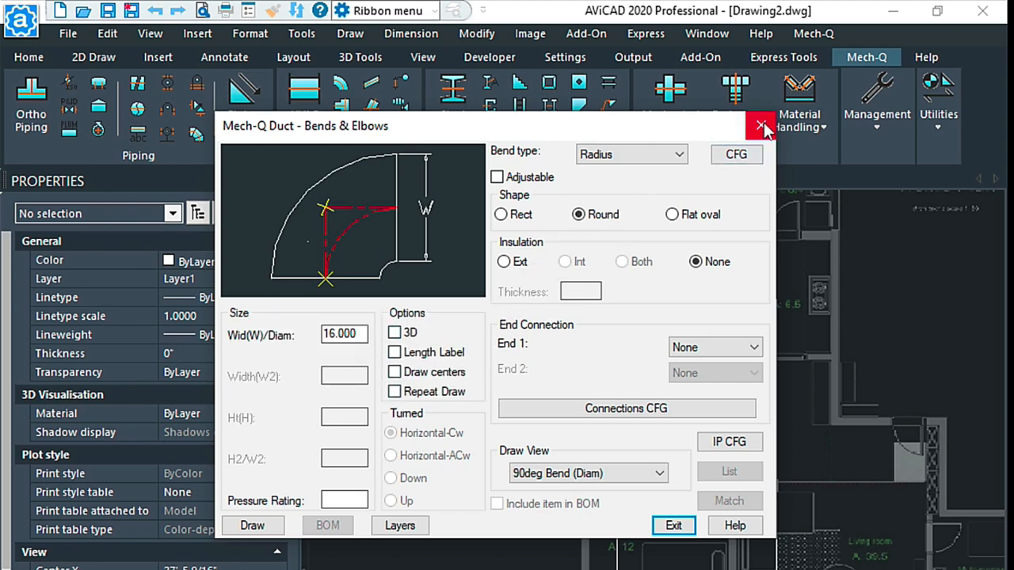
- Review the Connections CFG flange fields in Tees & Wyes, confirm them and close the utility
{"action": "left_click", "coordinate": [759, 127]}
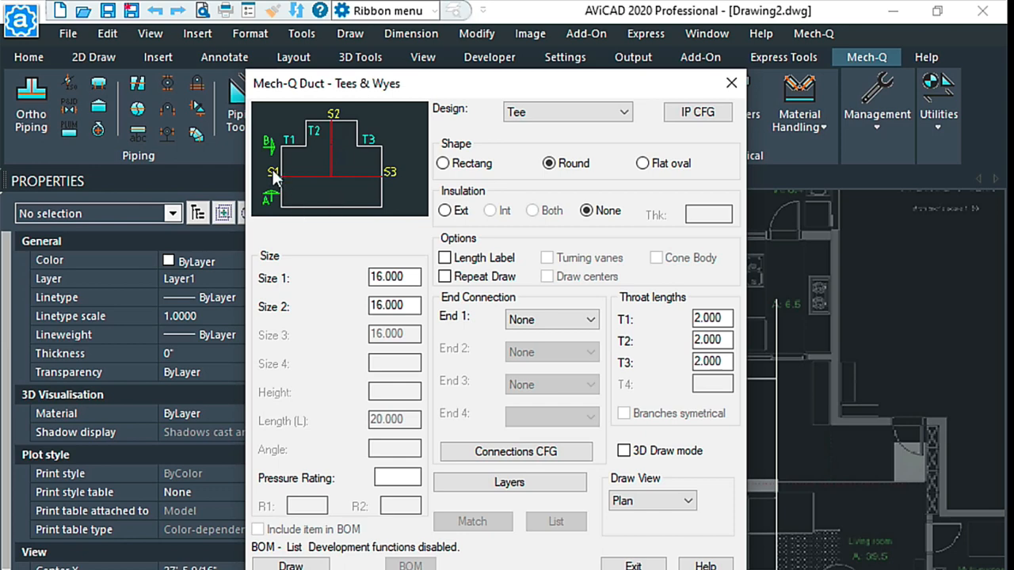
{"action": "mouse_move", "coordinate": [334, 124]}
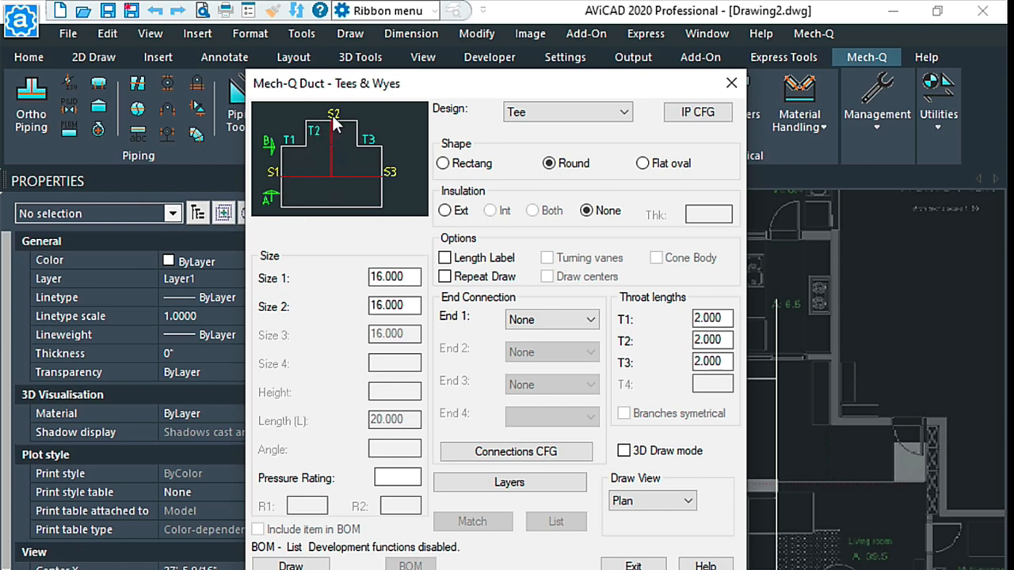
{"action": "mouse_move", "coordinate": [636, 304]}
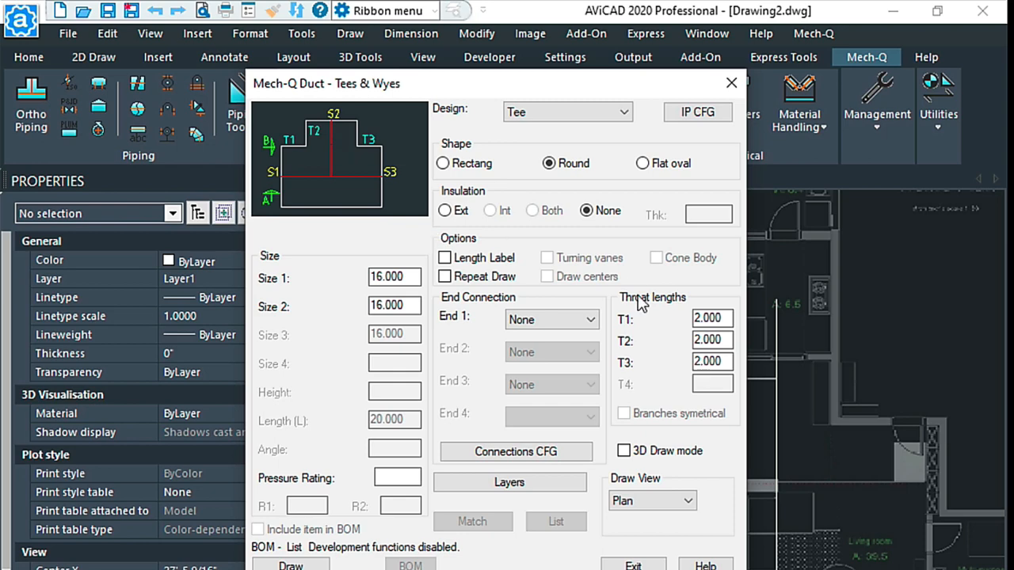
{"action": "mouse_move", "coordinate": [658, 361]}
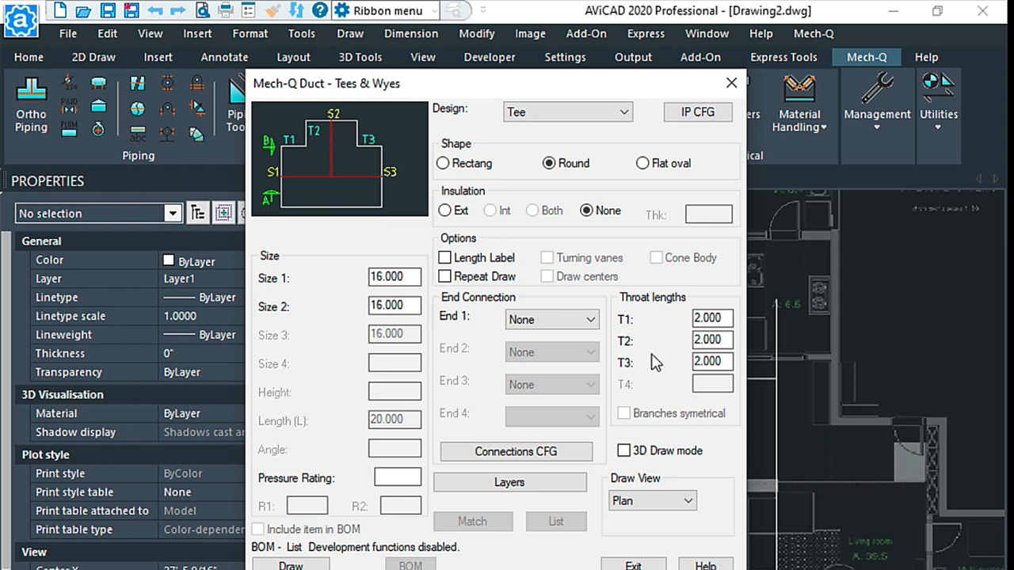
{"action": "mouse_move", "coordinate": [668, 393]}
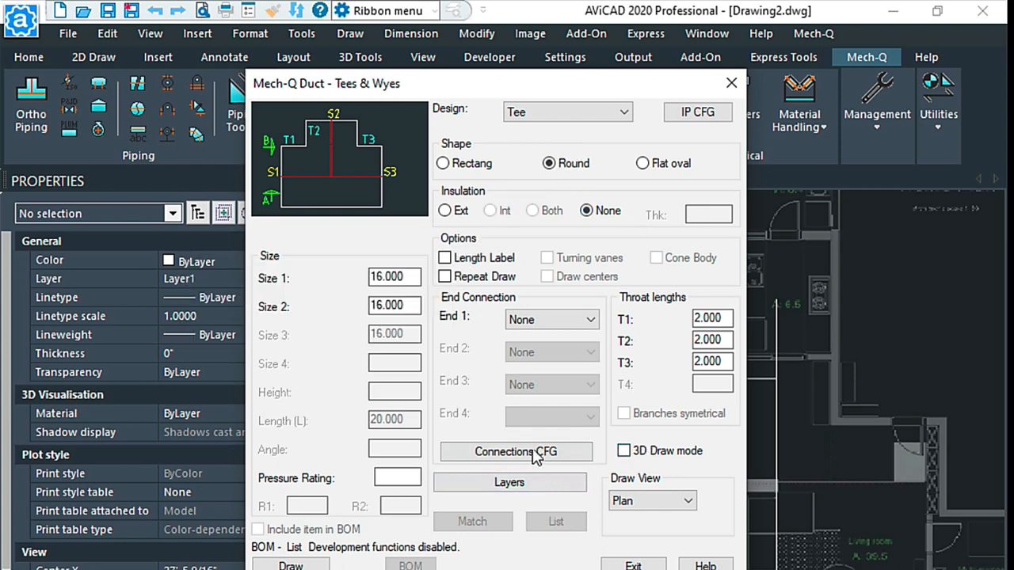
{"action": "left_click", "coordinate": [514, 451]}
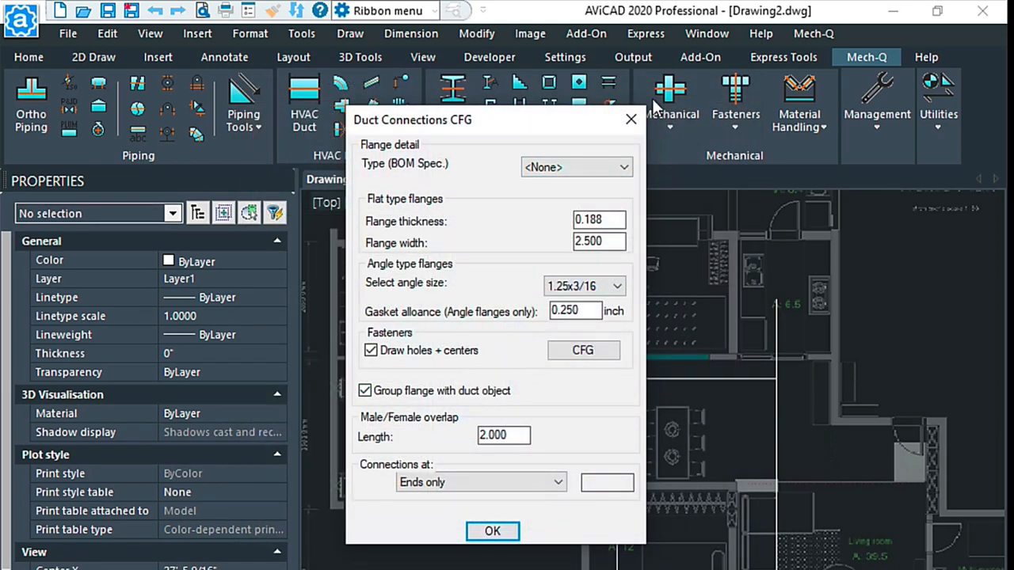
{"action": "left_click", "coordinate": [491, 530]}
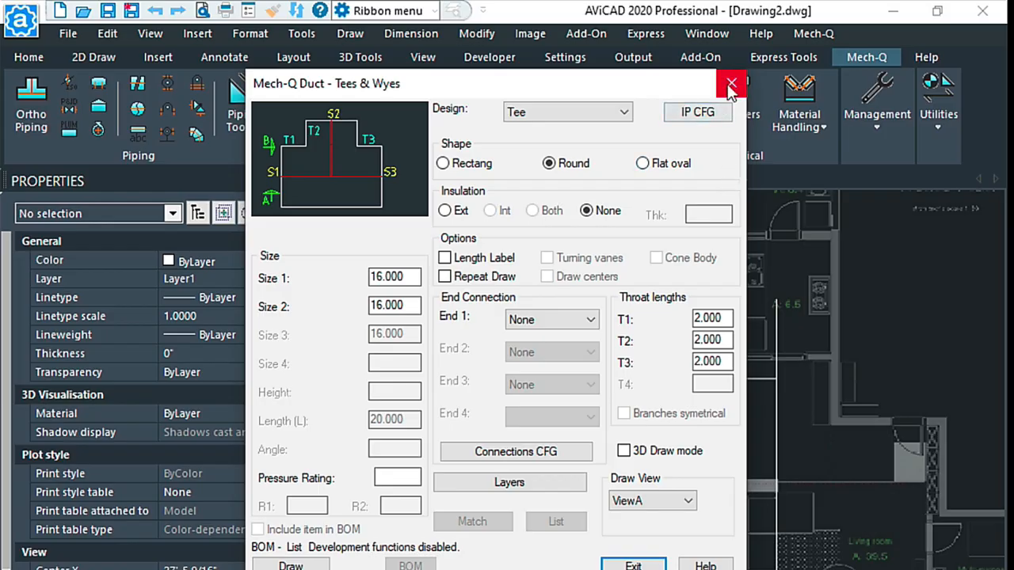
{"action": "left_click", "coordinate": [729, 82]}
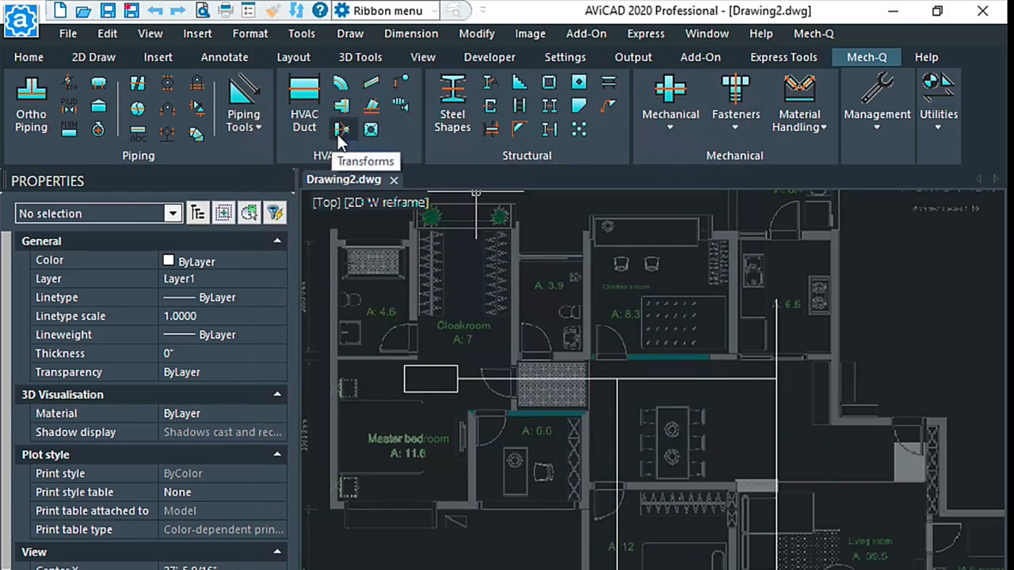
{"action": "left_click", "coordinate": [340, 129]}
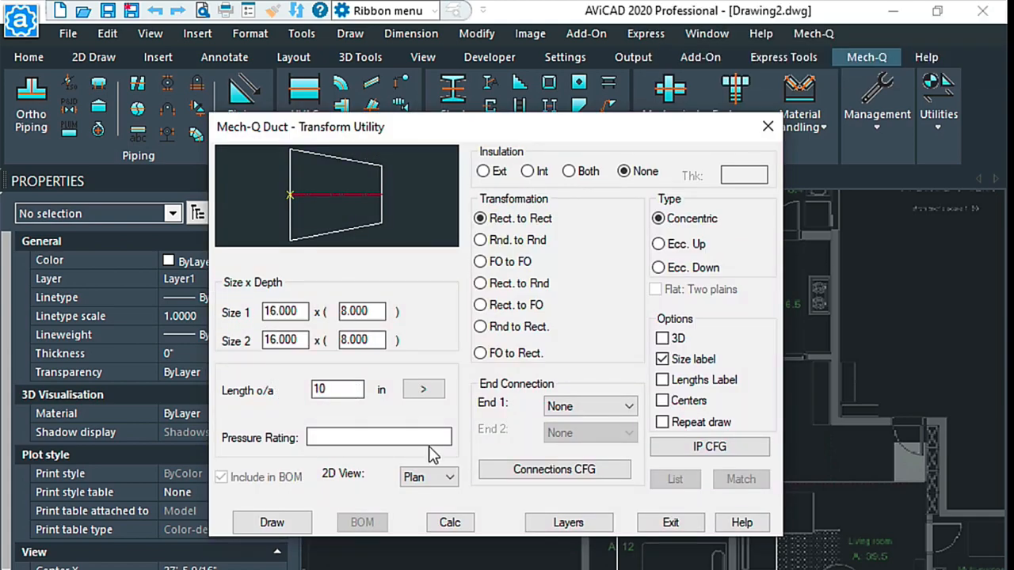
{"action": "left_click", "coordinate": [447, 477]}
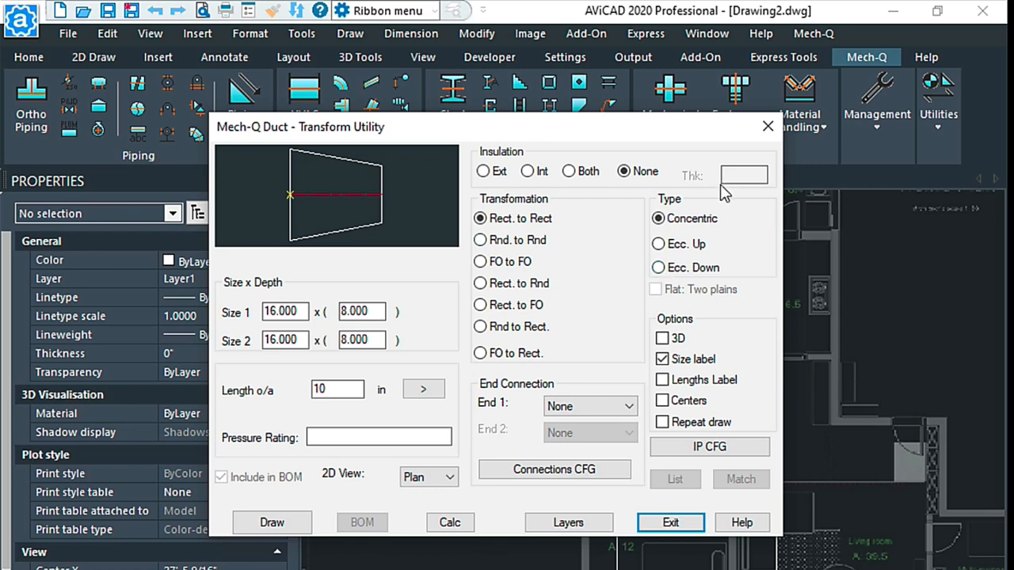
{"action": "mouse_move", "coordinate": [673, 254]}
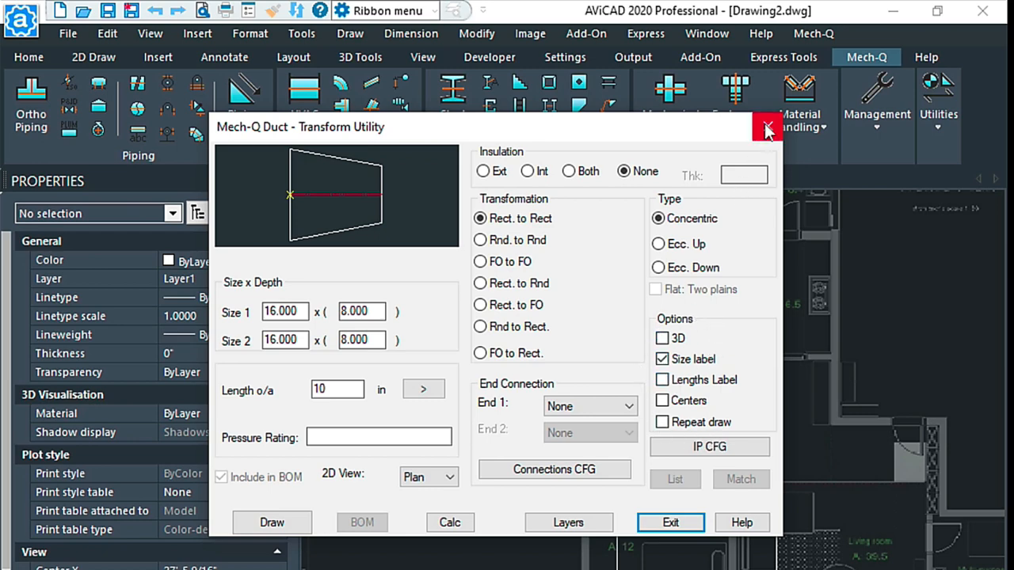
{"action": "left_click", "coordinate": [767, 130]}
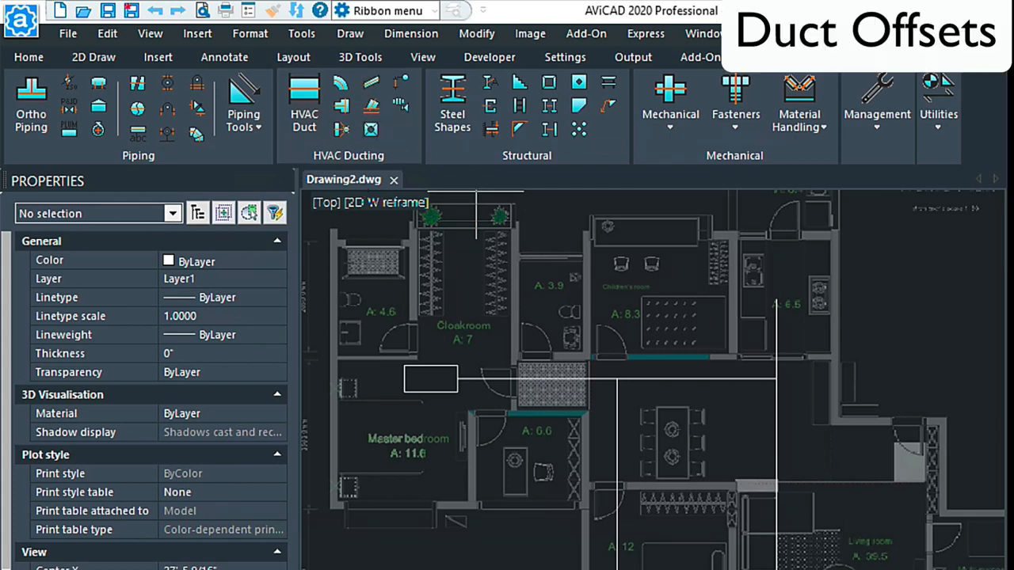
{"action": "left_click", "coordinate": [304, 103]}
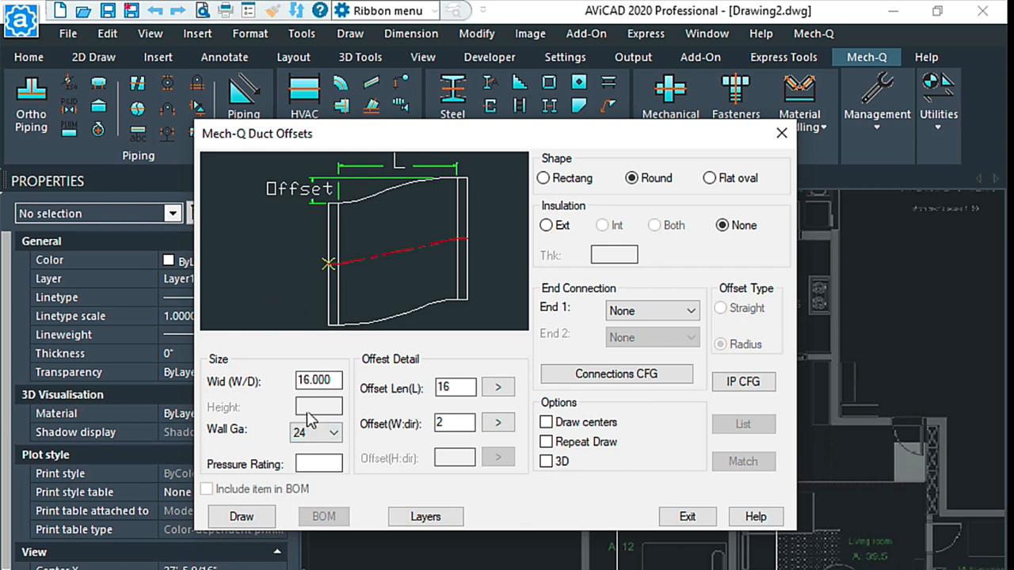
{"action": "mouse_move", "coordinate": [450, 483]}
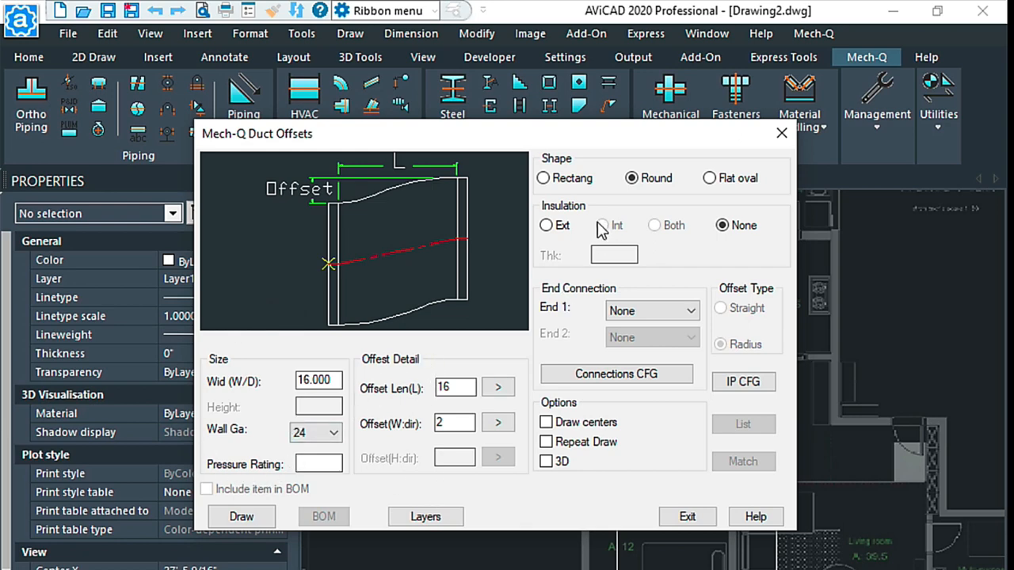
{"action": "mouse_move", "coordinate": [719, 262]}
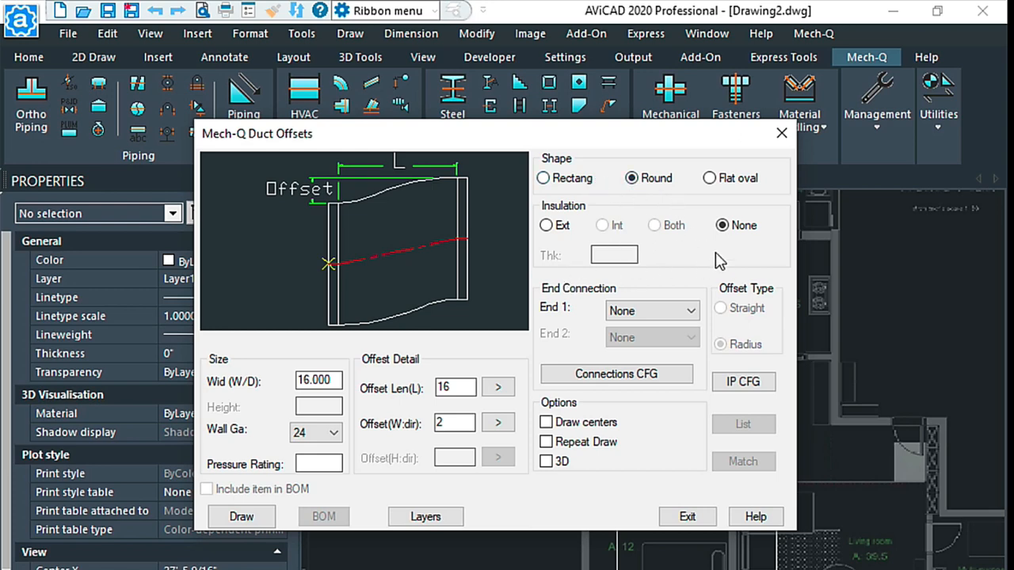
{"action": "mouse_move", "coordinate": [643, 335]}
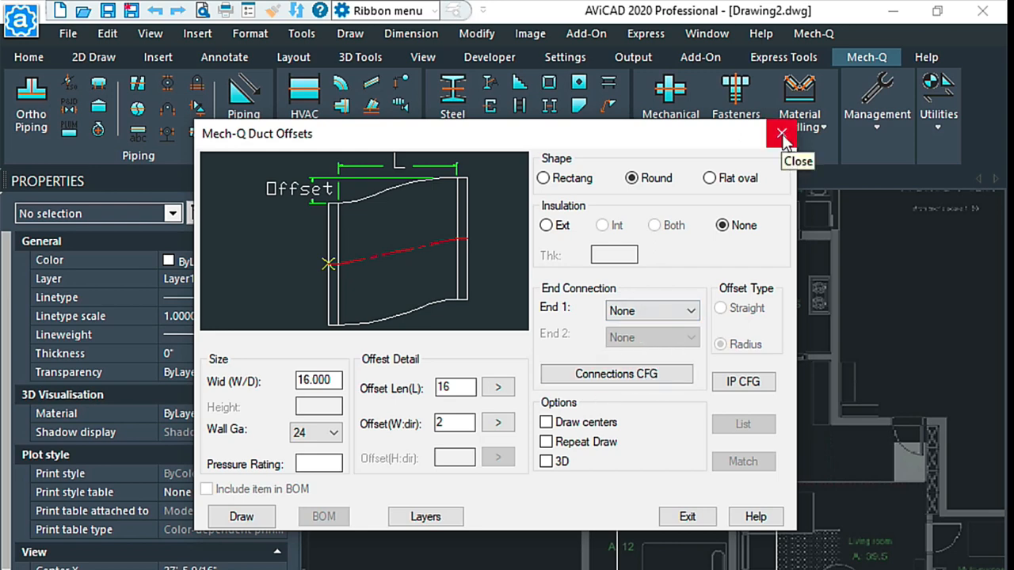
{"action": "left_click", "coordinate": [779, 133]}
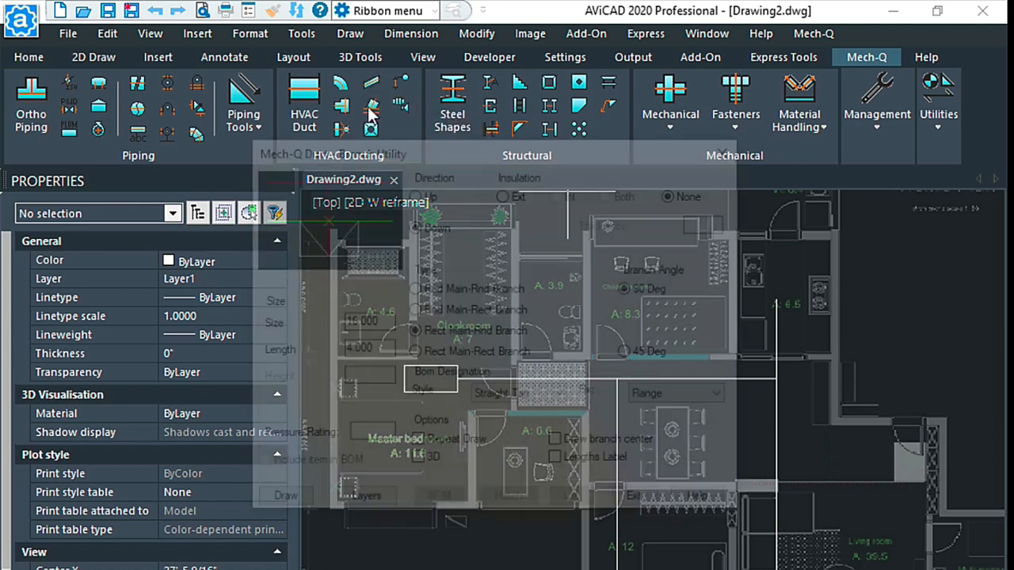
{"action": "left_click", "coordinate": [369, 108]}
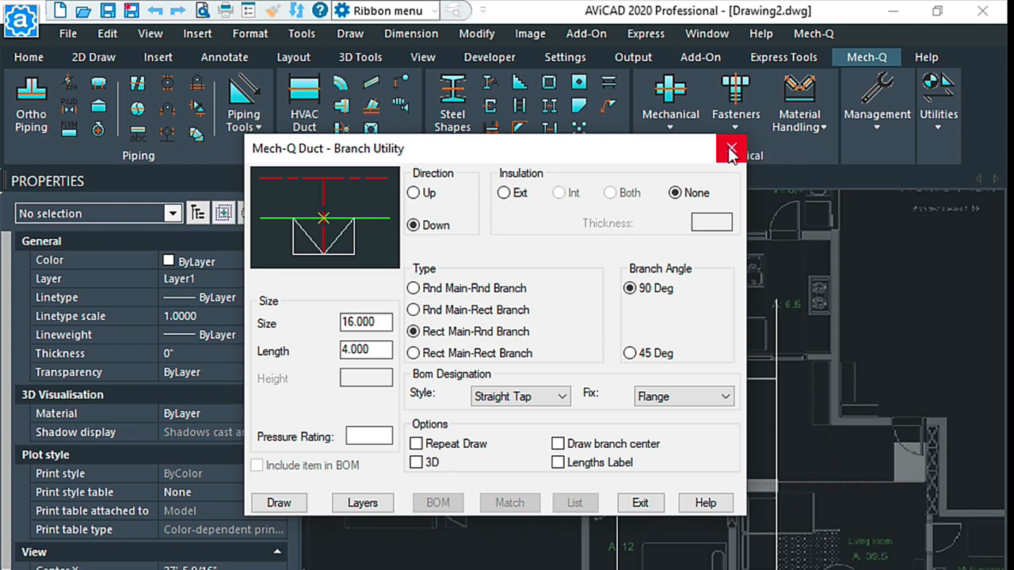
{"action": "left_click", "coordinate": [728, 150]}
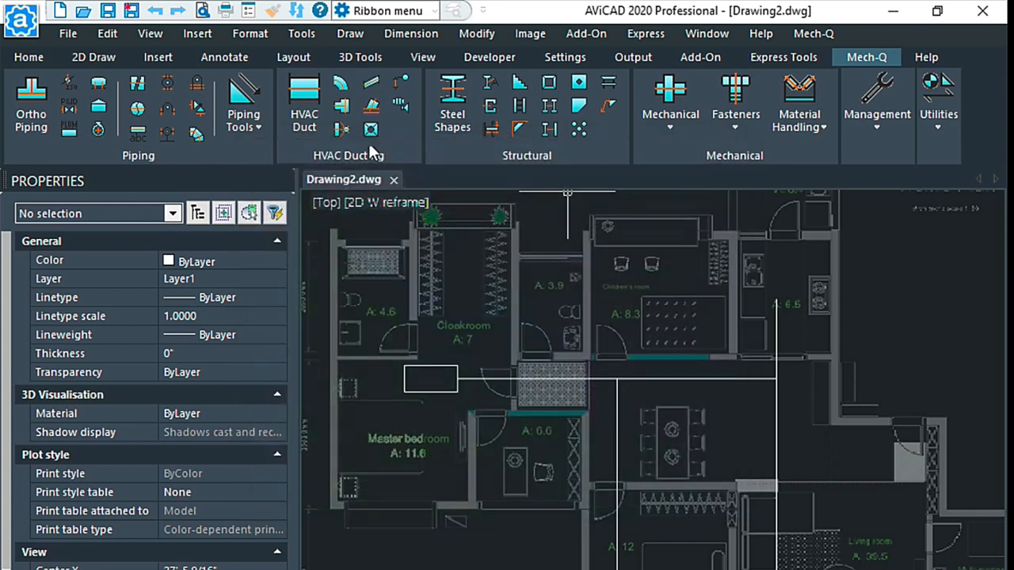
{"action": "mouse_move", "coordinate": [368, 129]}
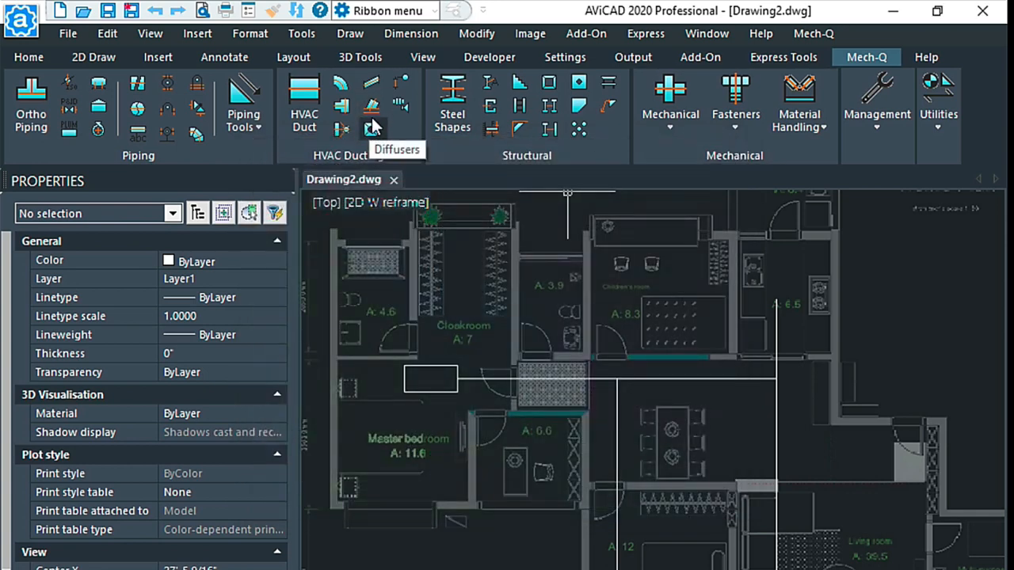
{"action": "mouse_move", "coordinate": [372, 129]}
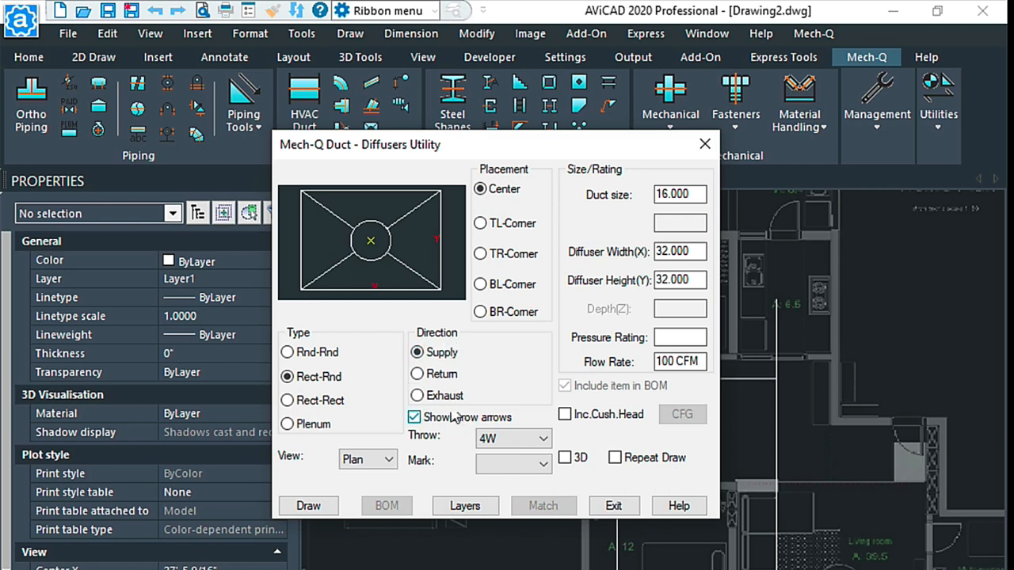
- Switch the diffuser direction to Return then Exhaust and drop down the Damper Type list
{"action": "left_click", "coordinate": [405, 374]}
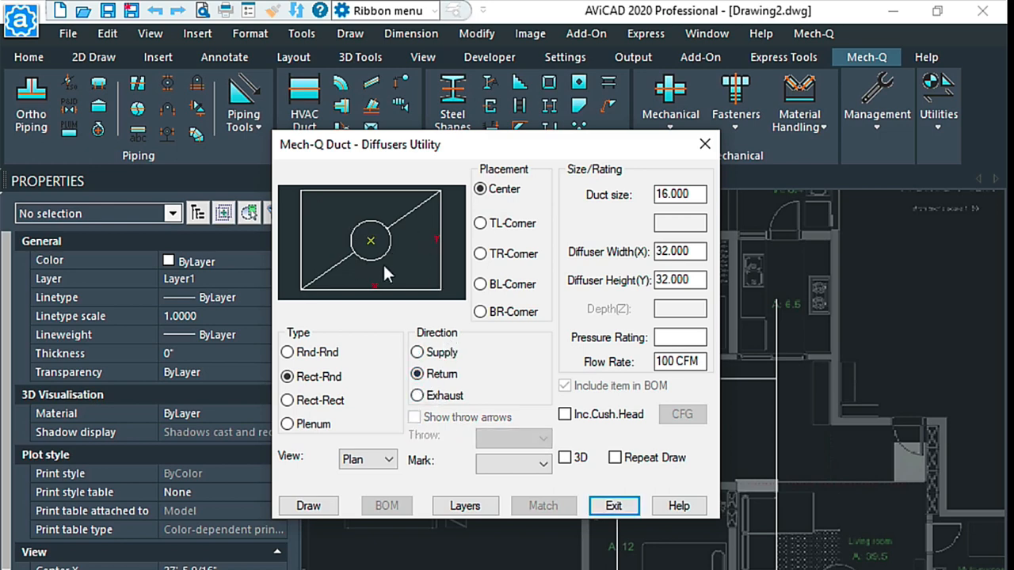
{"action": "left_click", "coordinate": [406, 396]}
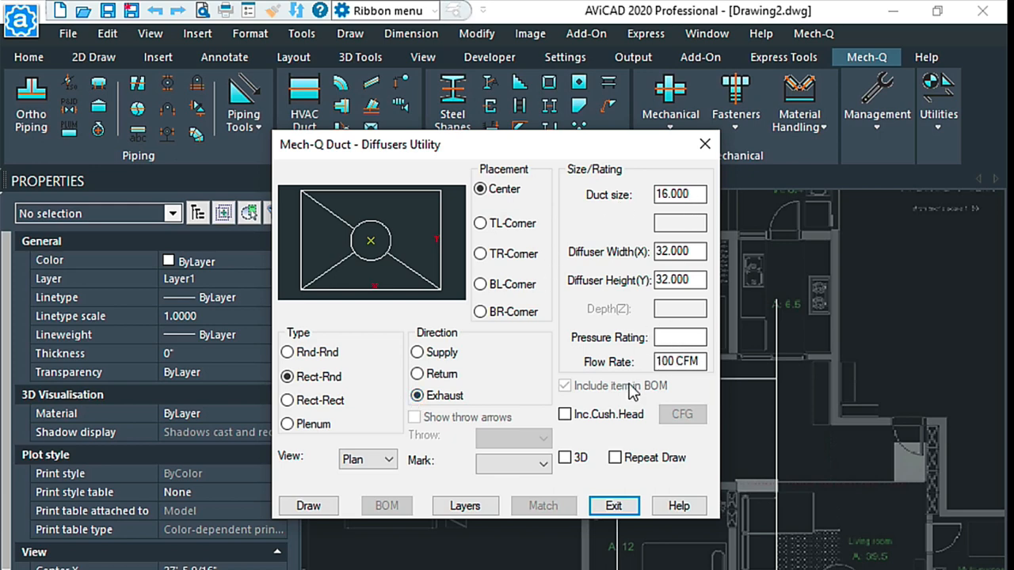
{"action": "left_click", "coordinate": [614, 506]}
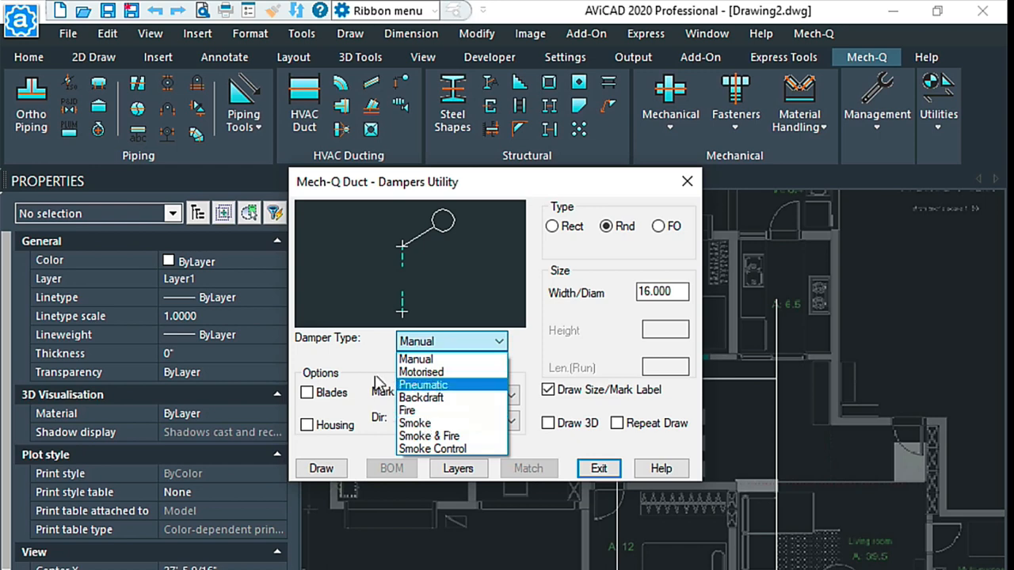
- Keep Manual as the damper type for the round 16-inch damper and close the Dampers Utility
{"action": "left_click", "coordinate": [415, 357]}
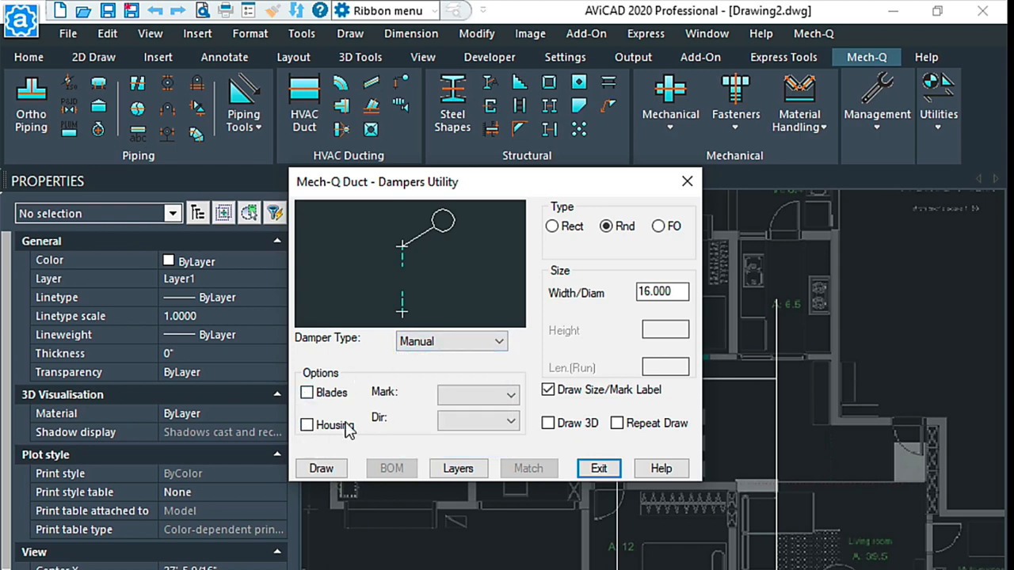
{"action": "mouse_move", "coordinate": [587, 215]}
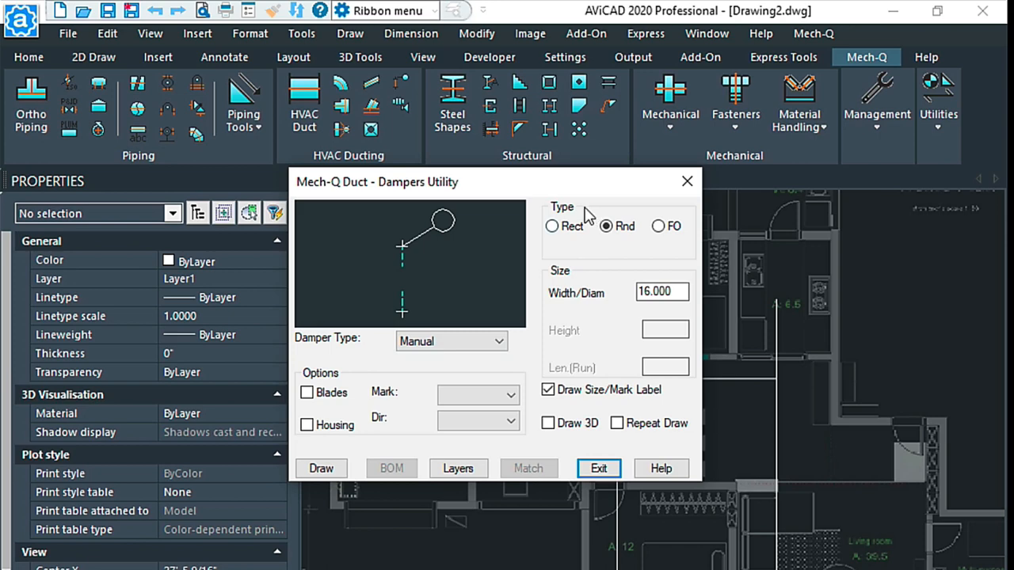
{"action": "mouse_move", "coordinate": [696, 252]}
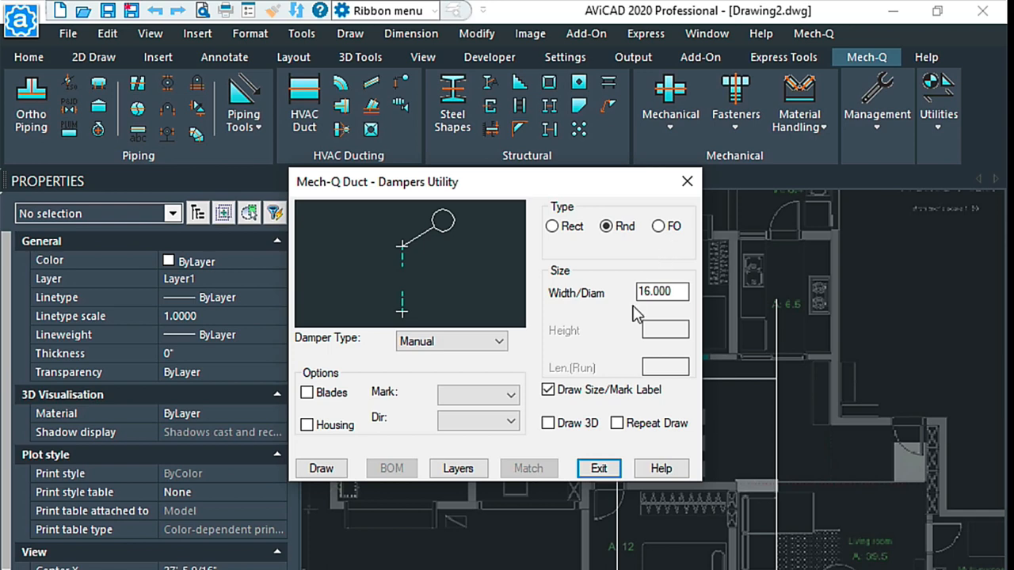
{"action": "mouse_move", "coordinate": [648, 376]}
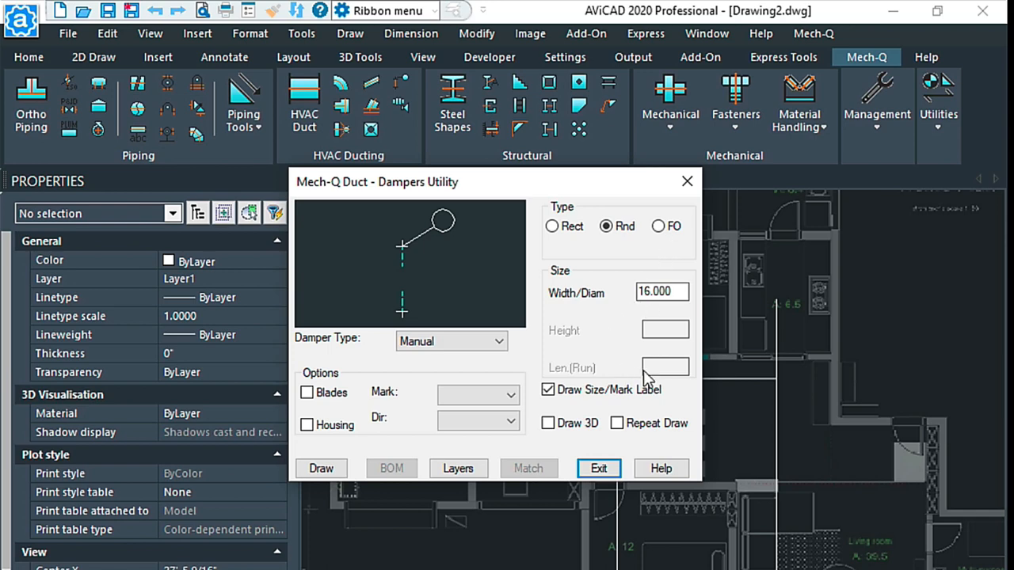
{"action": "mouse_move", "coordinate": [703, 198]}
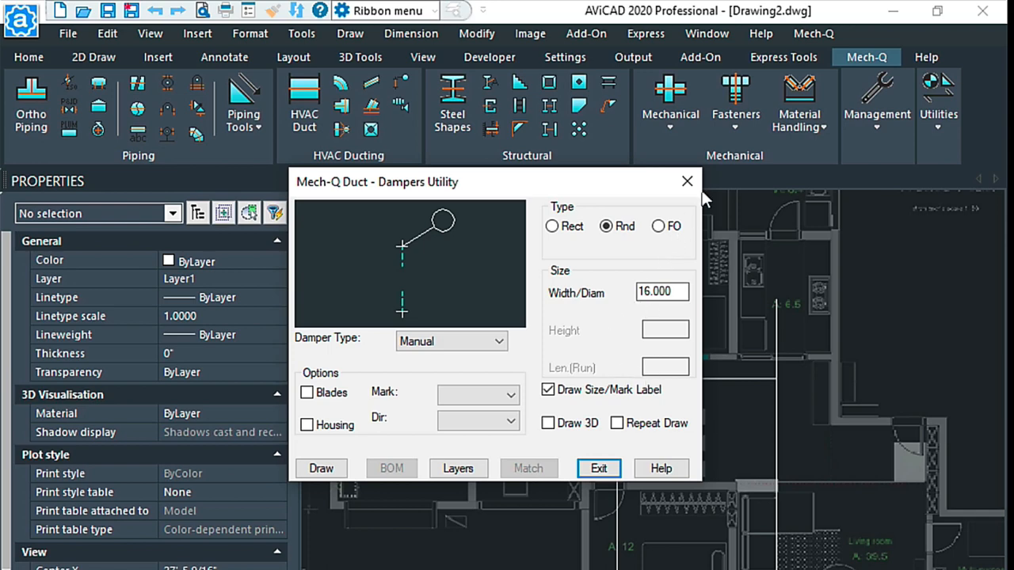
{"action": "left_click", "coordinate": [599, 469]}
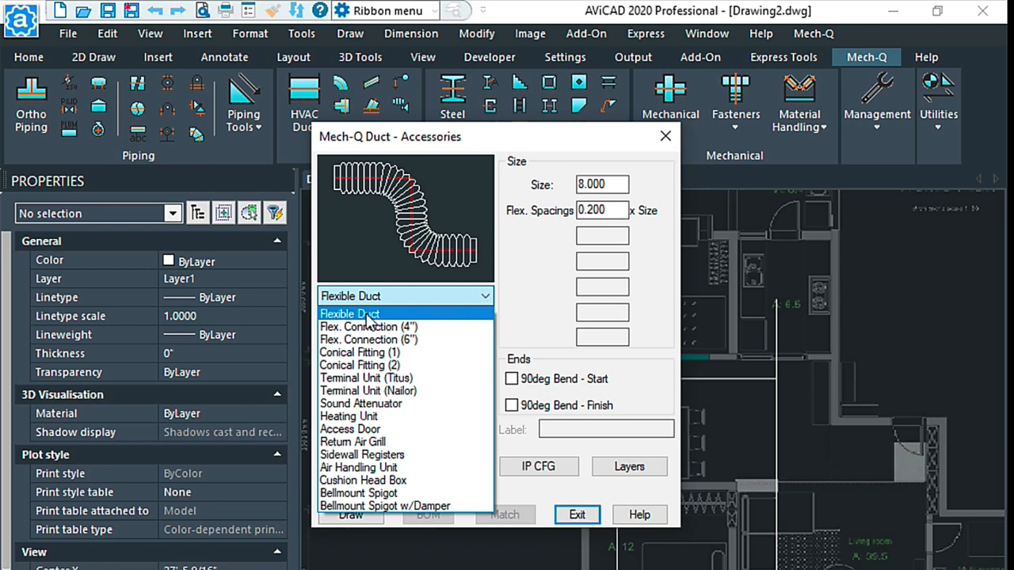
{"action": "mouse_move", "coordinate": [367, 327]}
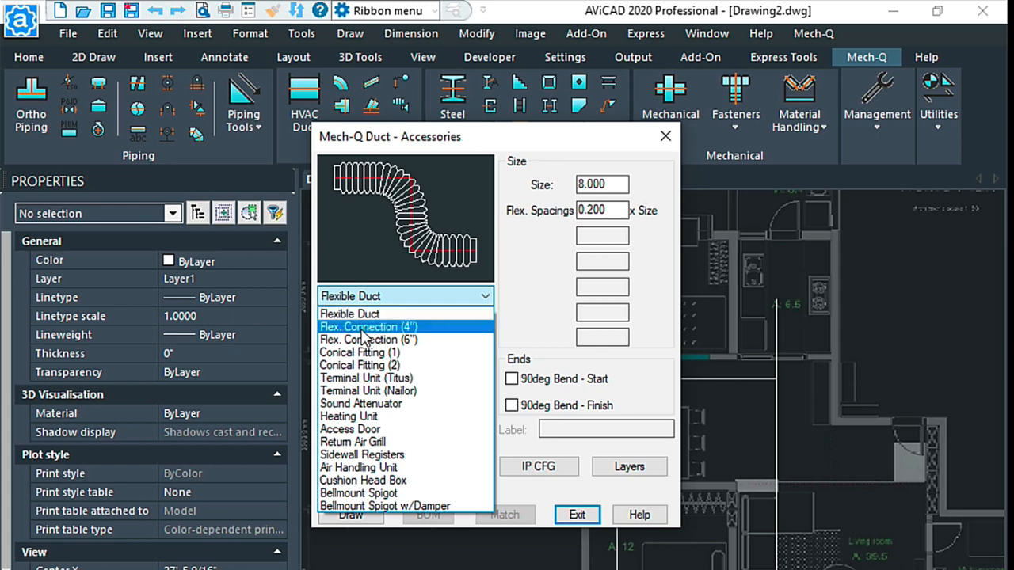
{"action": "mouse_move", "coordinate": [361, 326]}
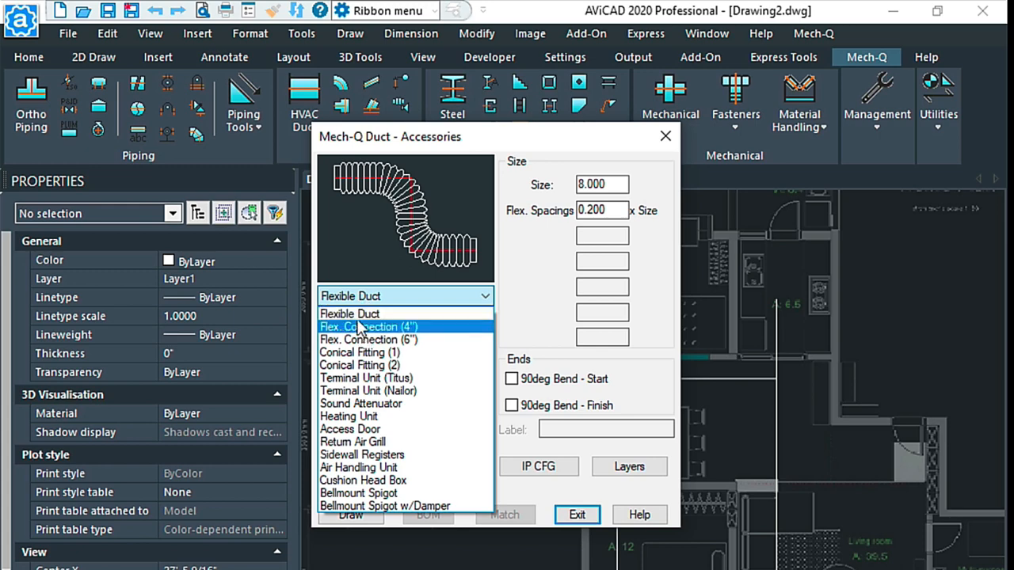